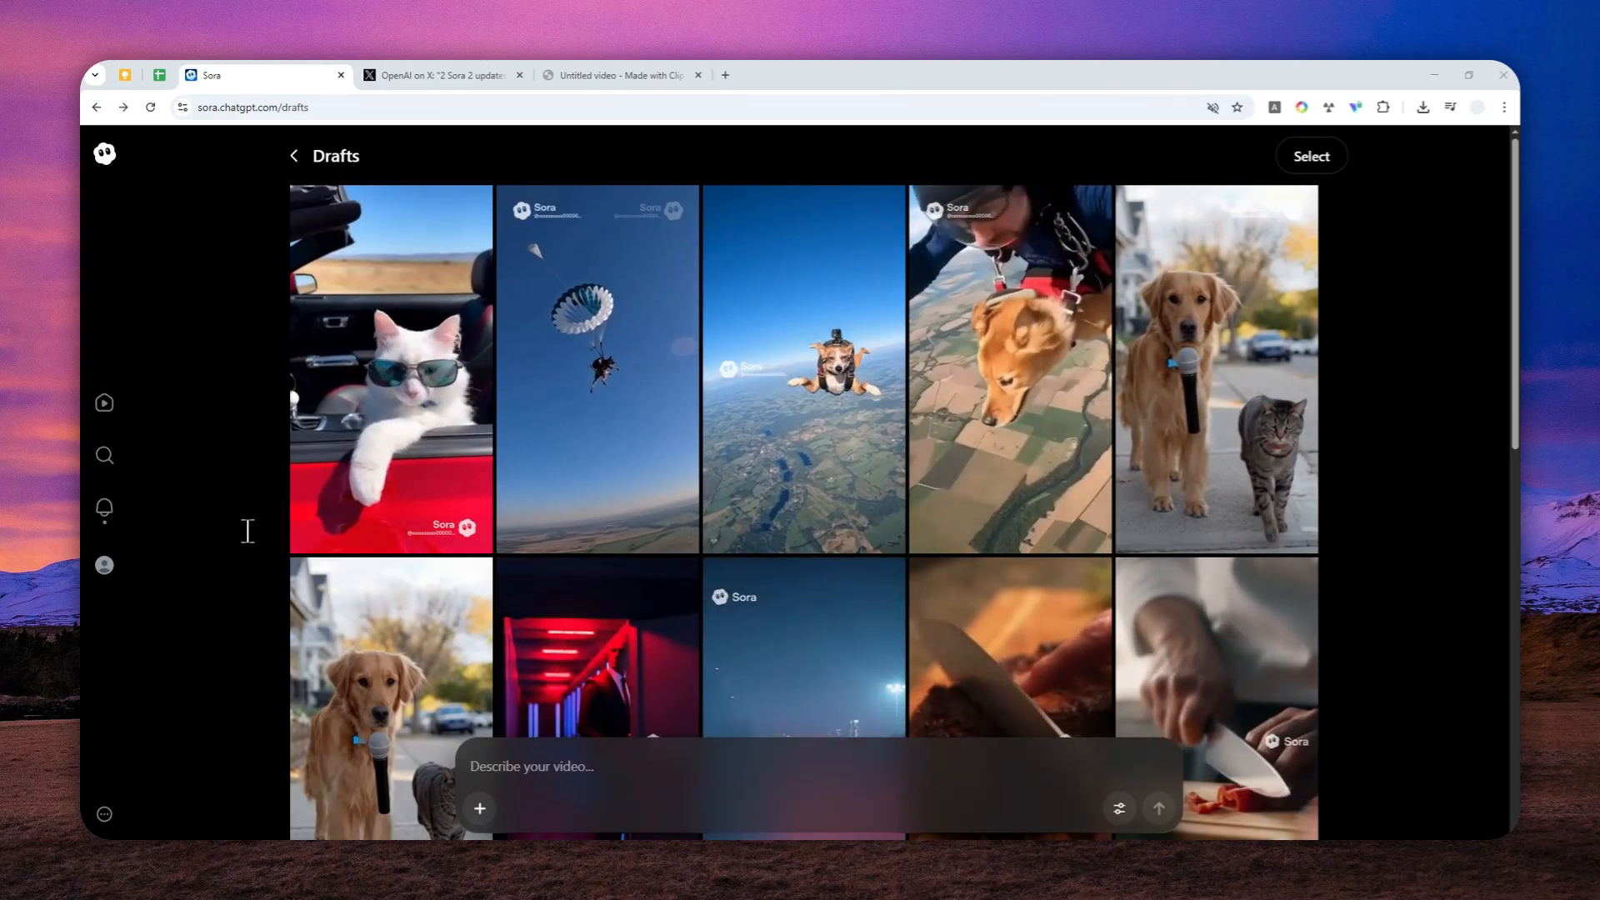
View OpenAI's Sora 2 post, then show the earlier merged skydiving dog video as the finished example.
click(440, 75)
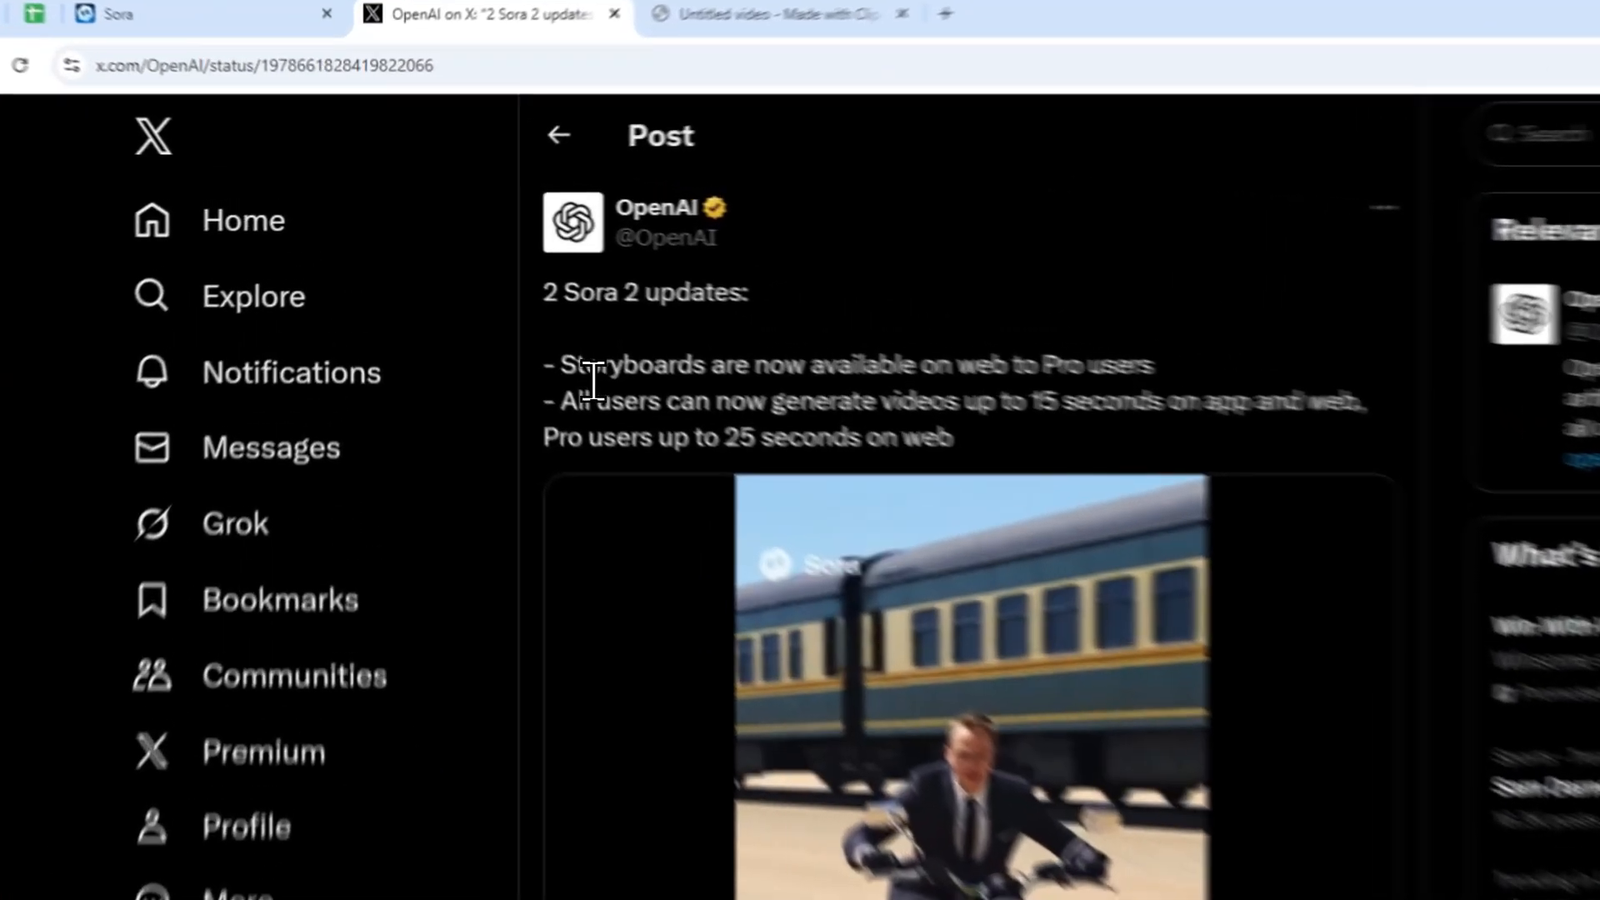
double_click(693, 410)
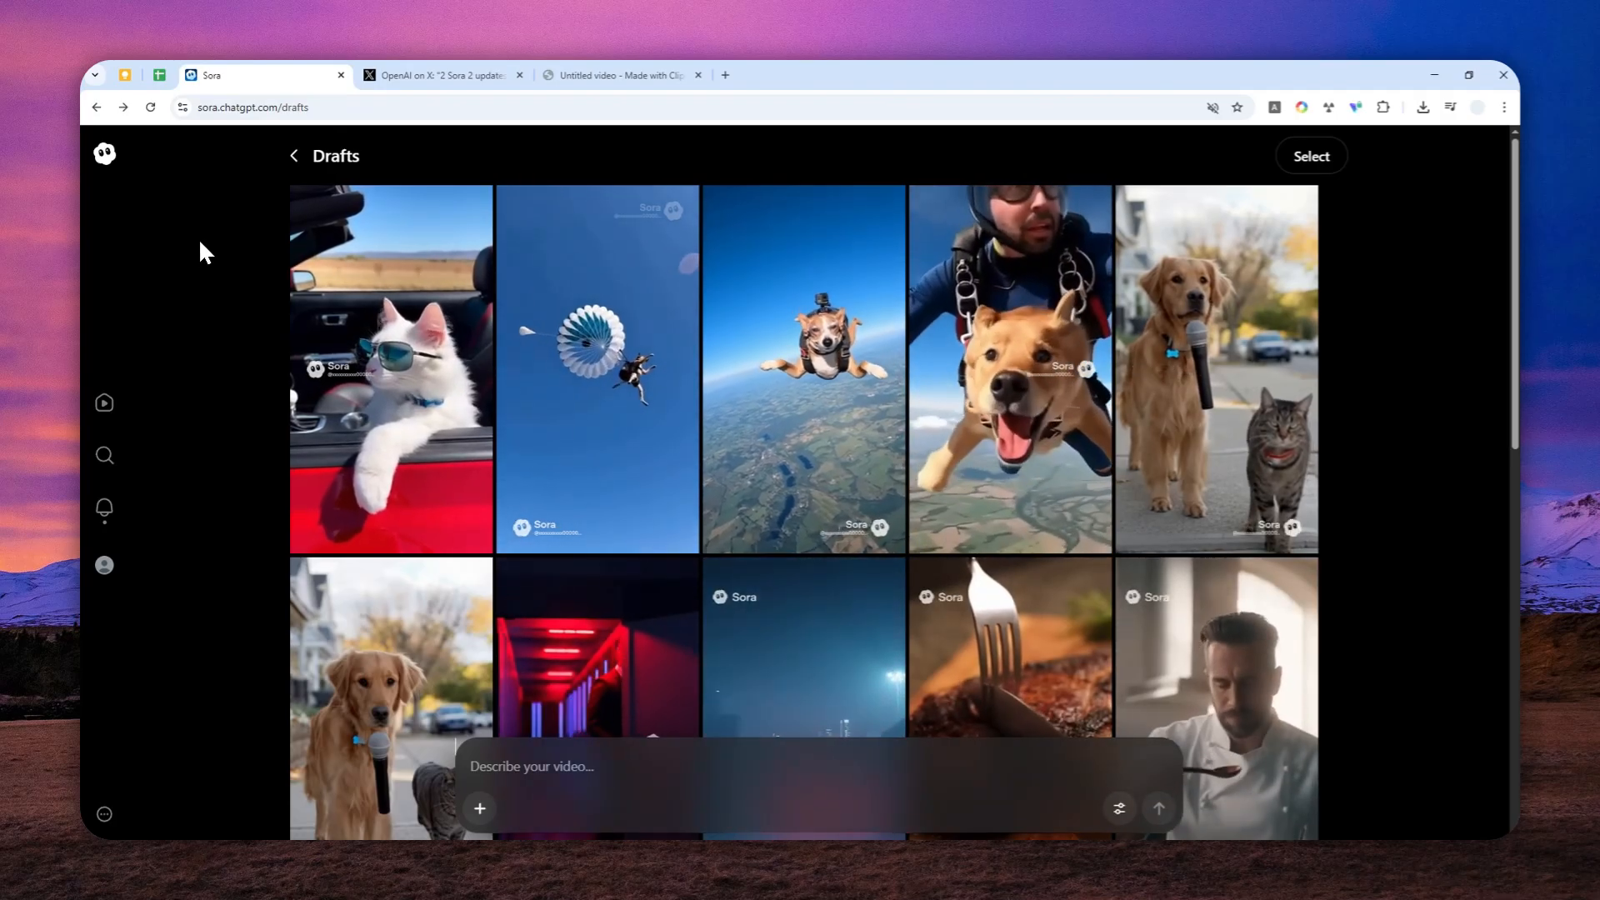
click(611, 75)
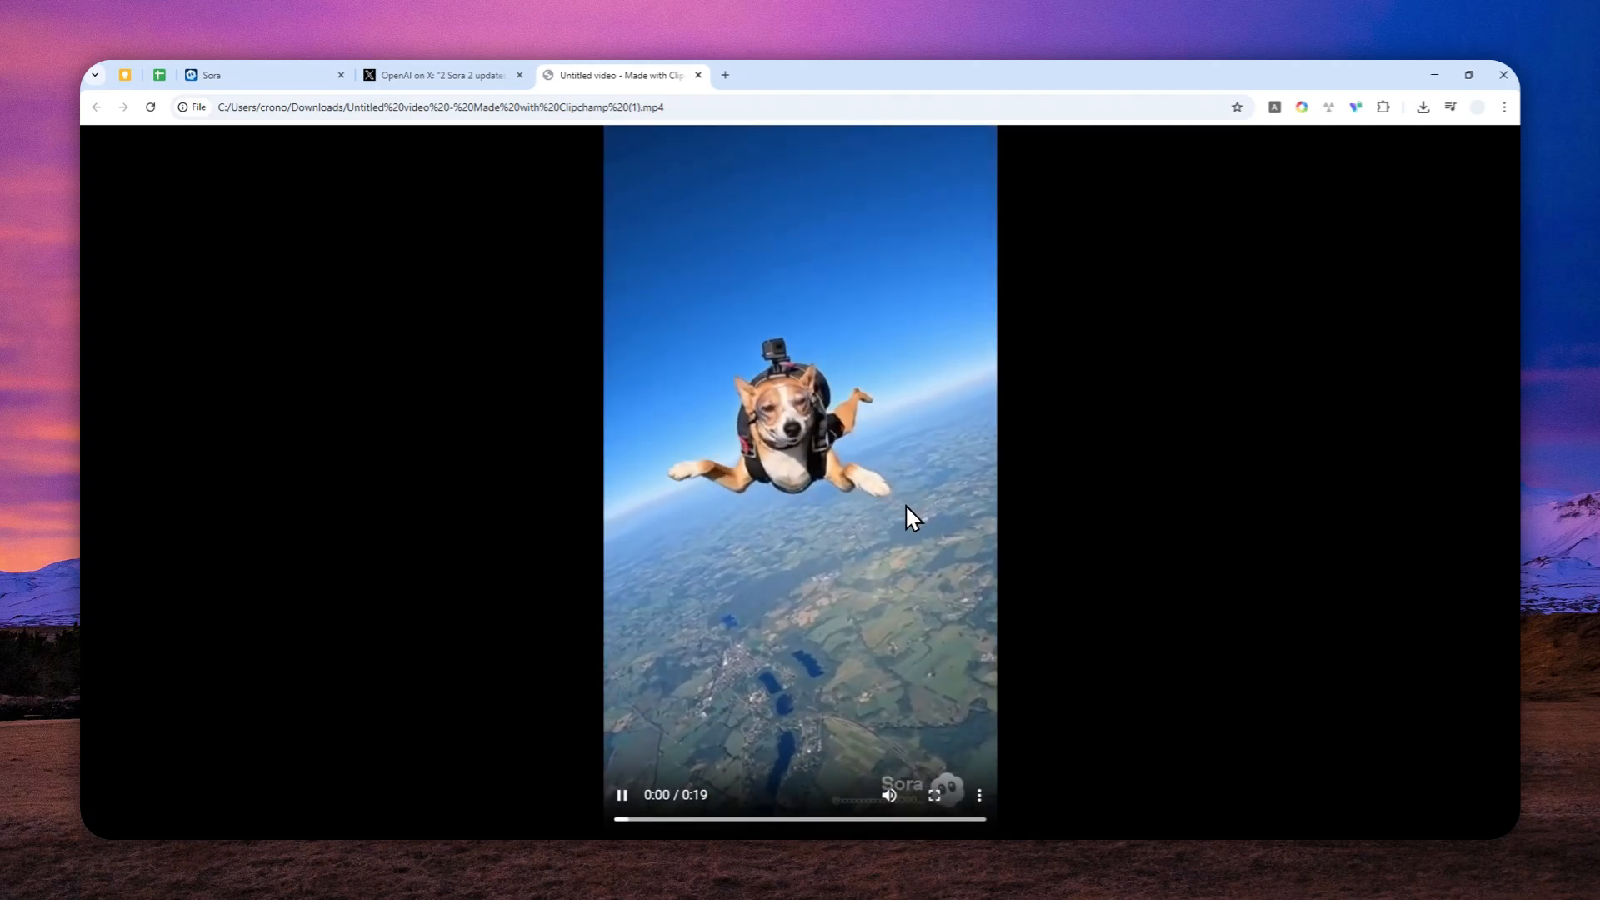
mouse_move(1083, 517)
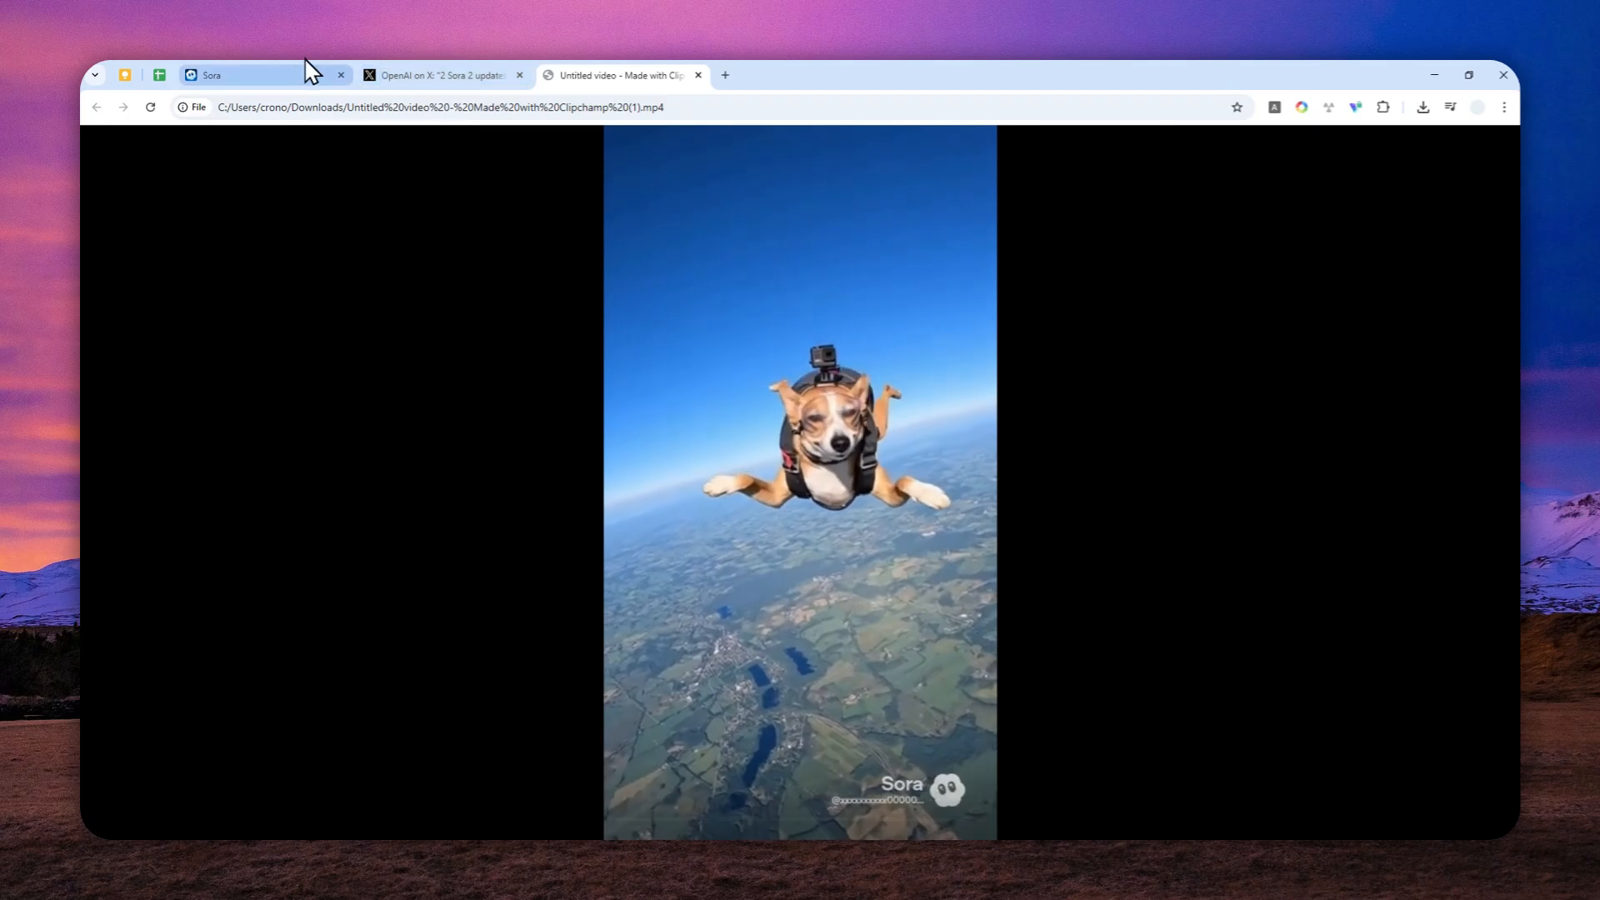
From Sora Drafts, open the white cat convertible video and download its 10-second MP4.
click(245, 75)
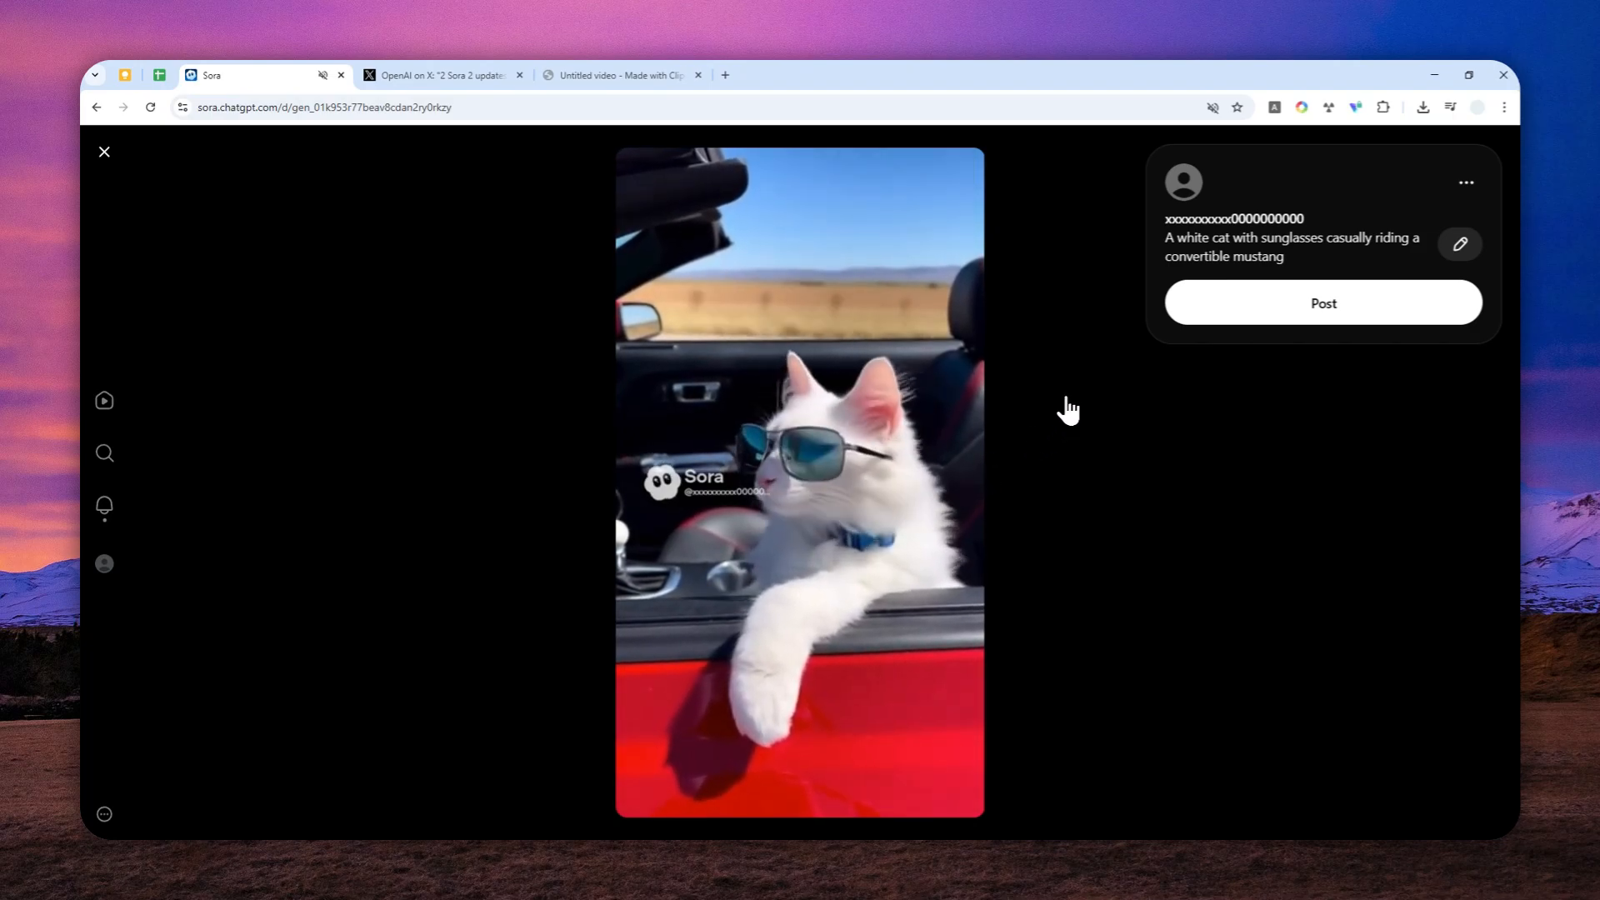
click(1465, 184)
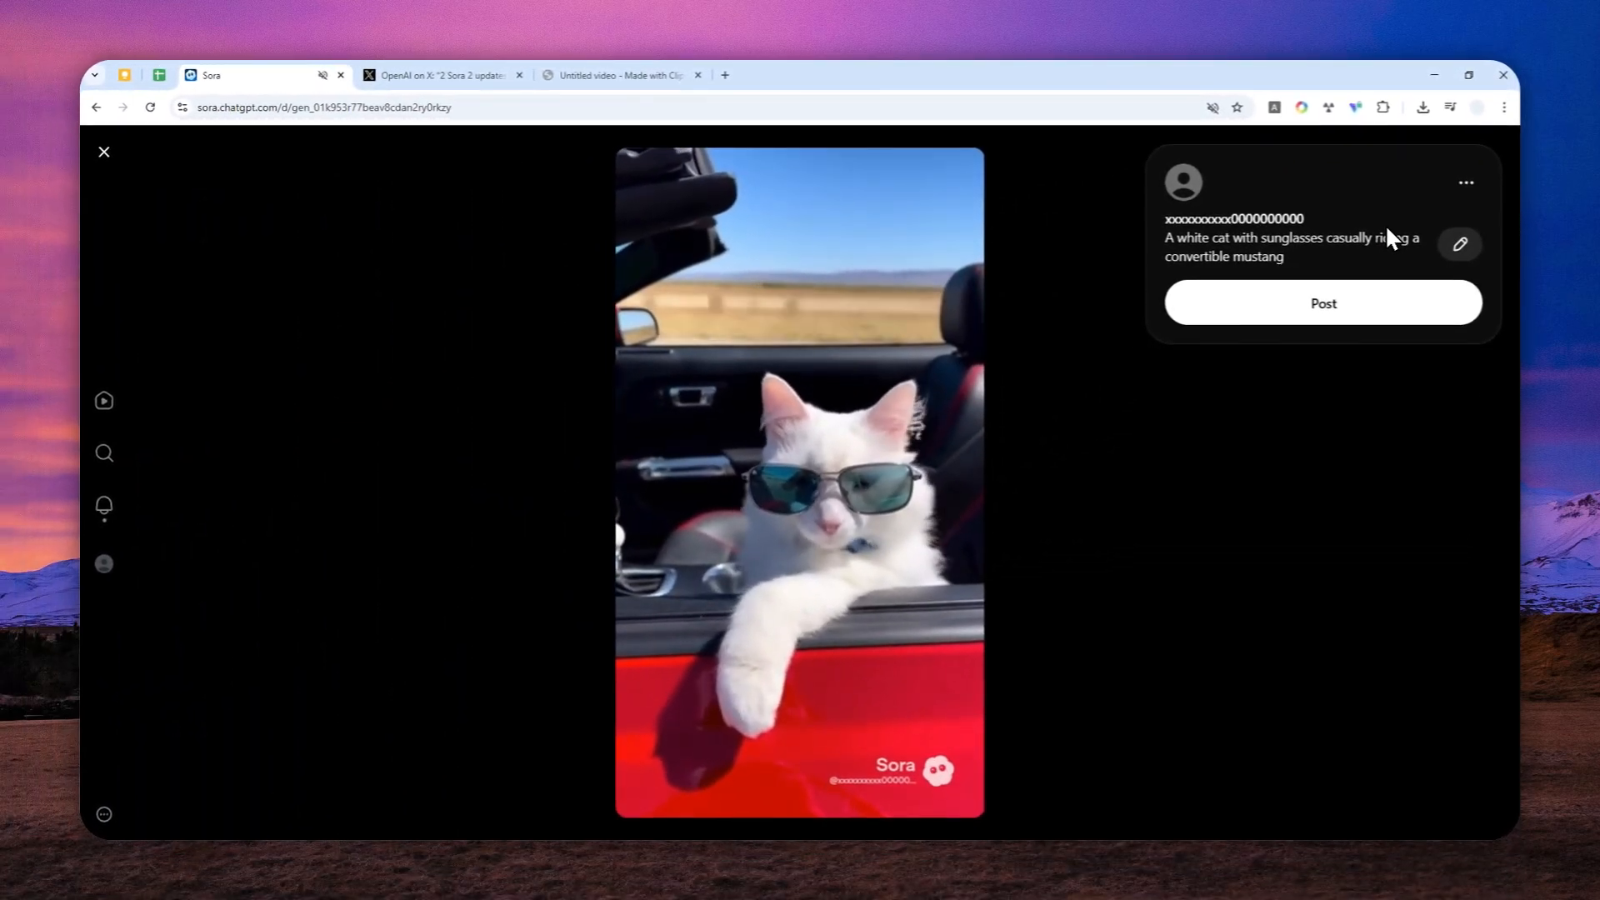
click(1421, 106)
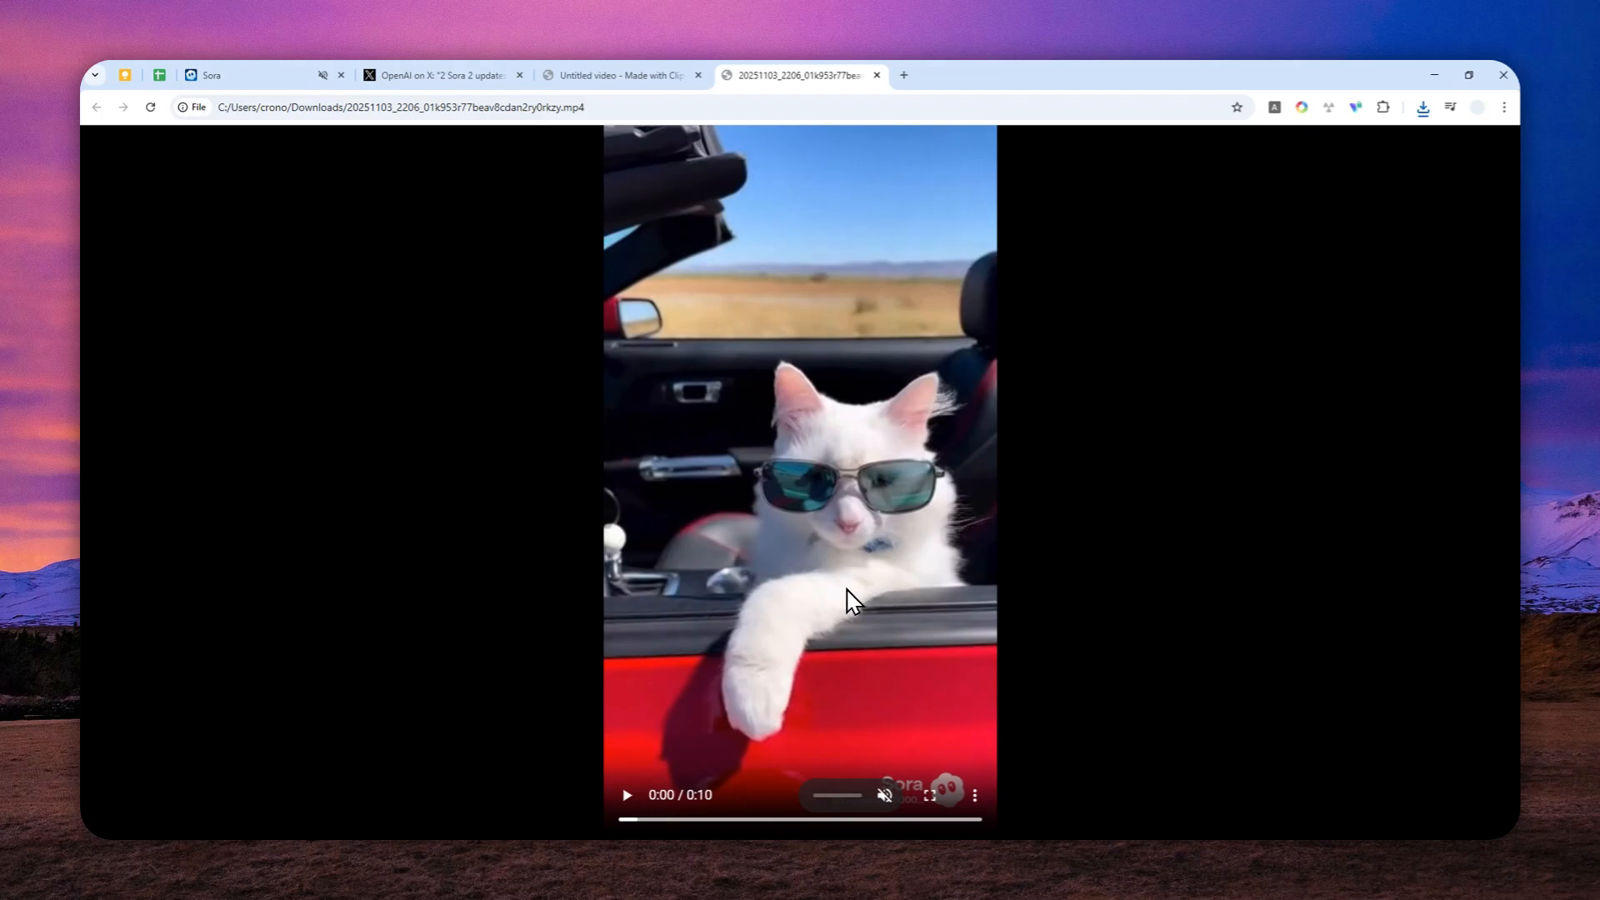
mouse_move(835, 553)
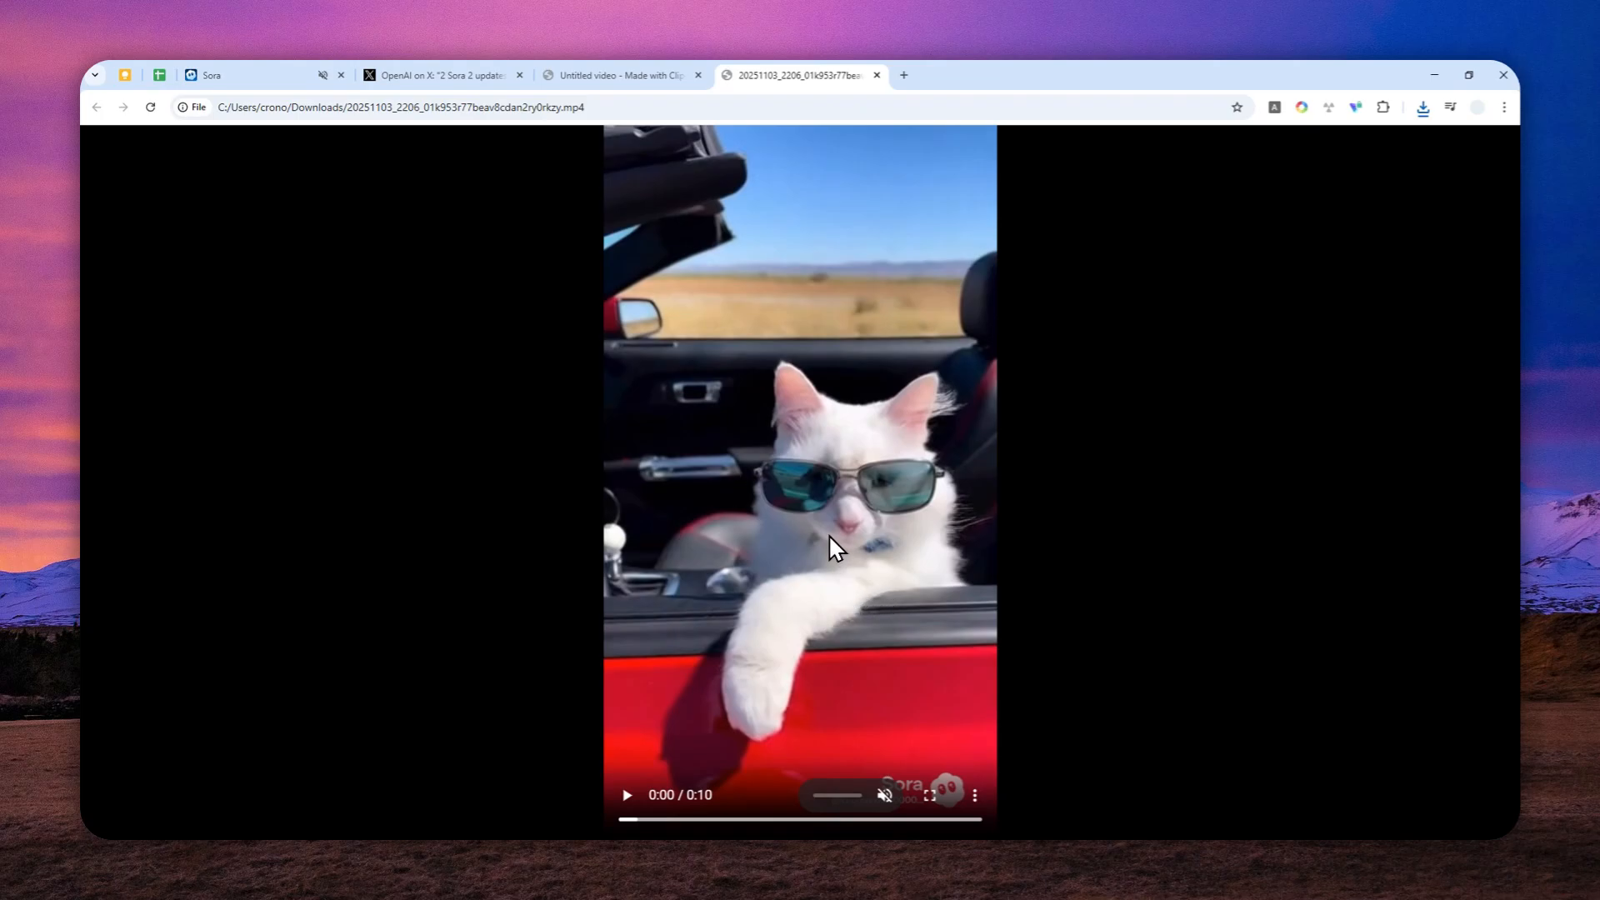
mouse_move(883, 515)
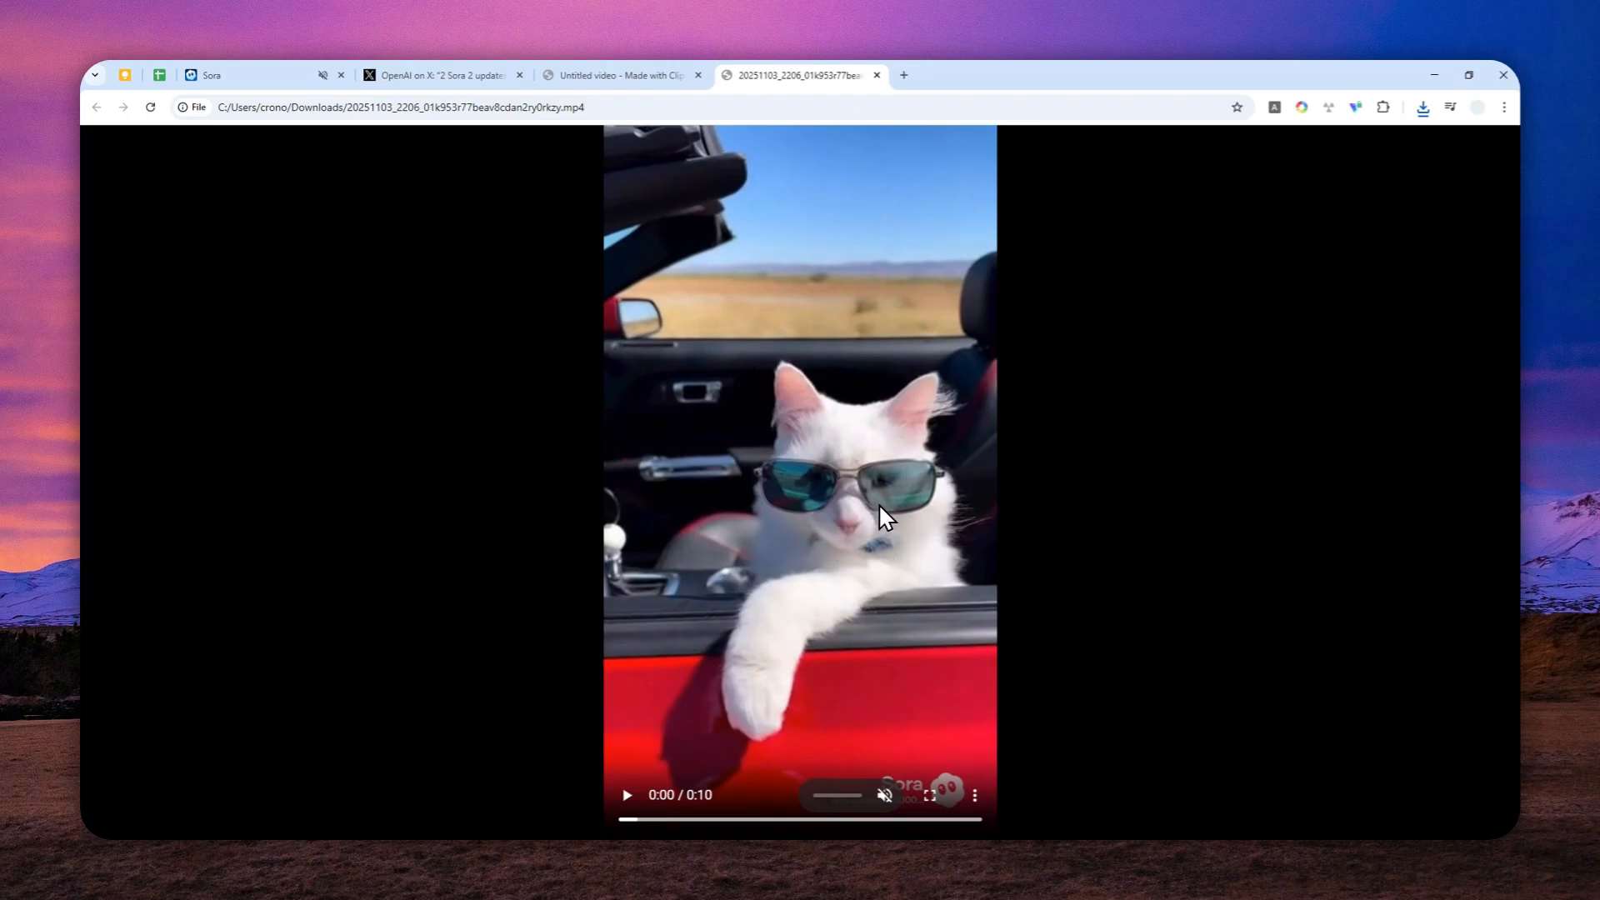
Show the context actions on the downloaded cat video at its final moment (0:10).
right_click(883, 515)
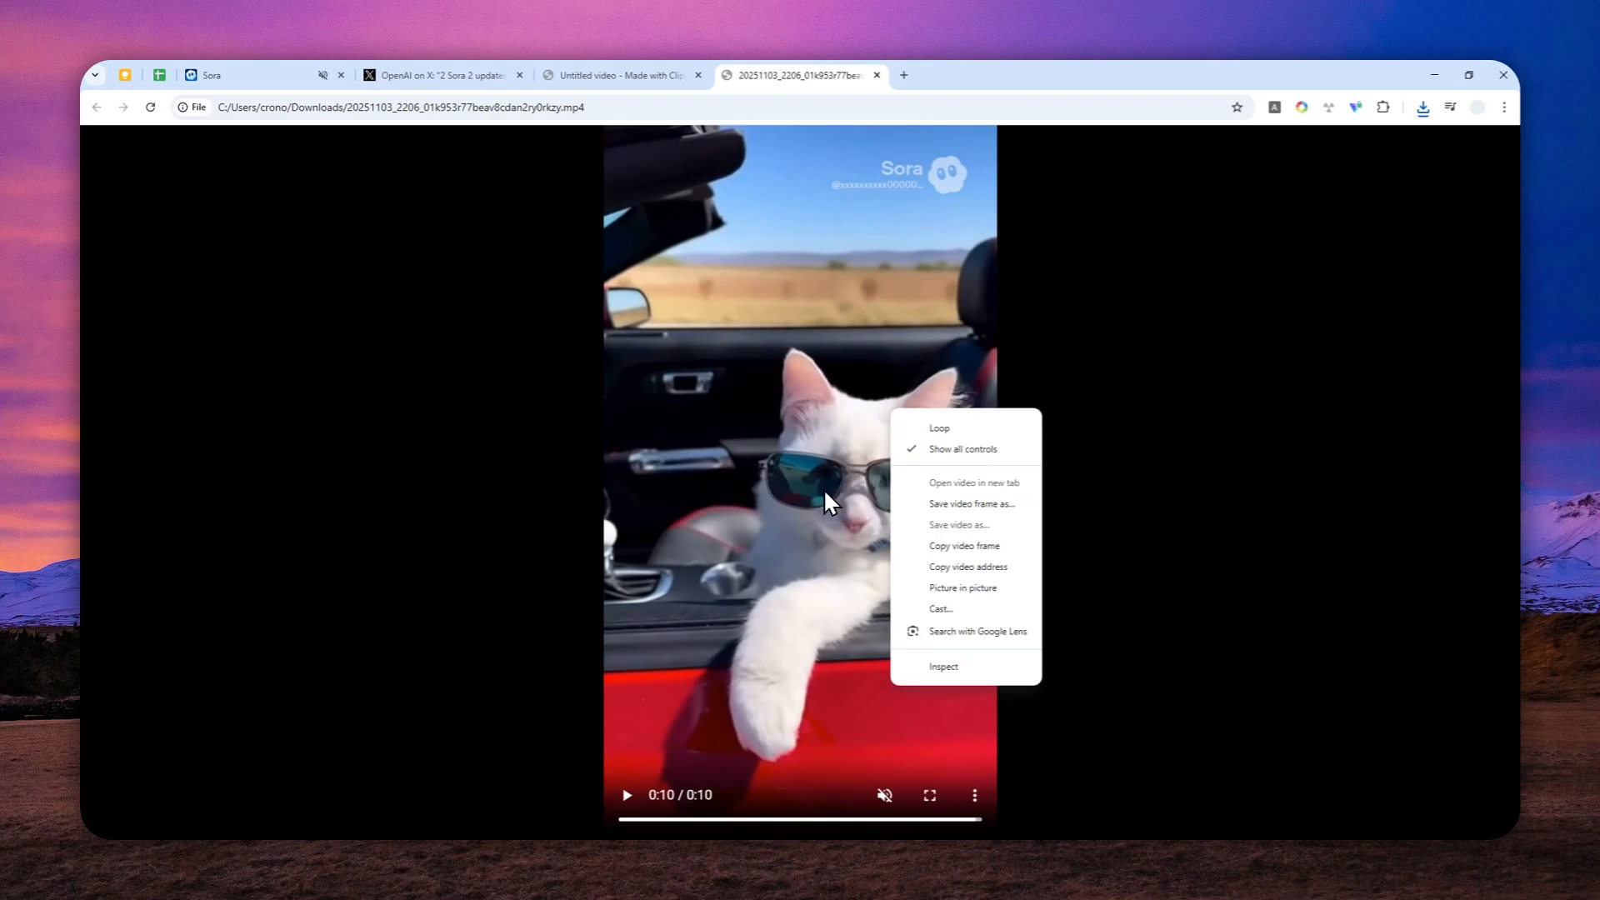
mouse_move(845, 390)
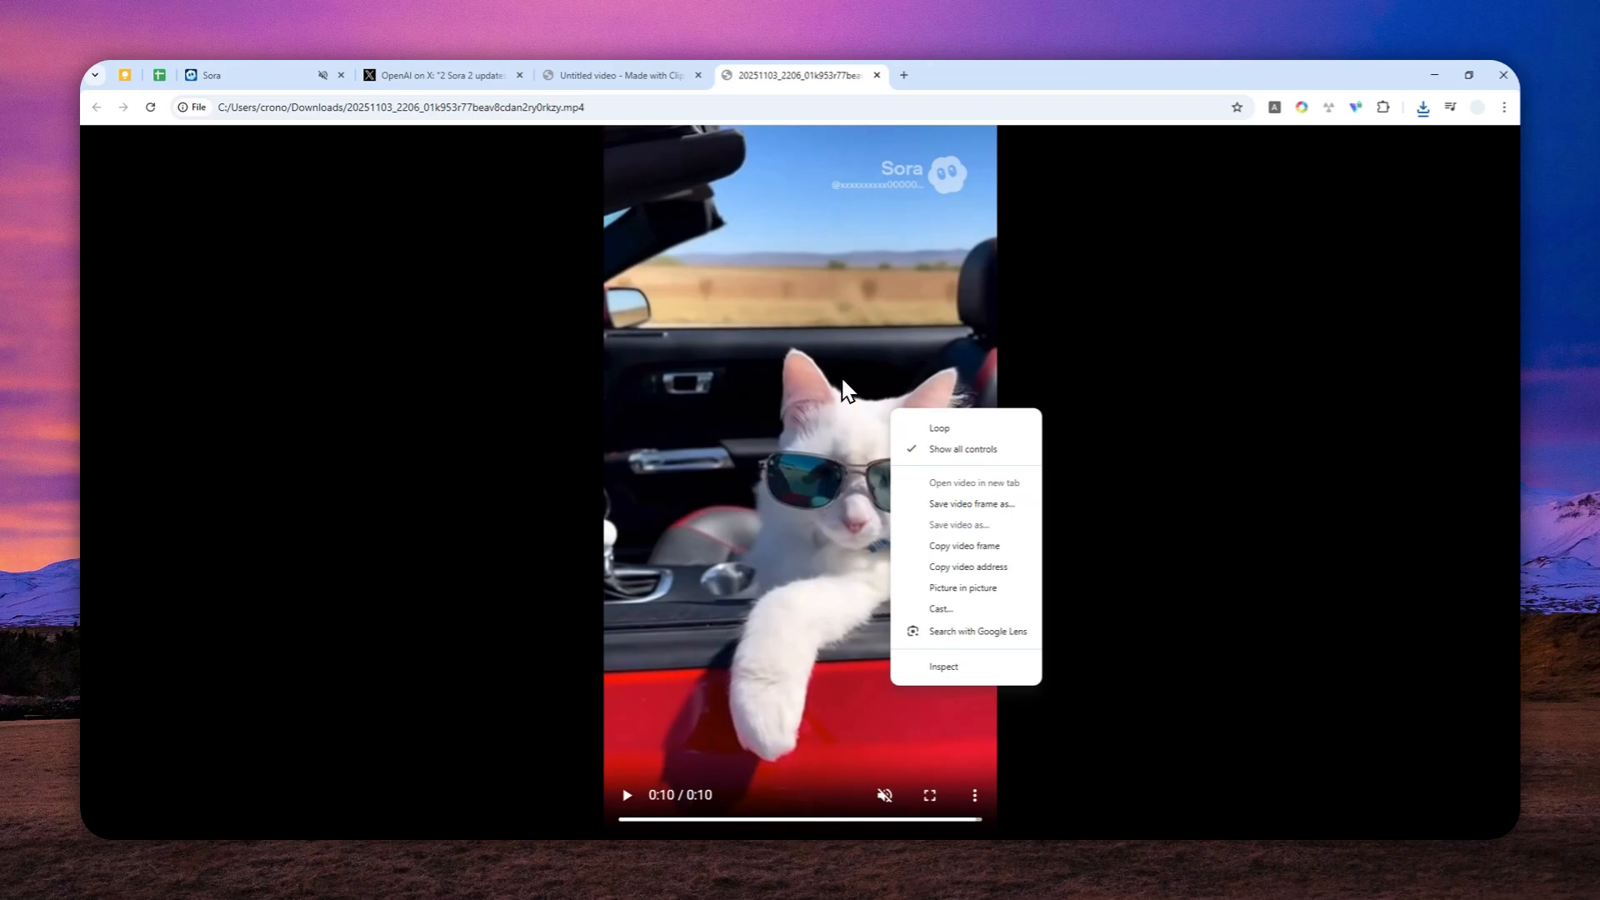
mouse_move(848, 385)
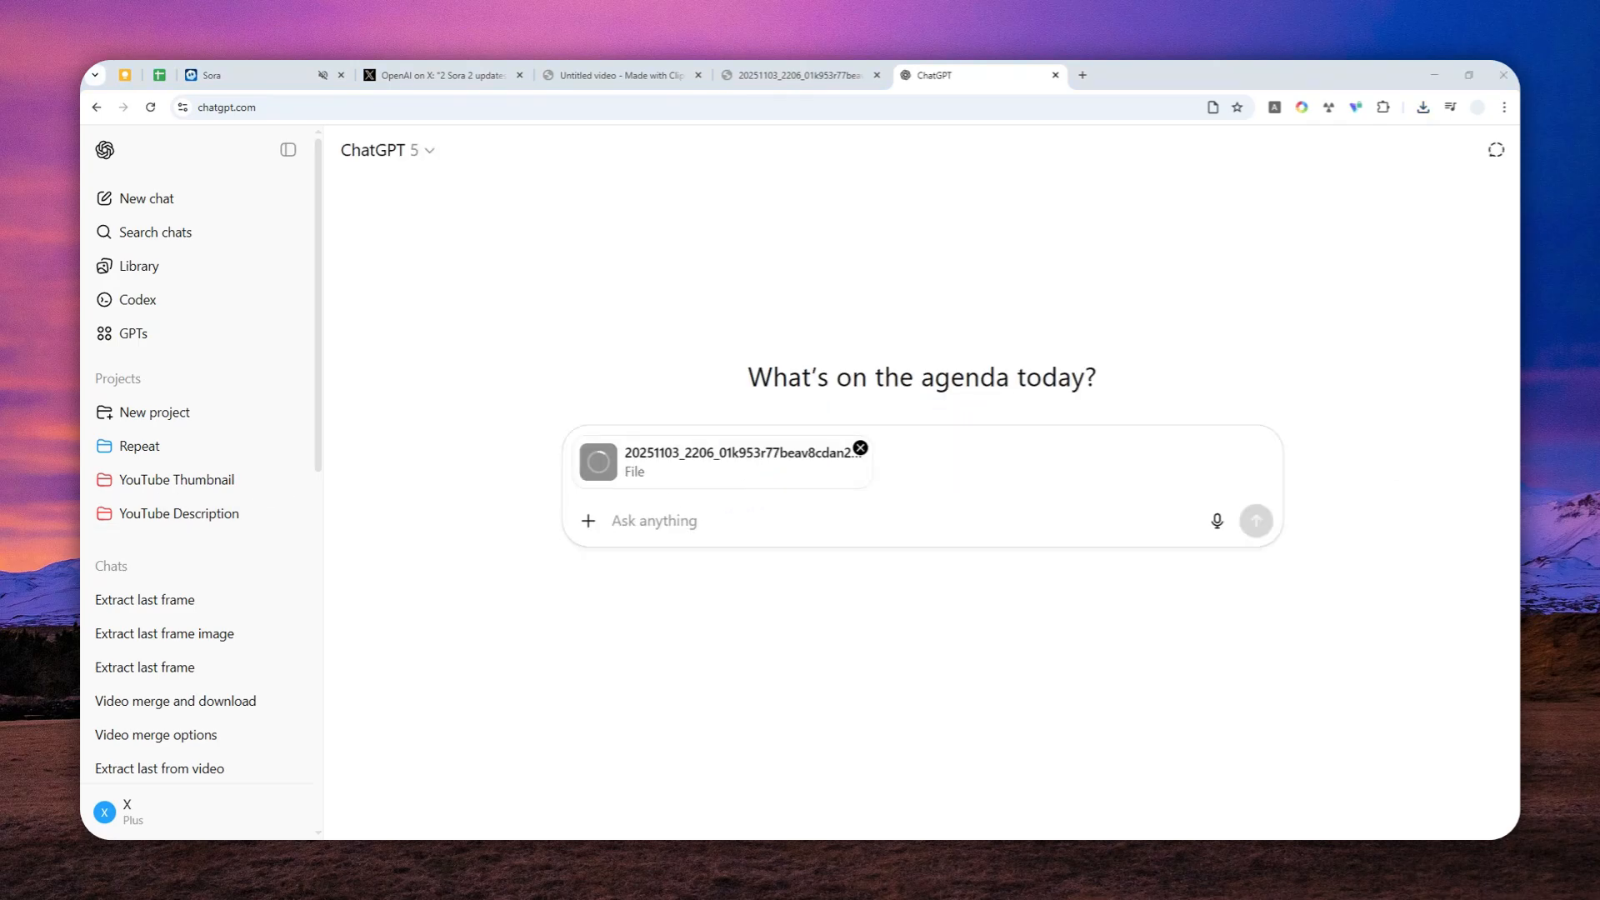
Paste the last-frame extraction prompt with the clip attached and select the Thinking mini model.
right_click(653, 520)
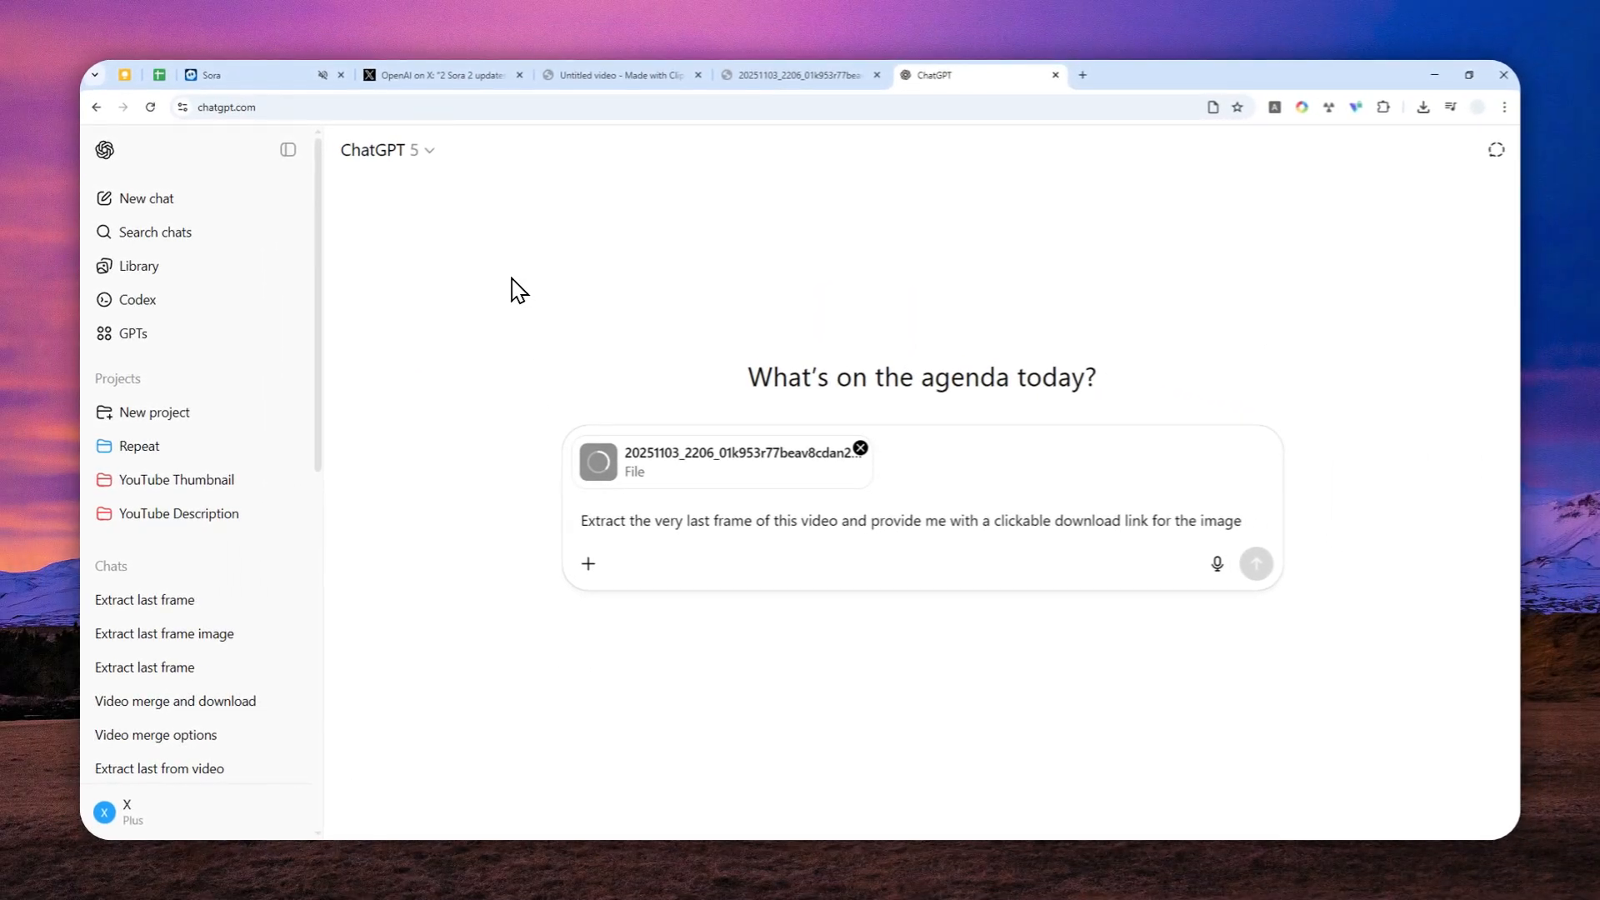
click(383, 150)
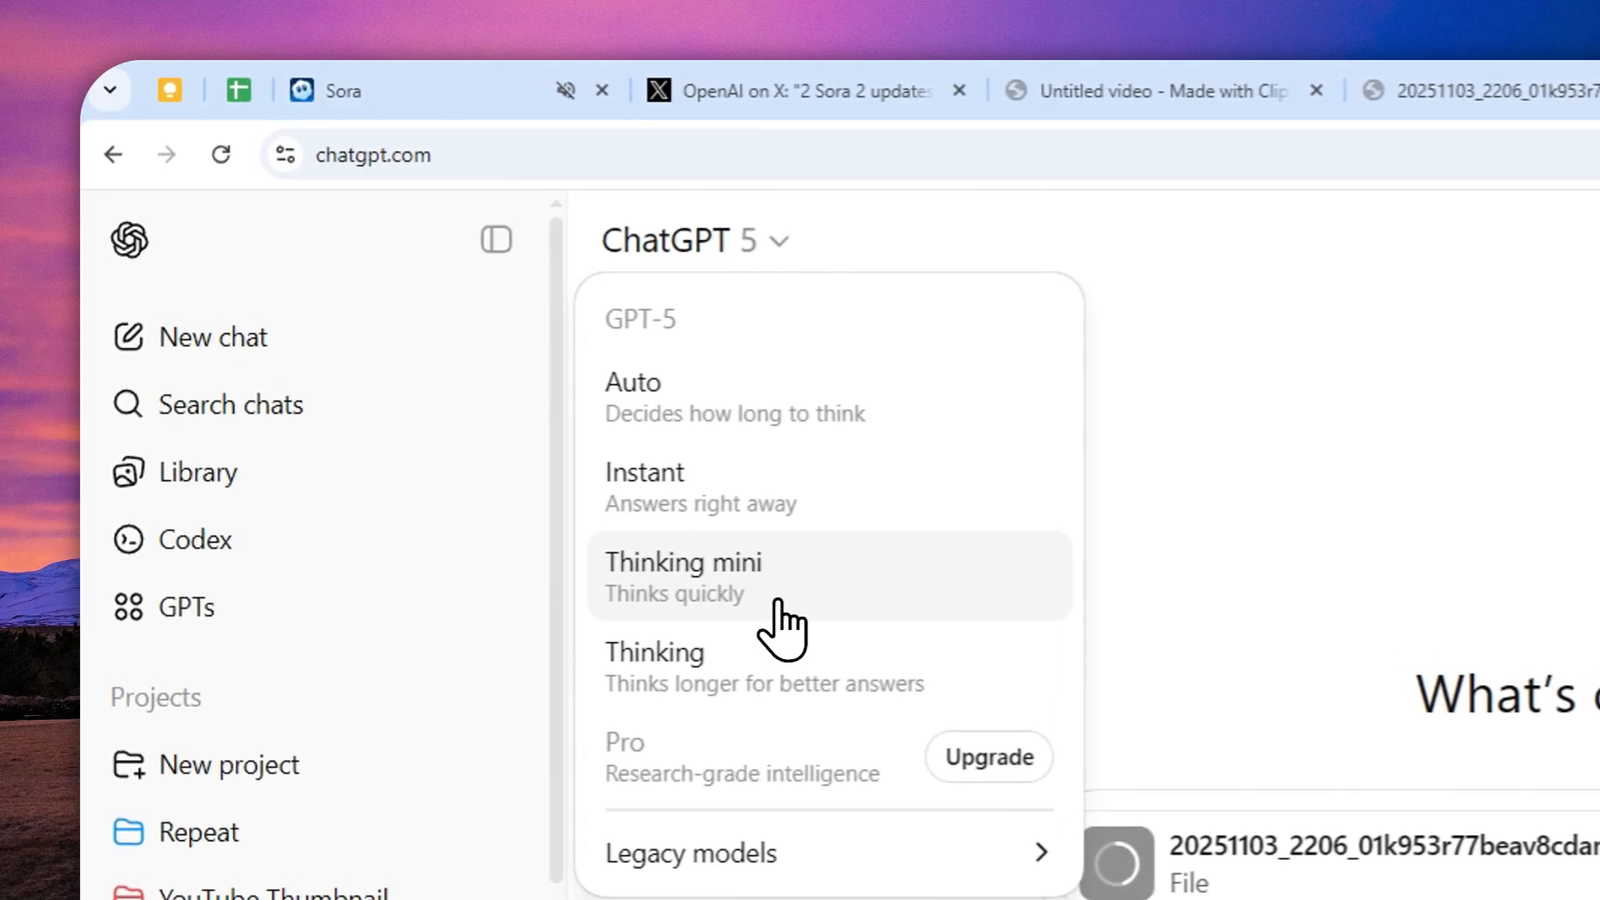
click(631, 381)
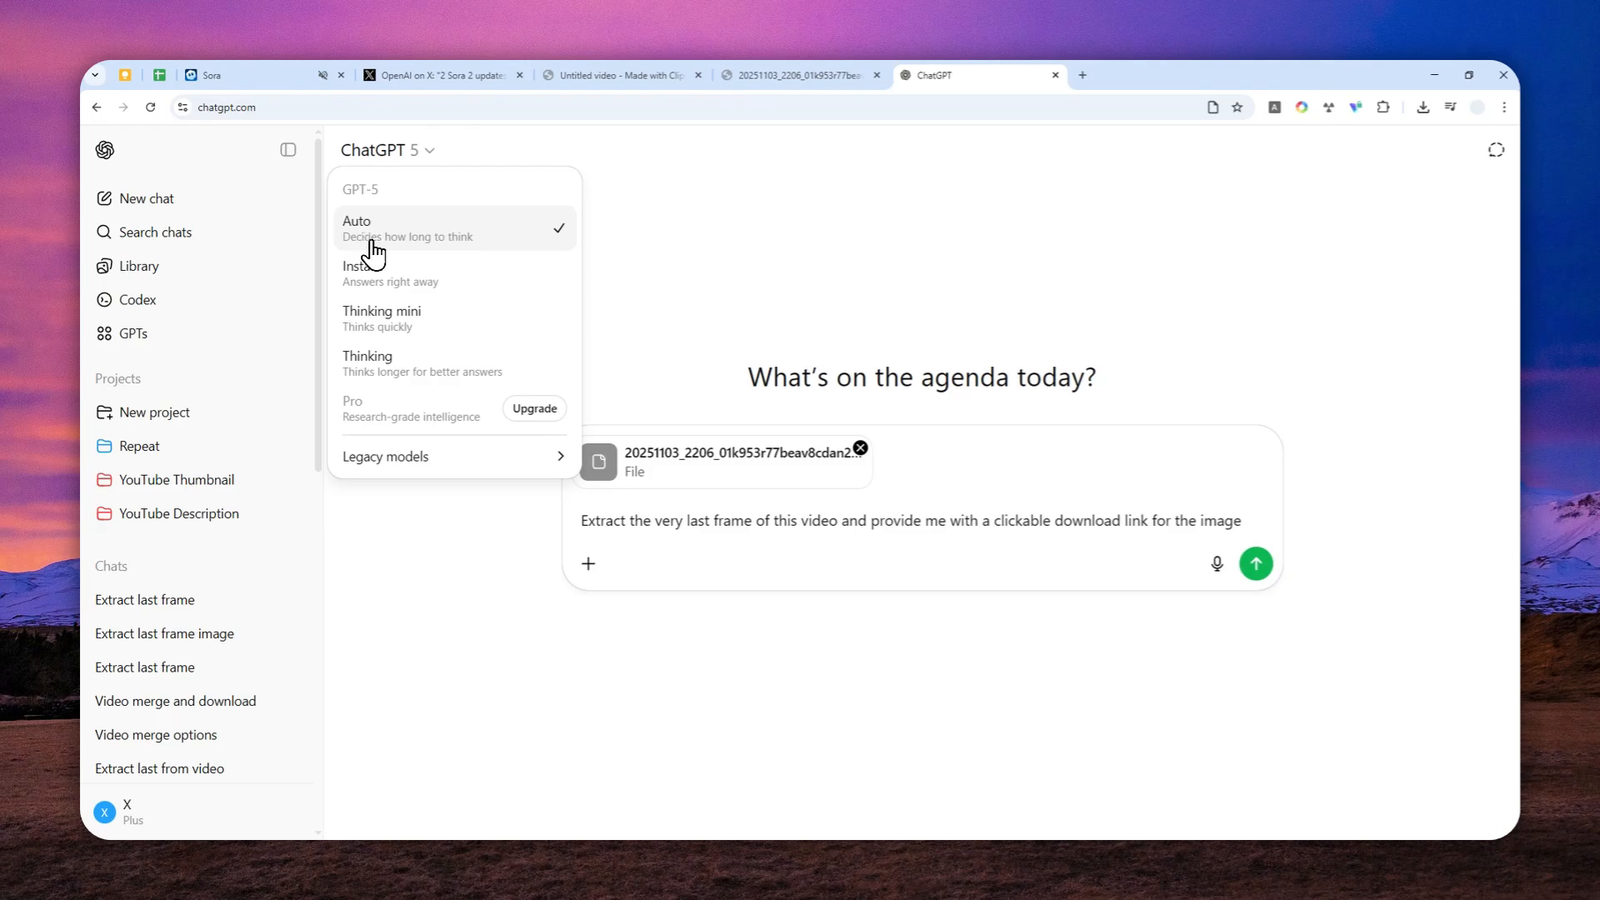
mouse_move(422, 313)
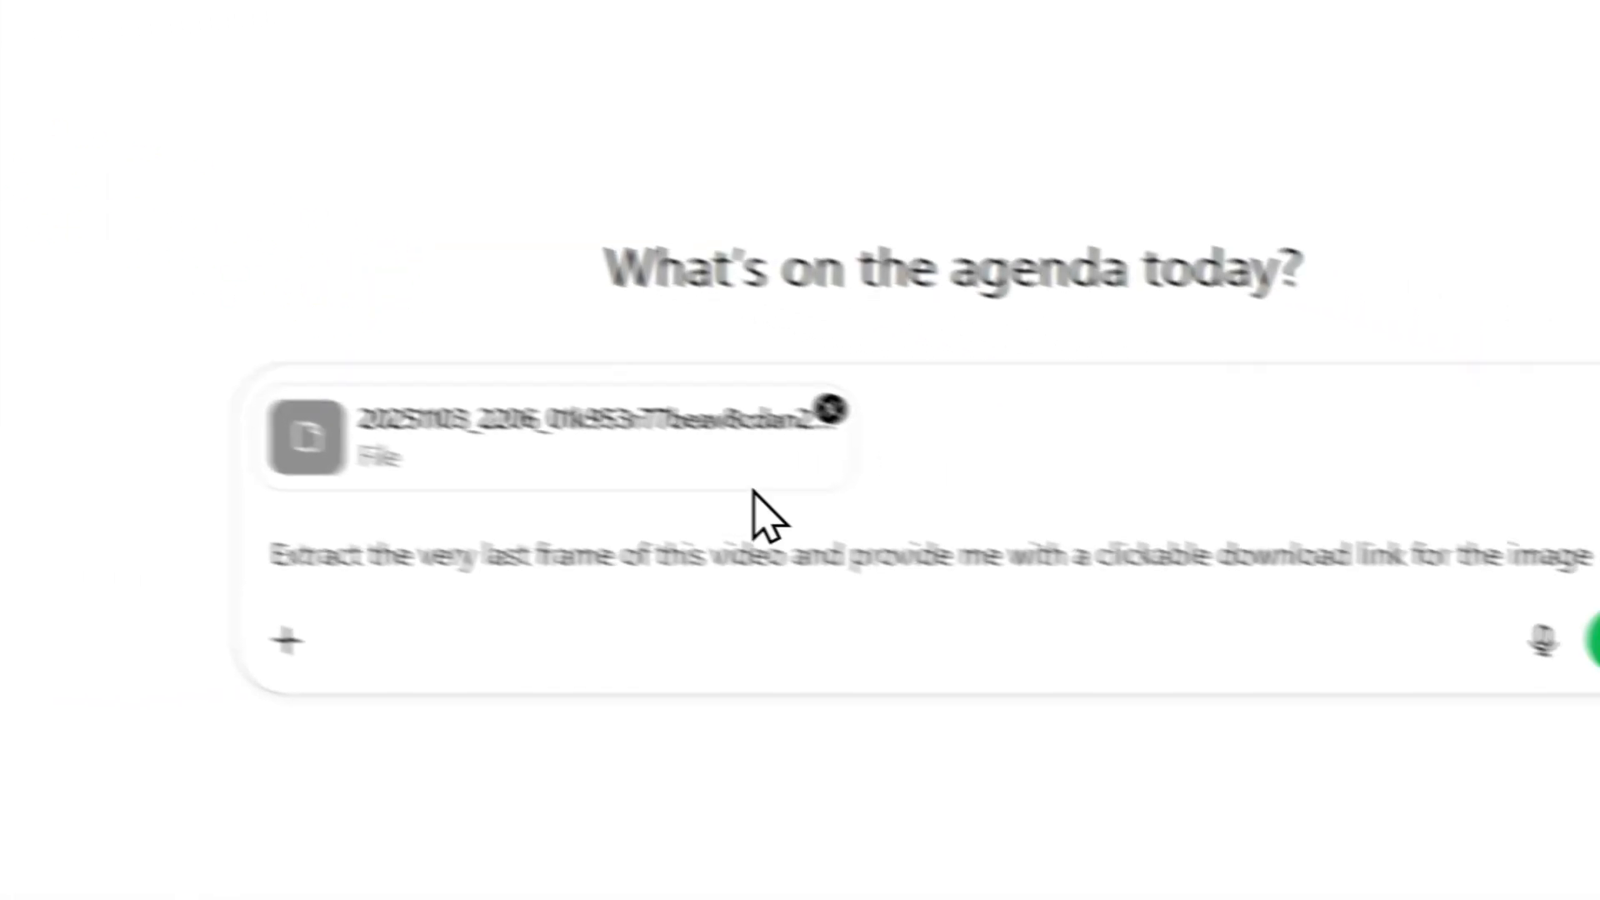
Send the request and download the extracted last-frame PNG from ChatGPT's reply.
click(1571, 642)
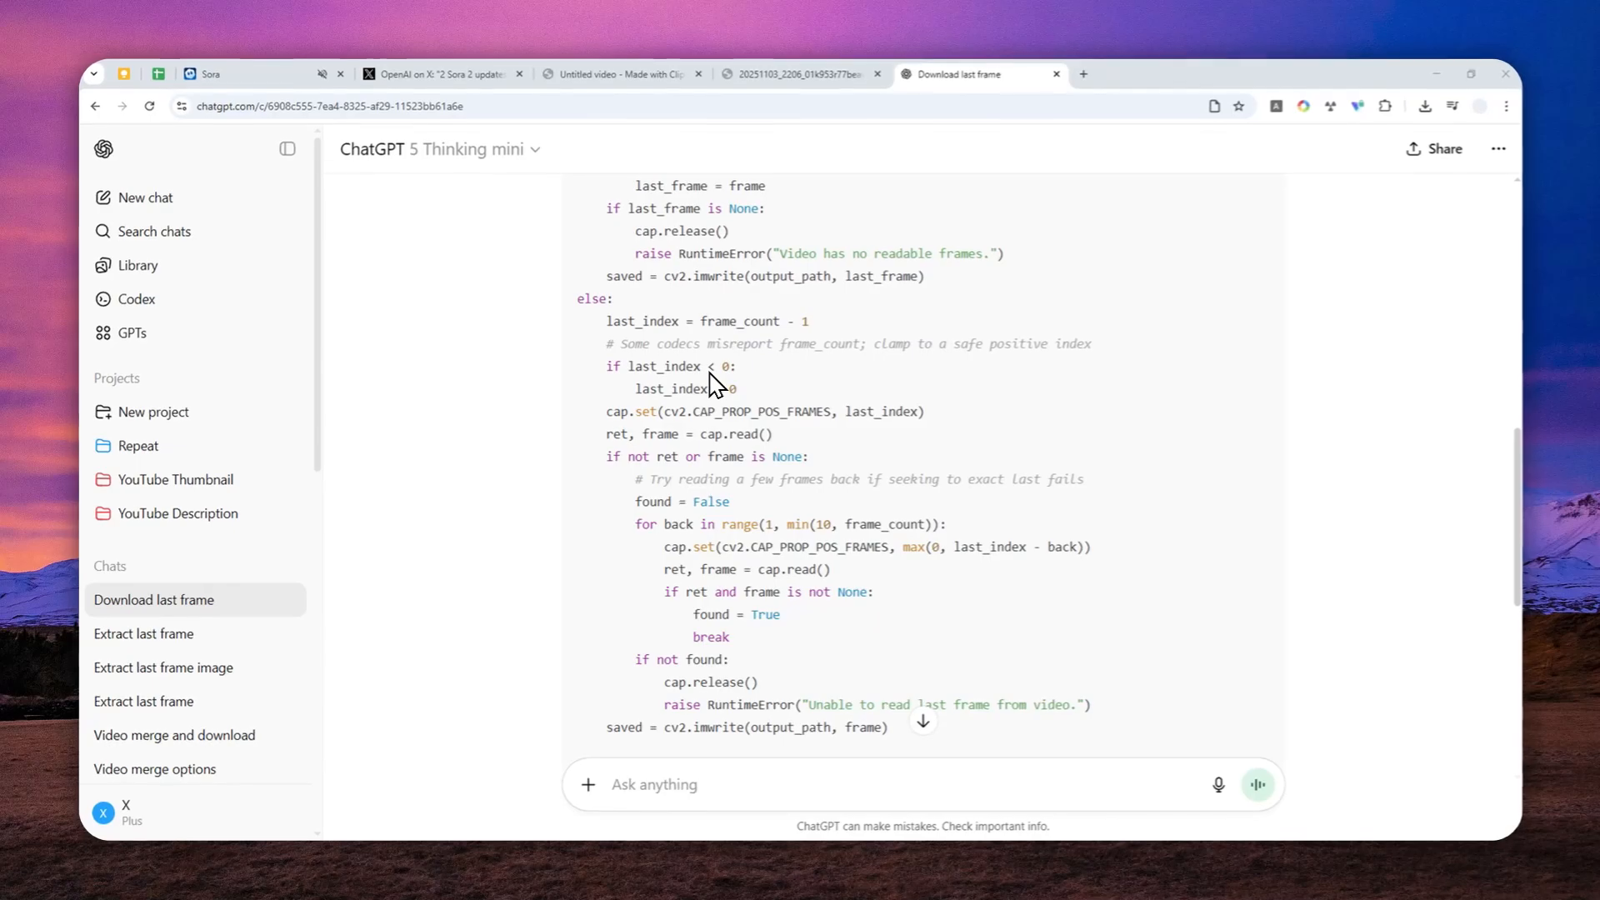
scroll(down, 3)
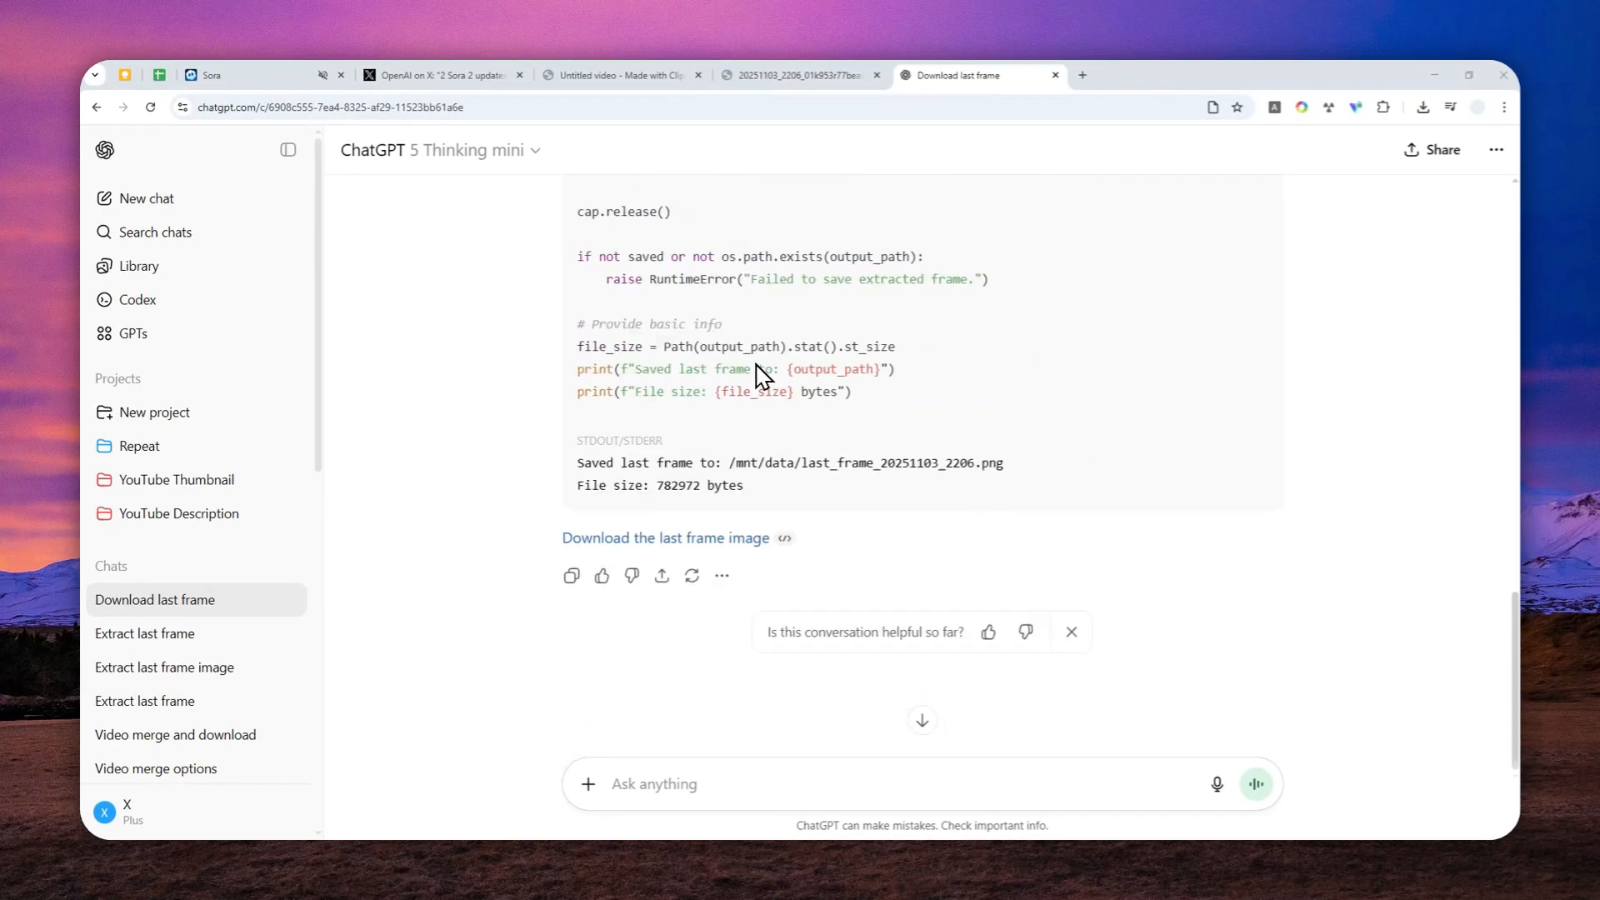
click(667, 538)
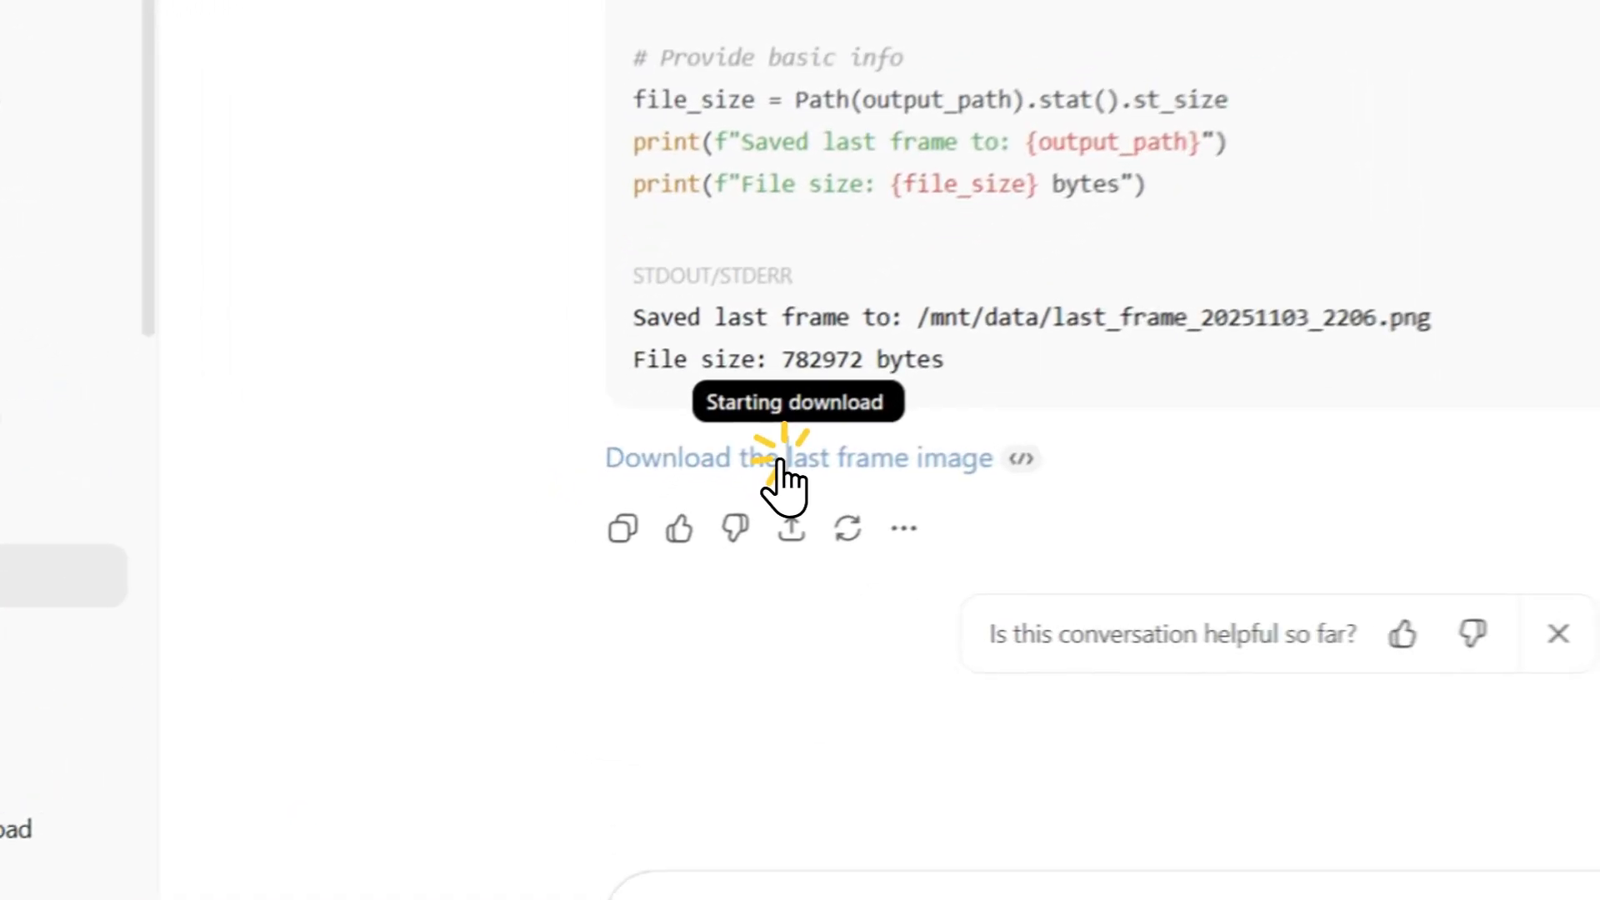
click(797, 457)
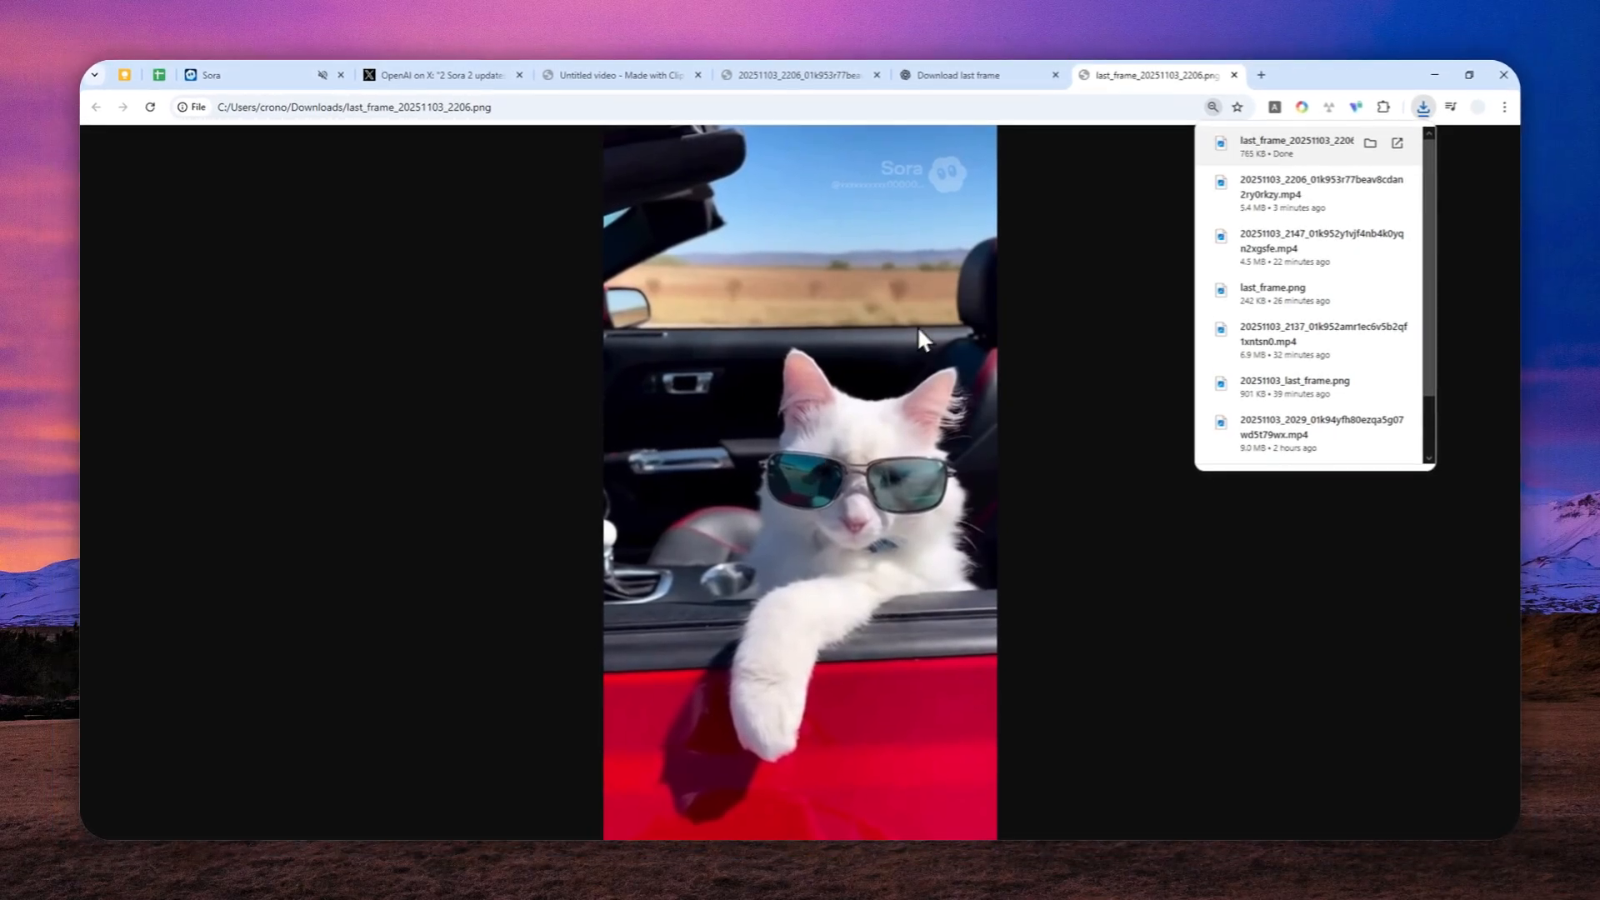
mouse_move(1065, 140)
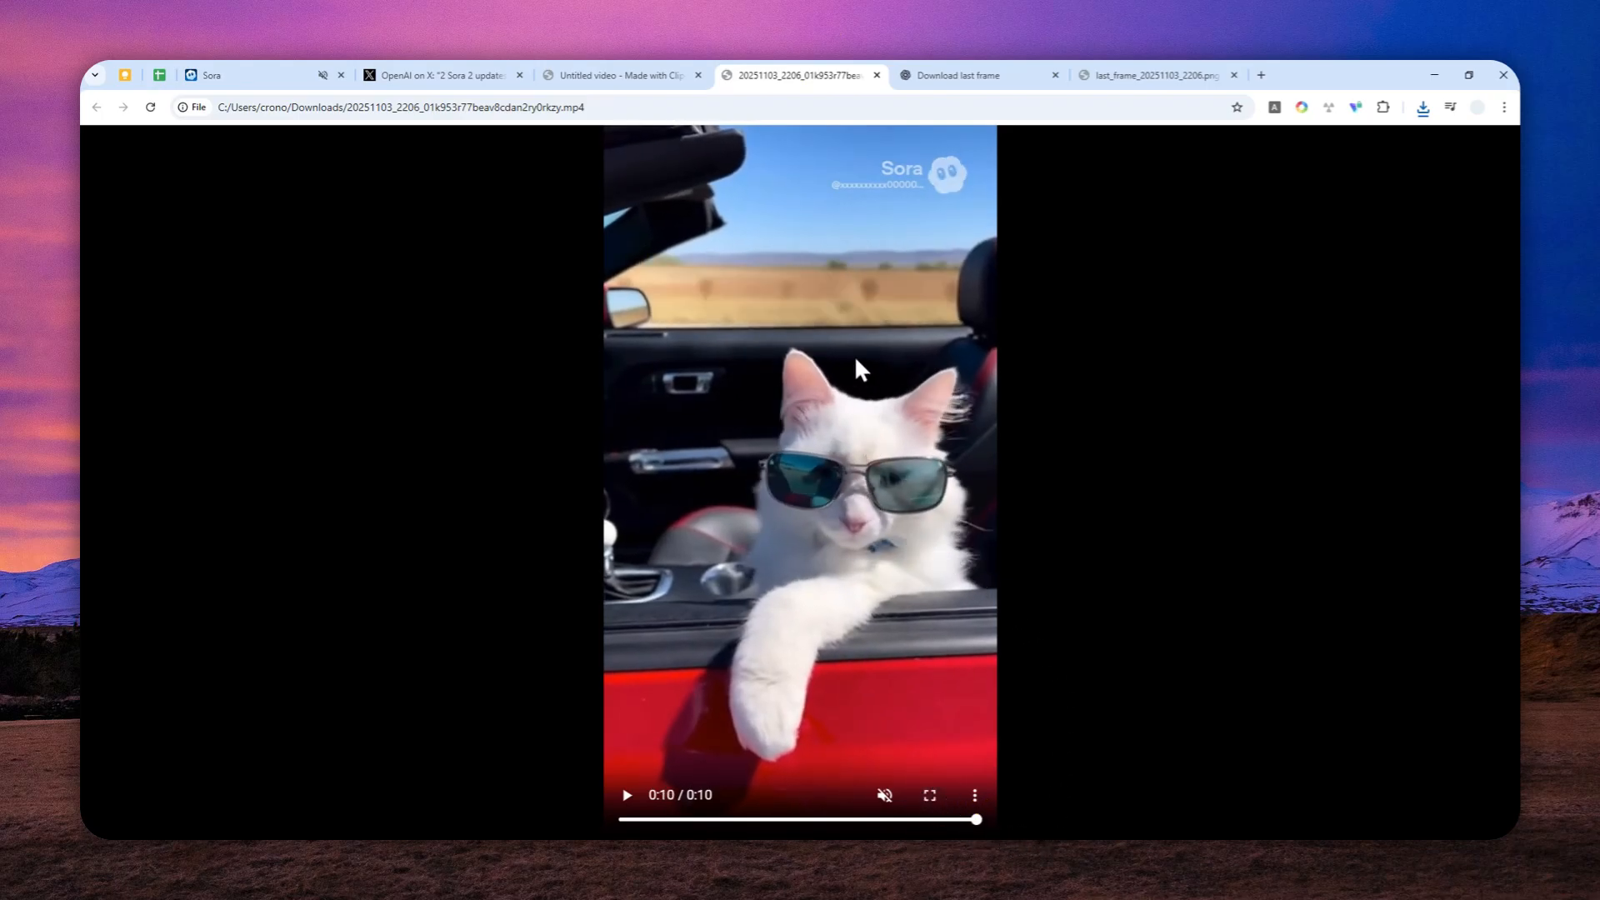
Compare the cat clip's final frame with the extracted PNG in adjacent tabs.
click(1020, 75)
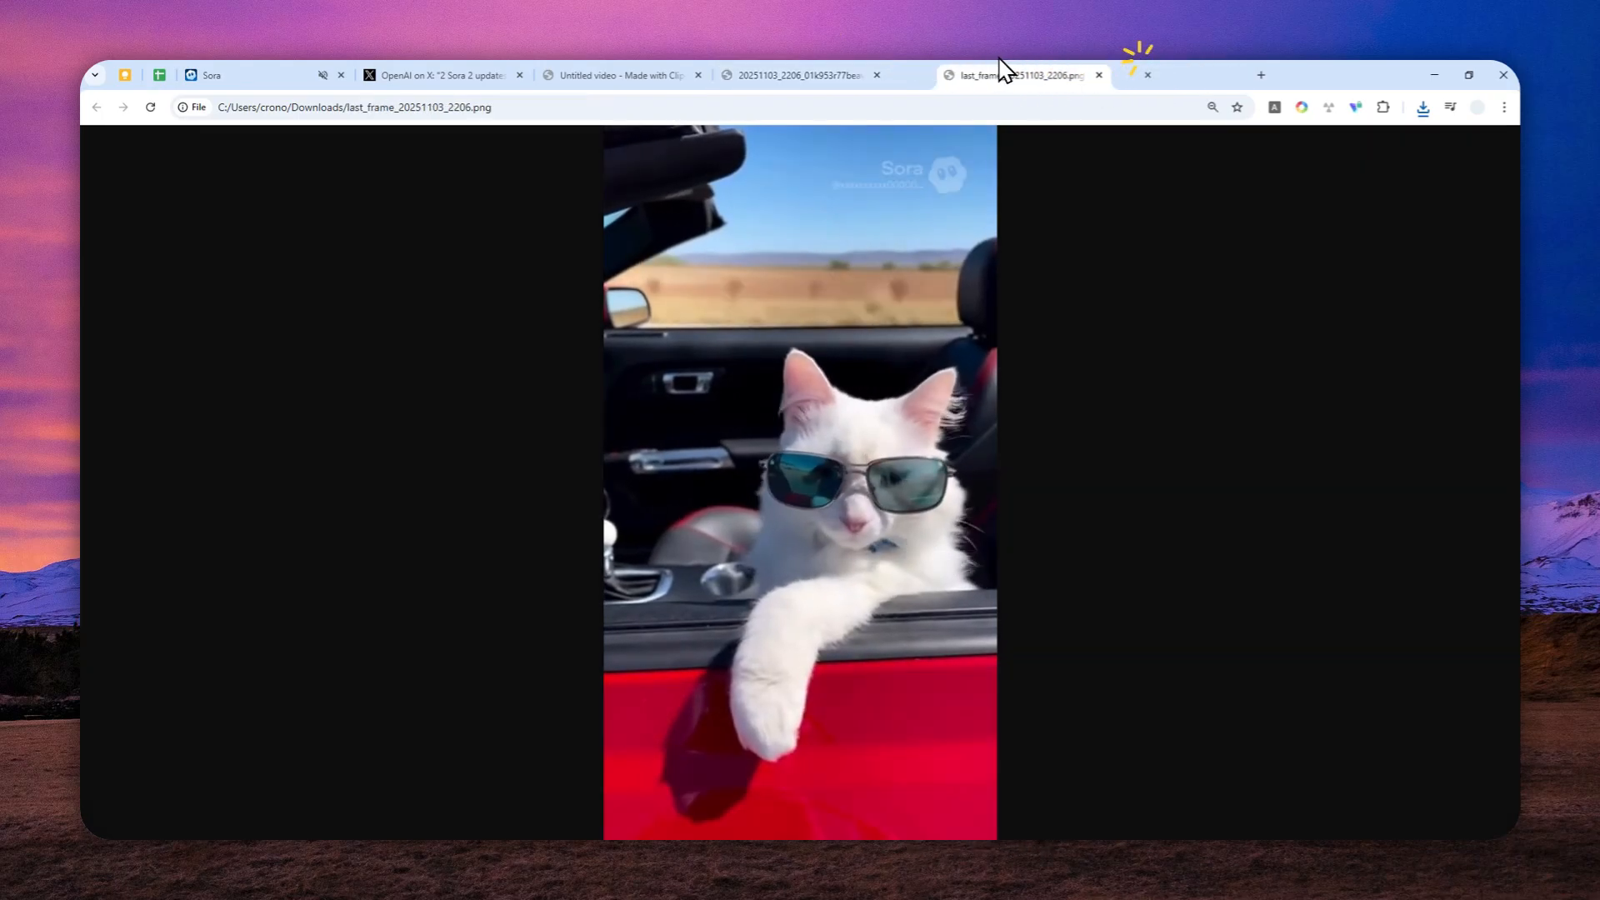
click(802, 75)
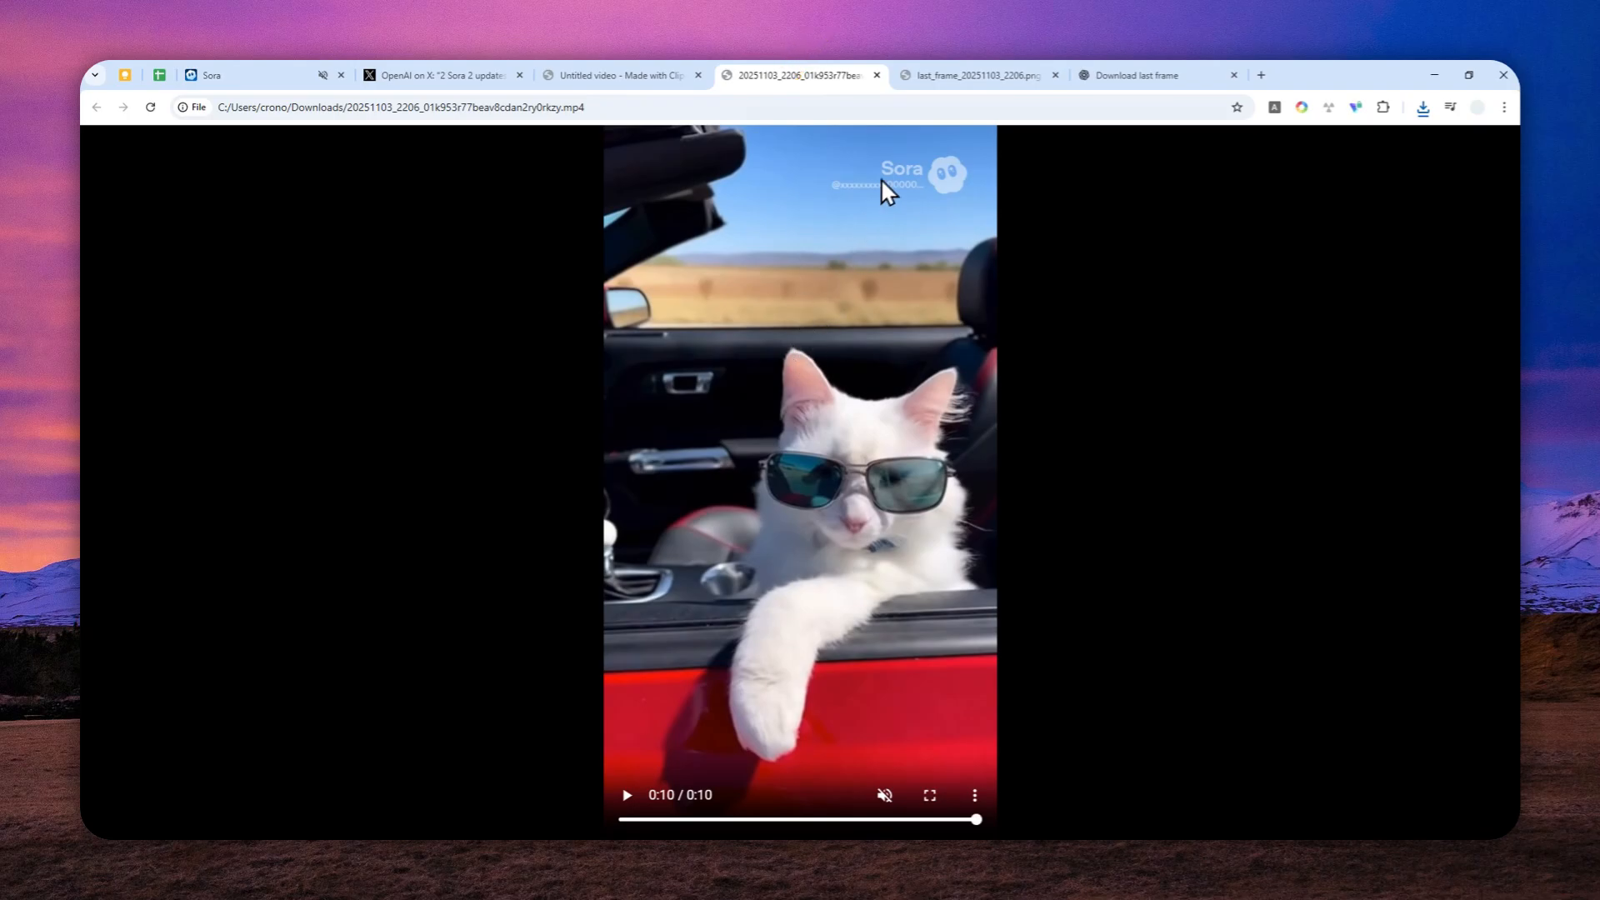
click(975, 75)
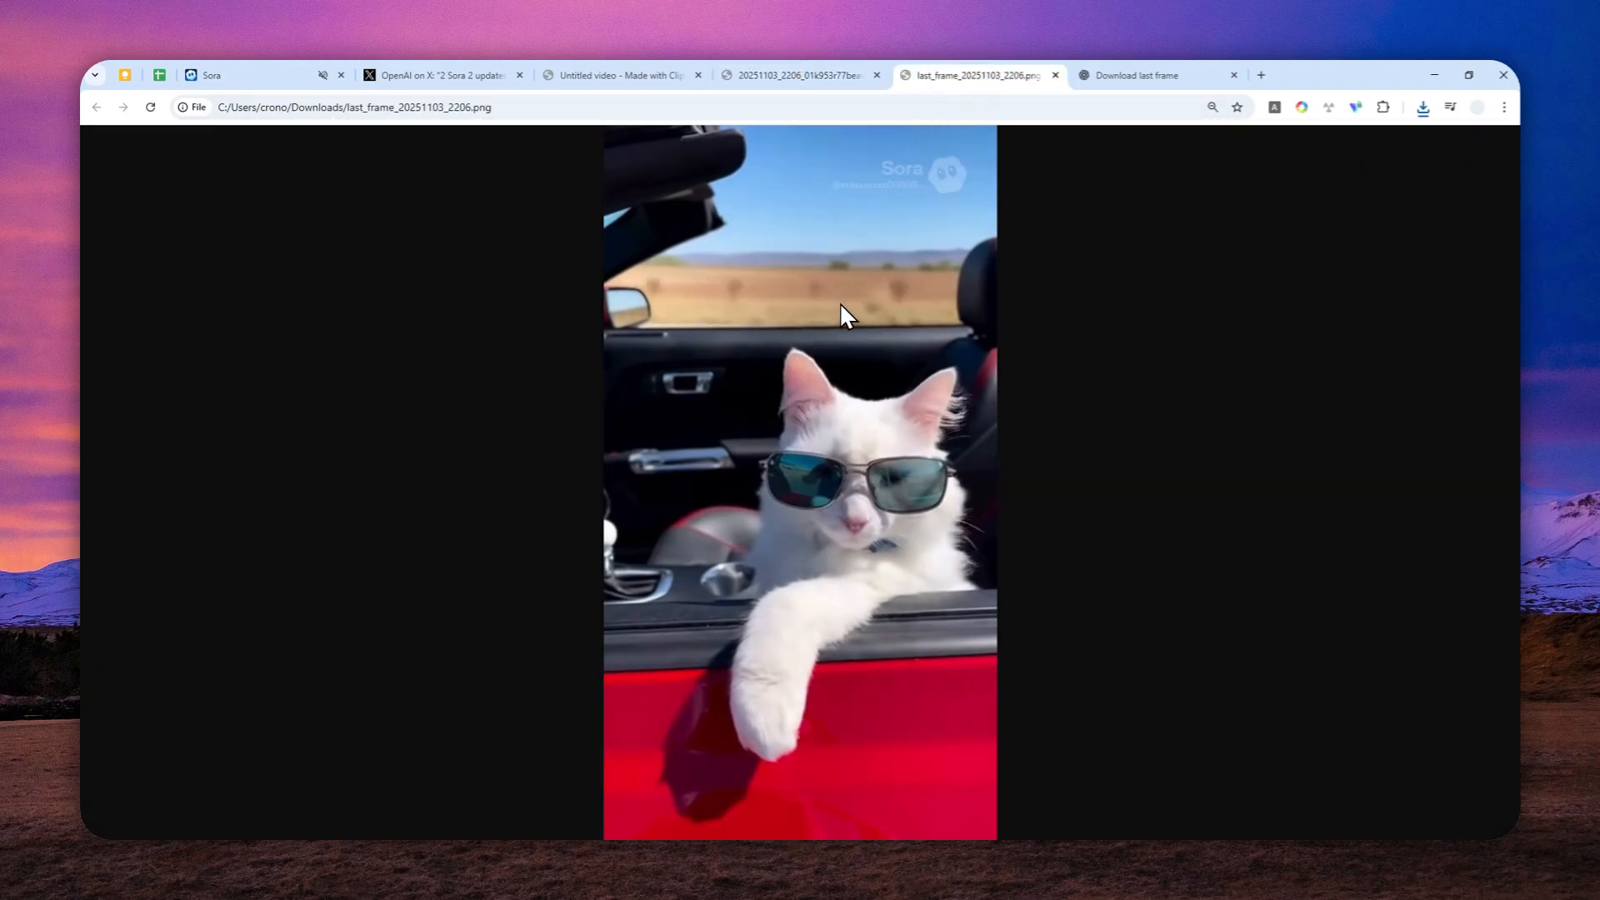
mouse_move(852, 324)
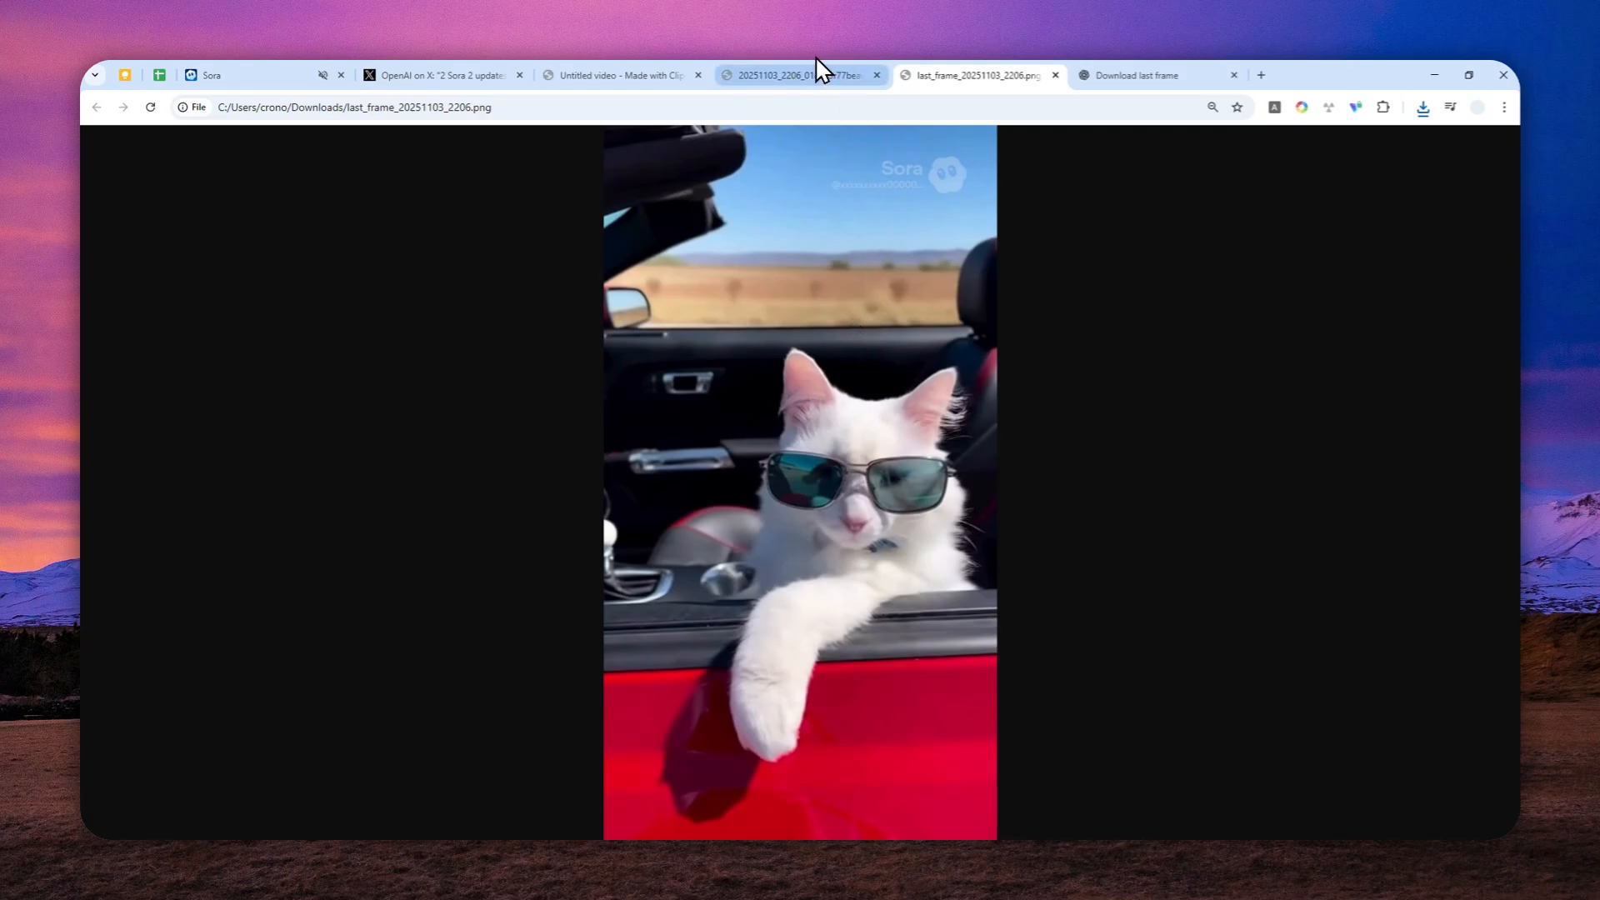
click(797, 75)
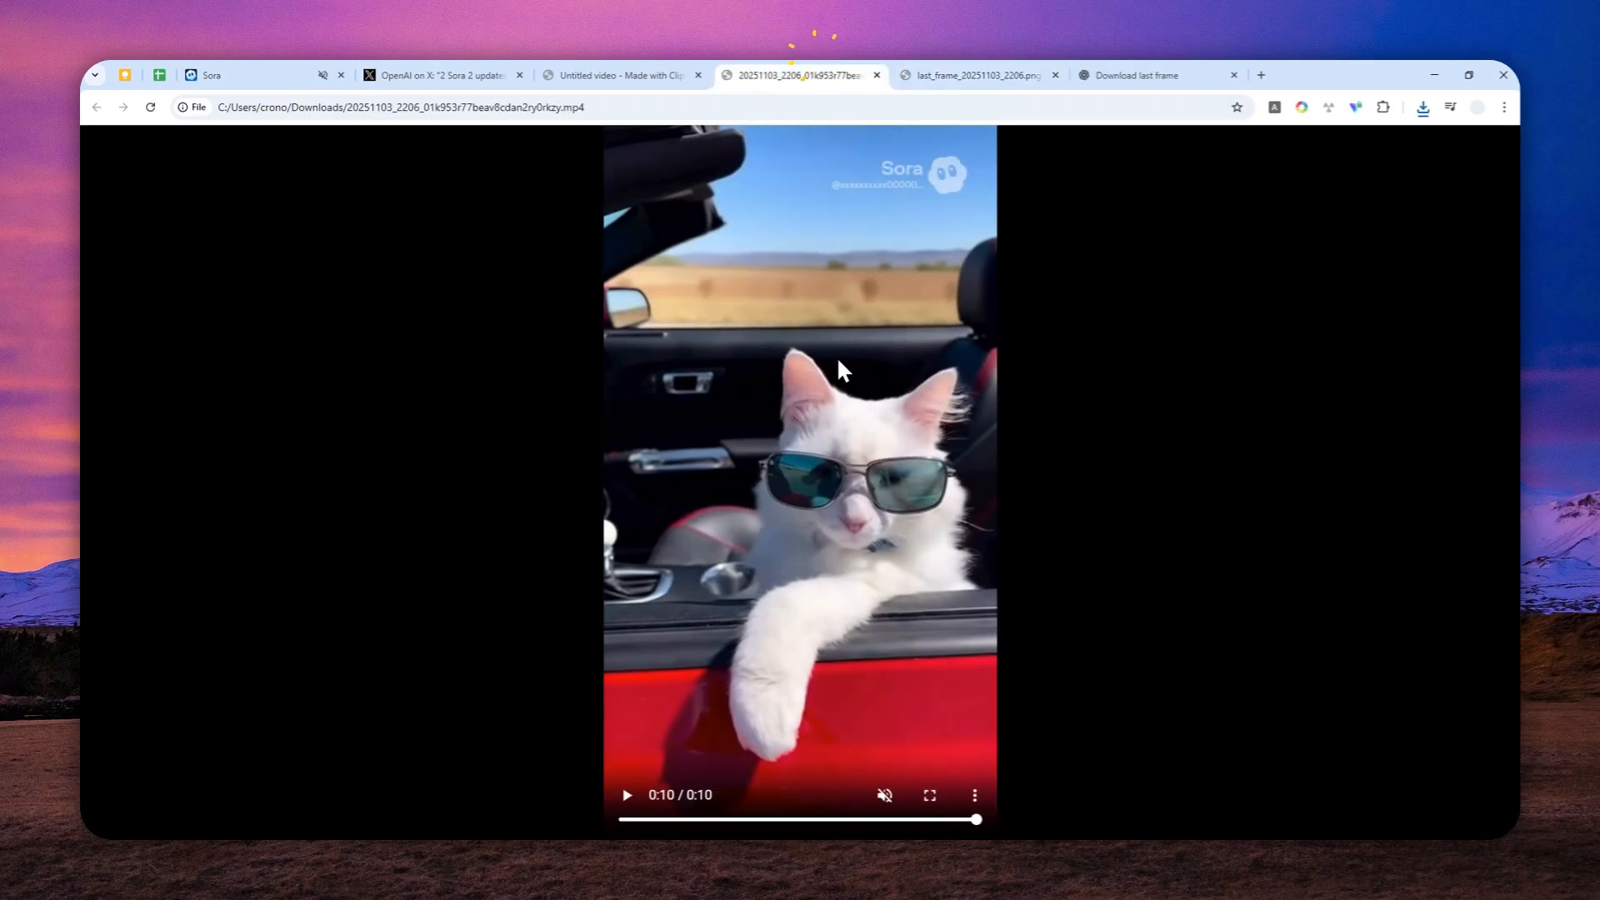
mouse_move(845, 397)
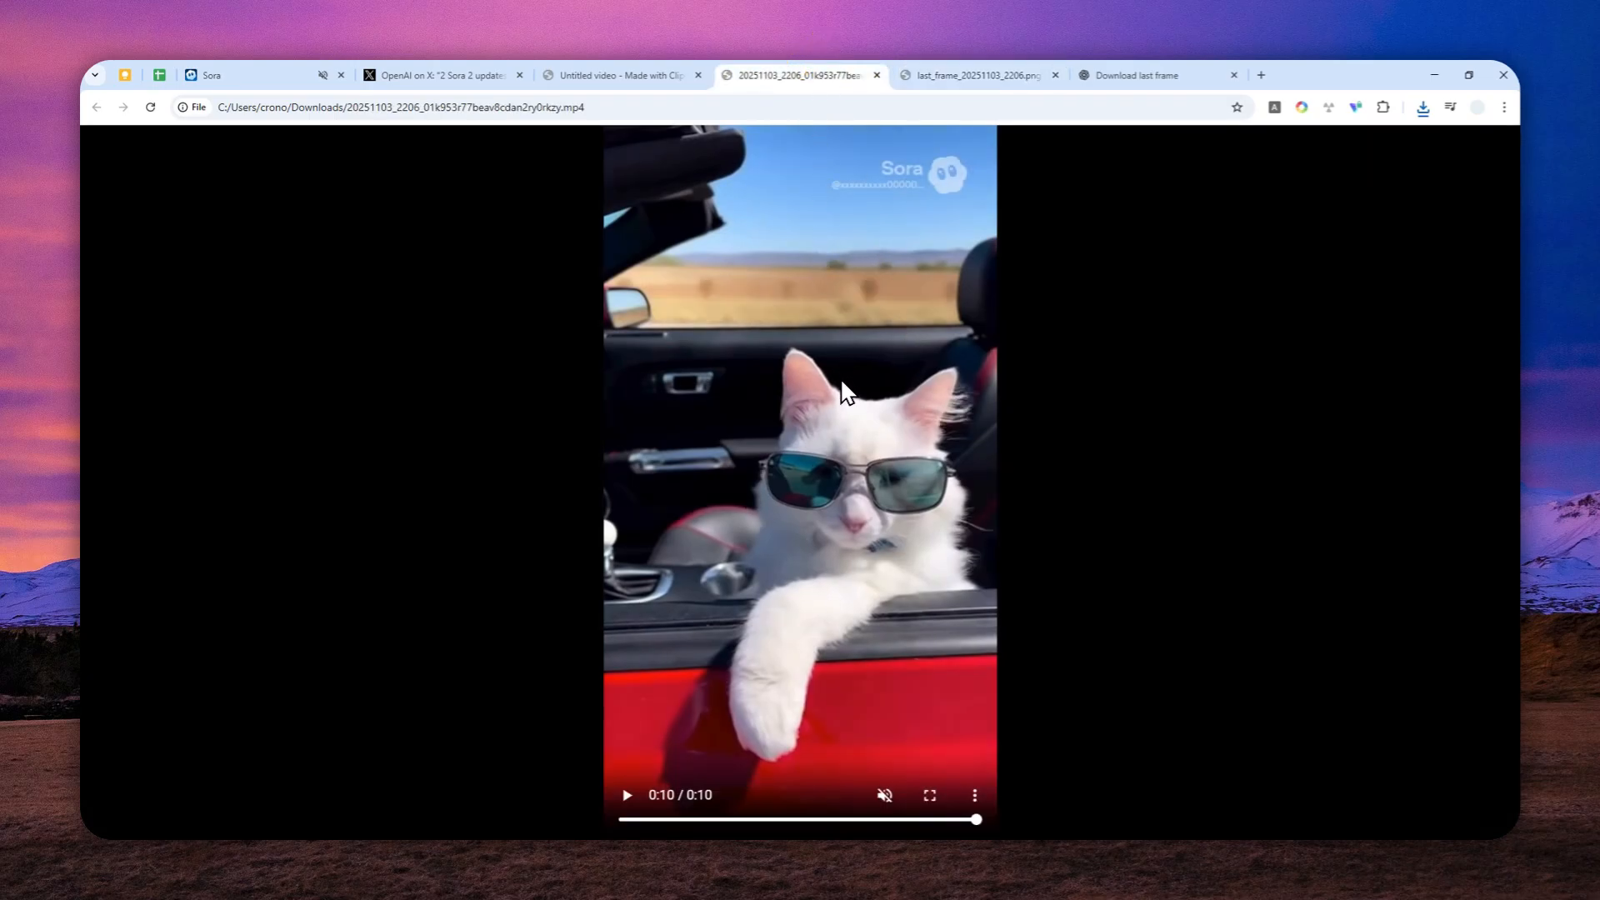
mouse_move(842, 498)
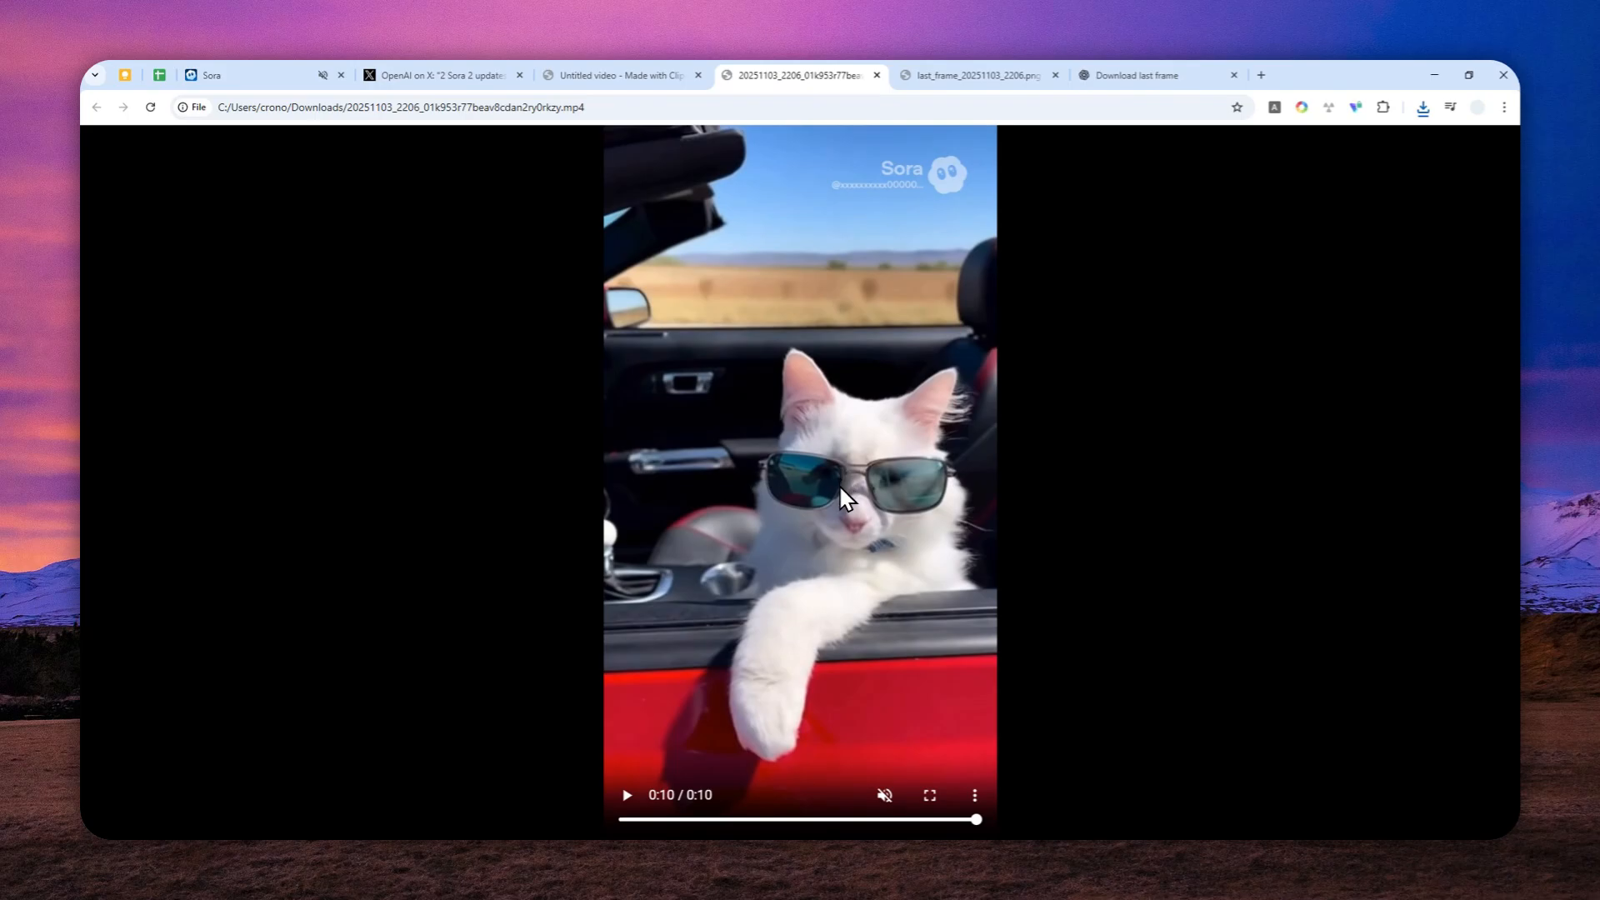
mouse_move(860, 384)
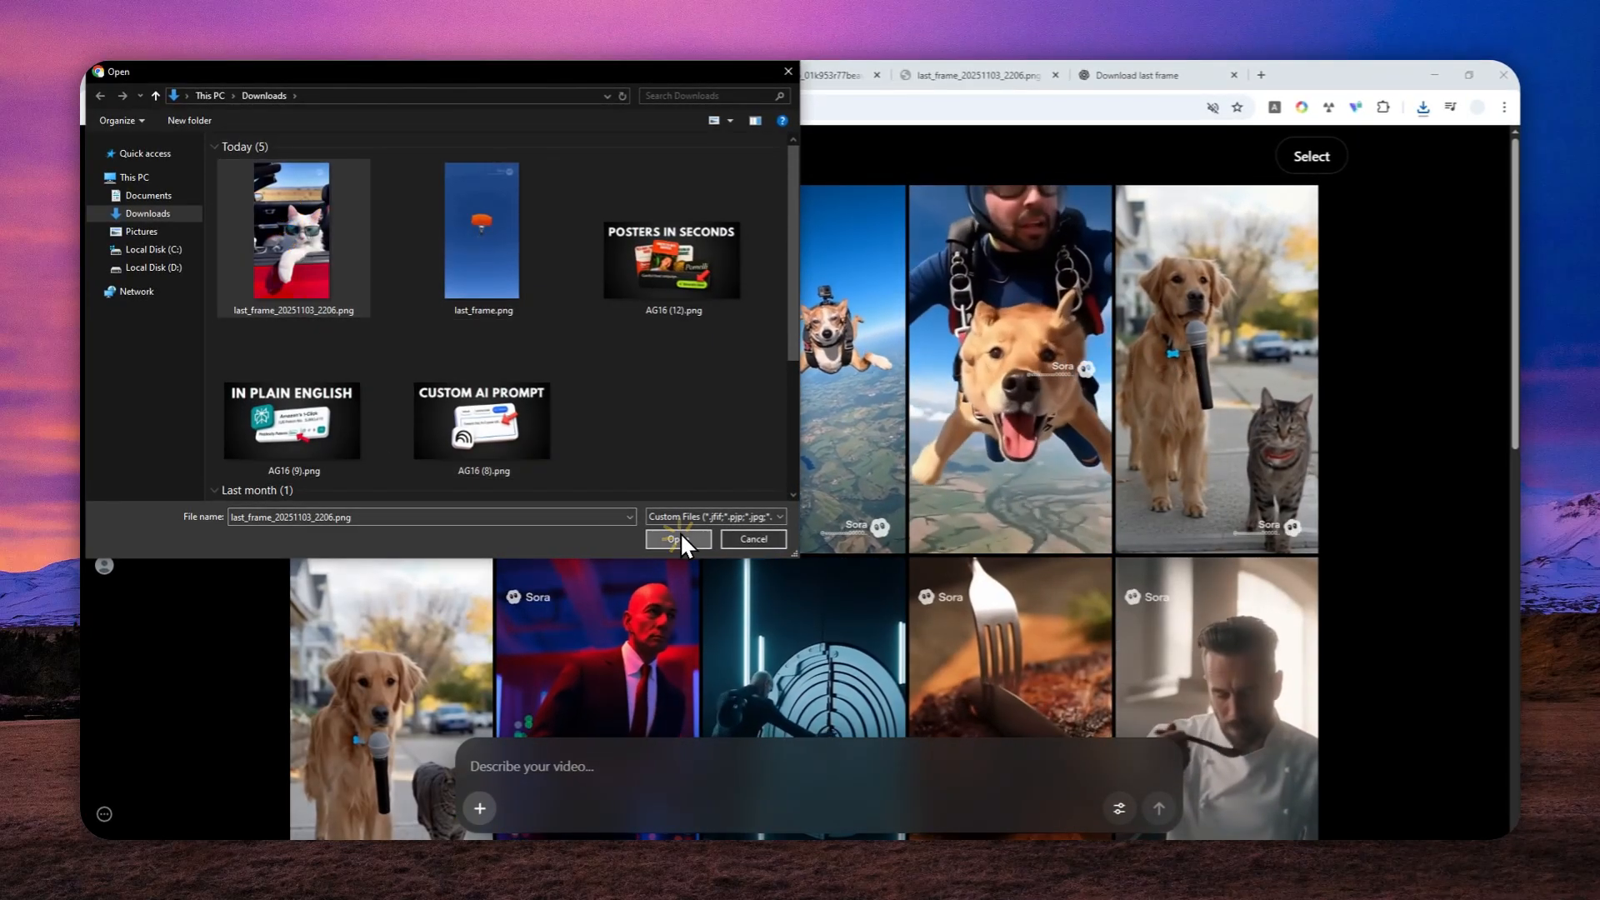
Attach the last-frame PNG, prompt 'the cat removing the sunglasses', set Duration 10 seconds and submit.
click(671, 539)
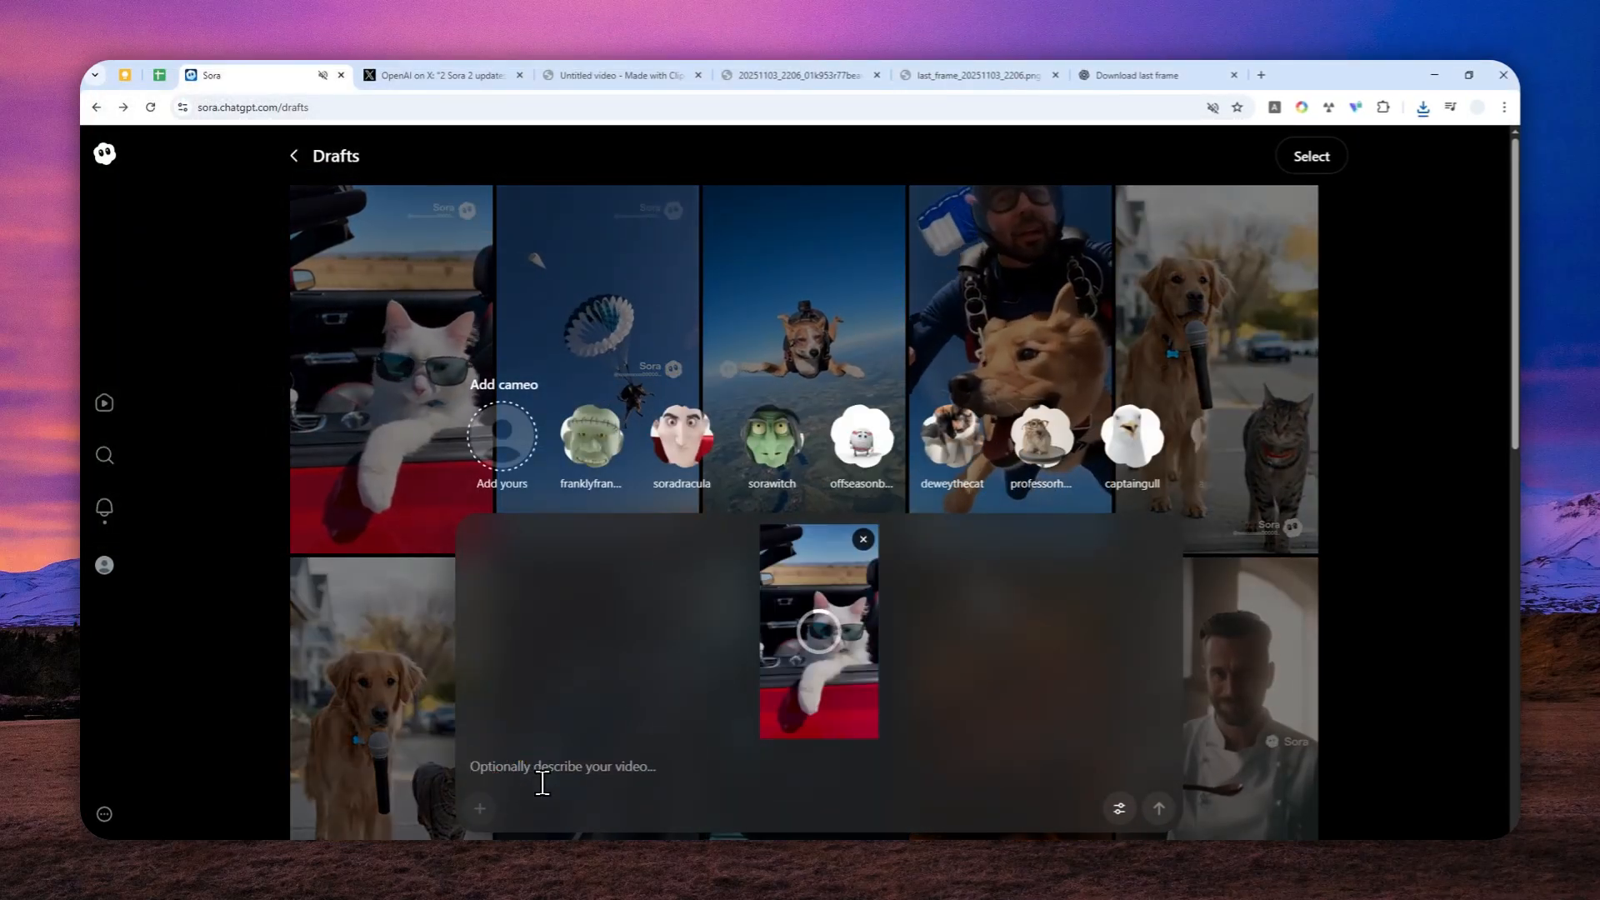
text(the cat removing the sunglasses.)
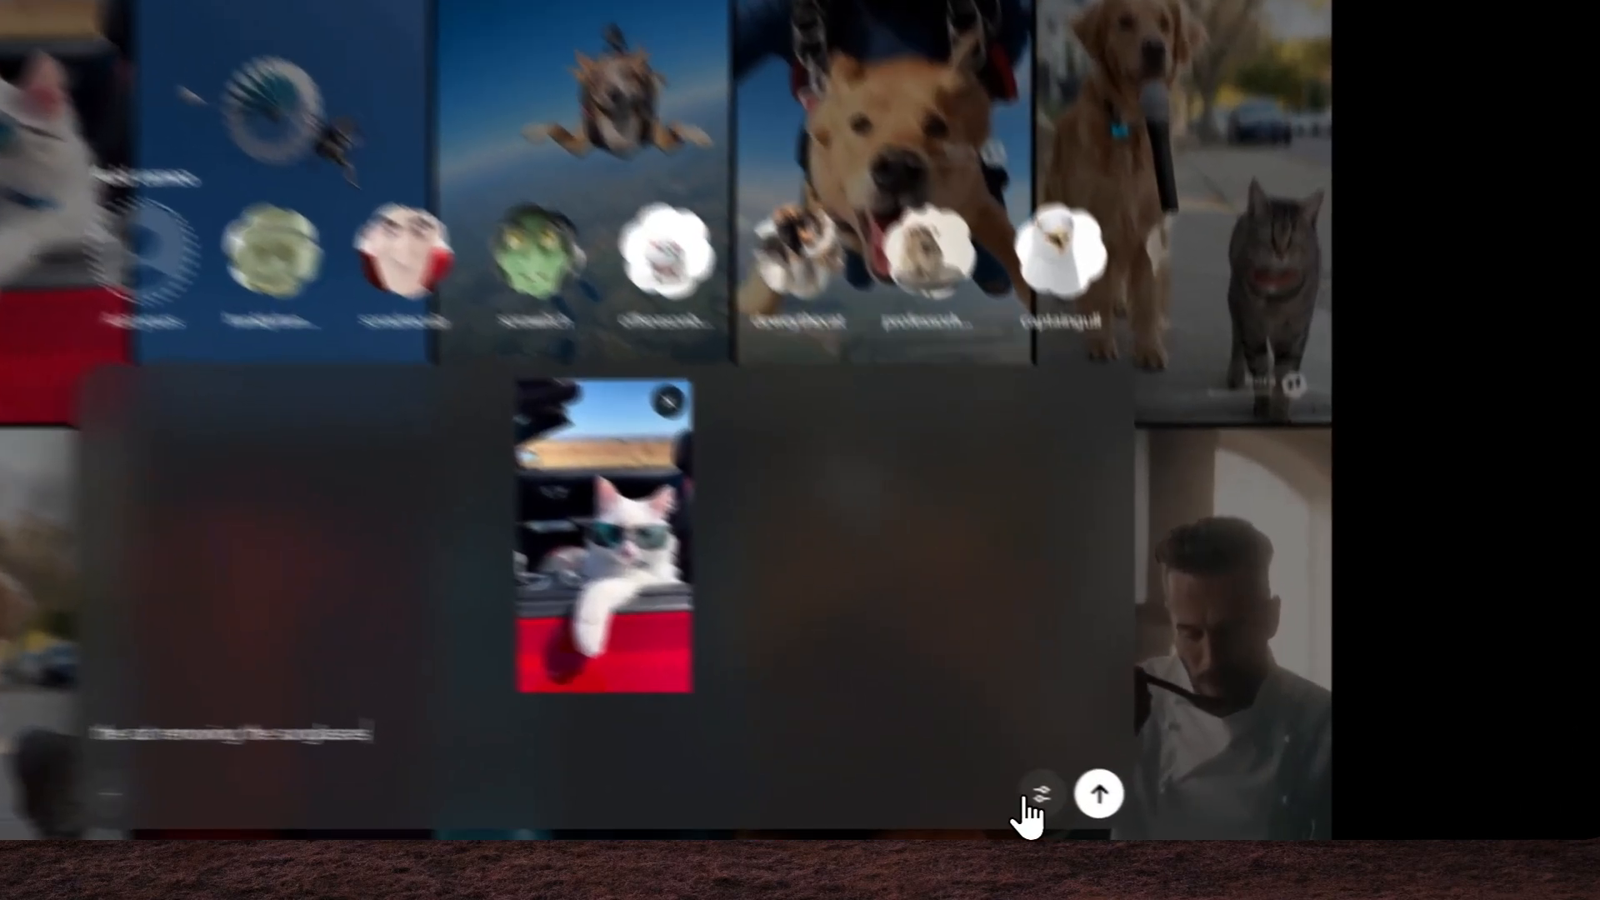
click(1040, 795)
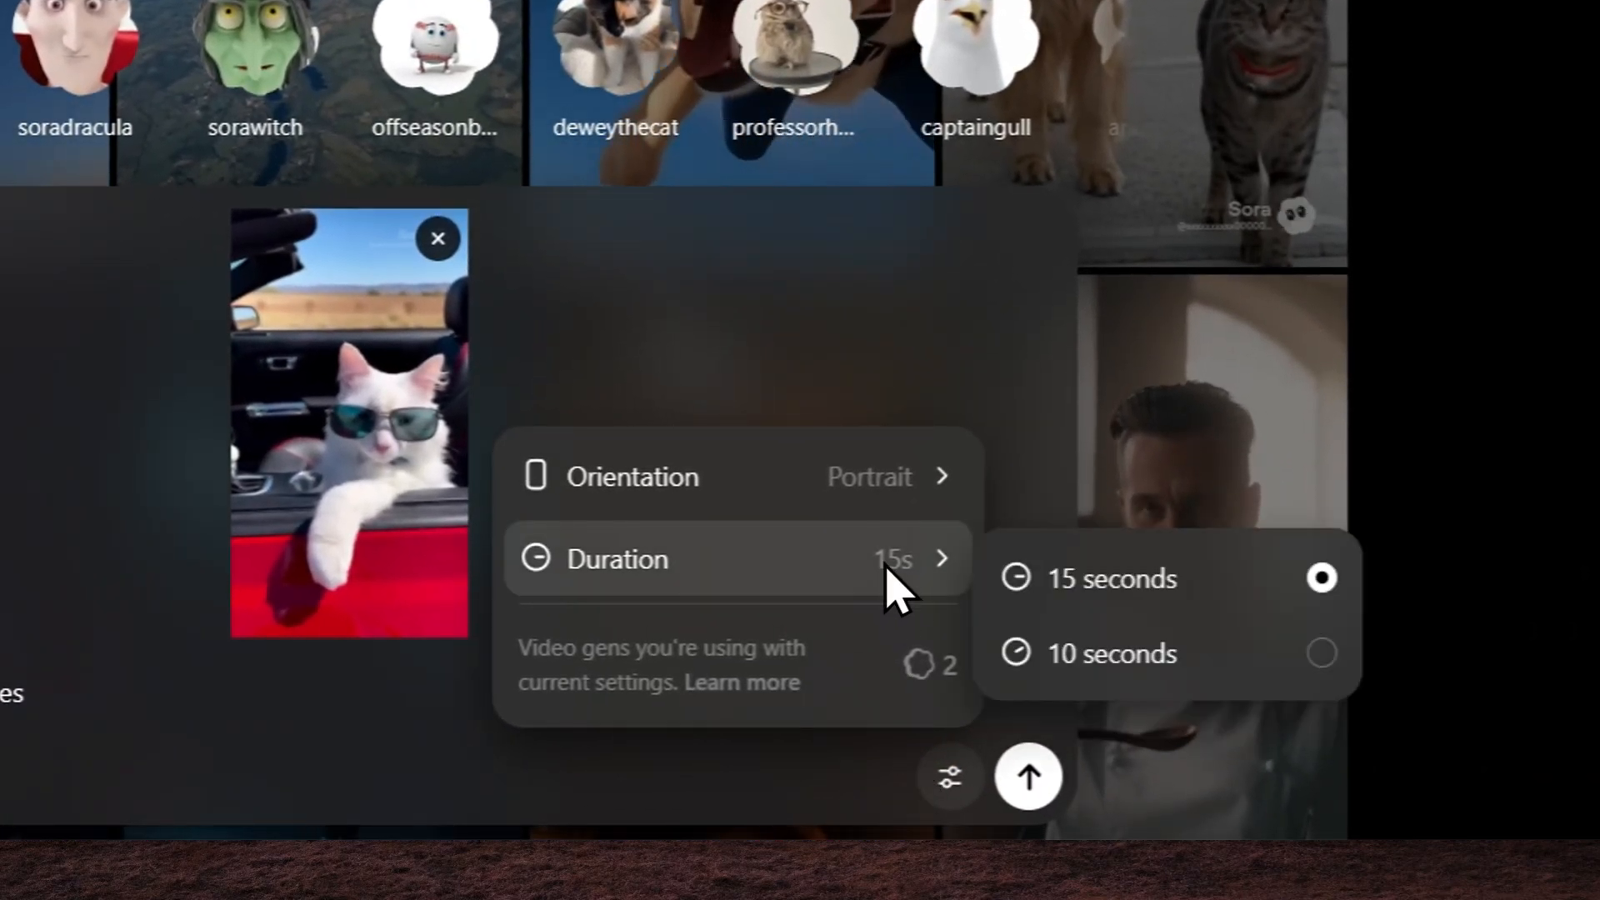
click(1110, 653)
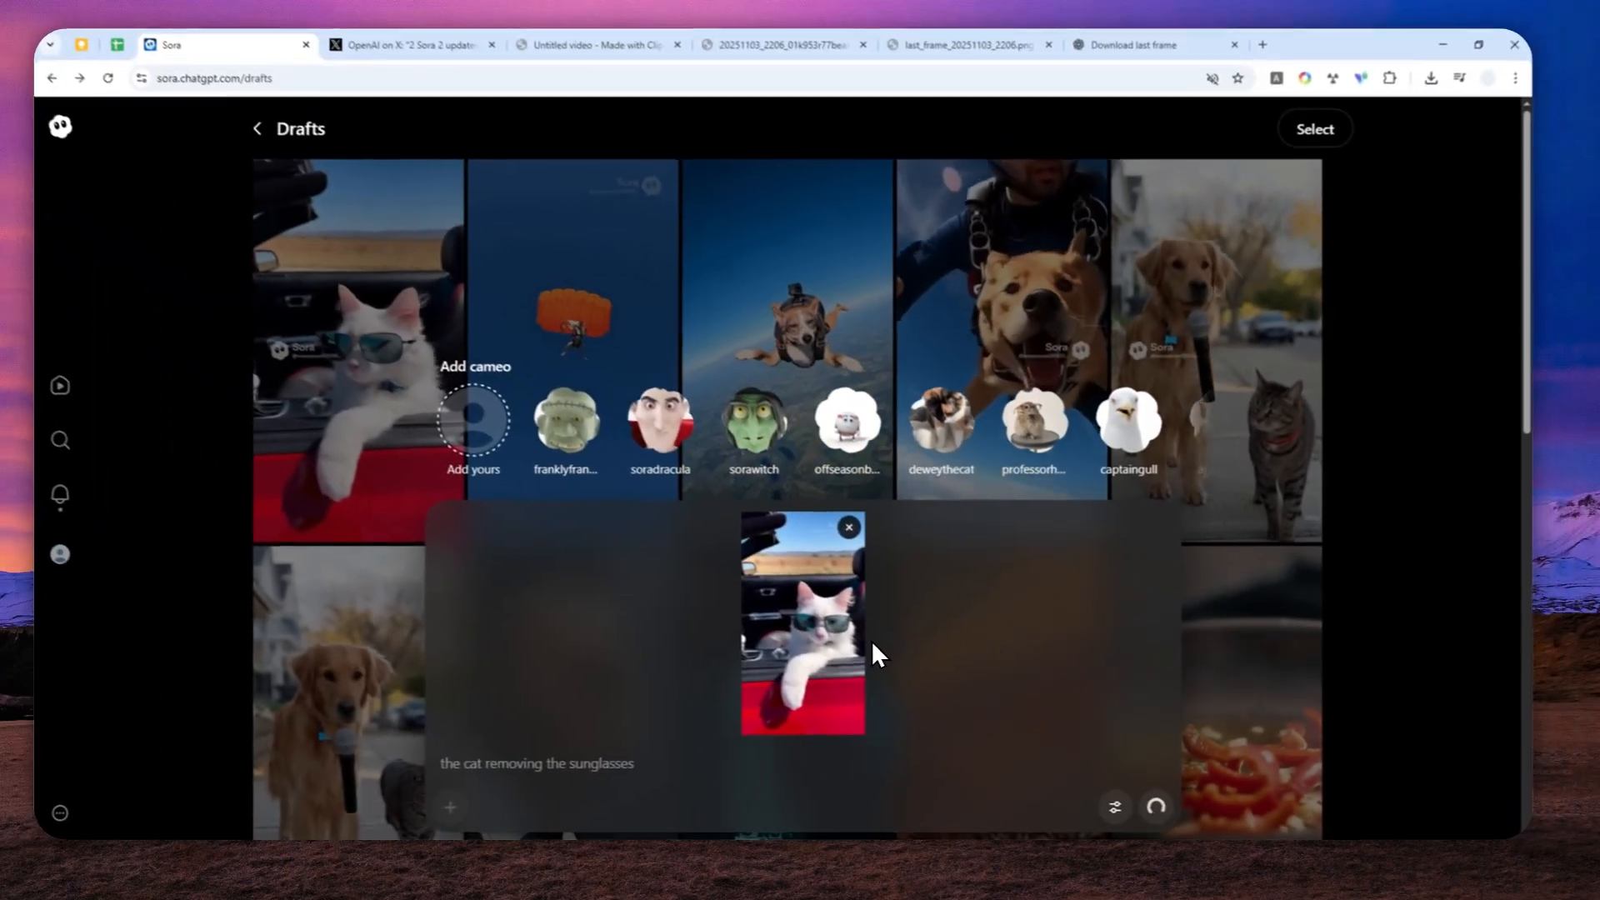
click(1154, 807)
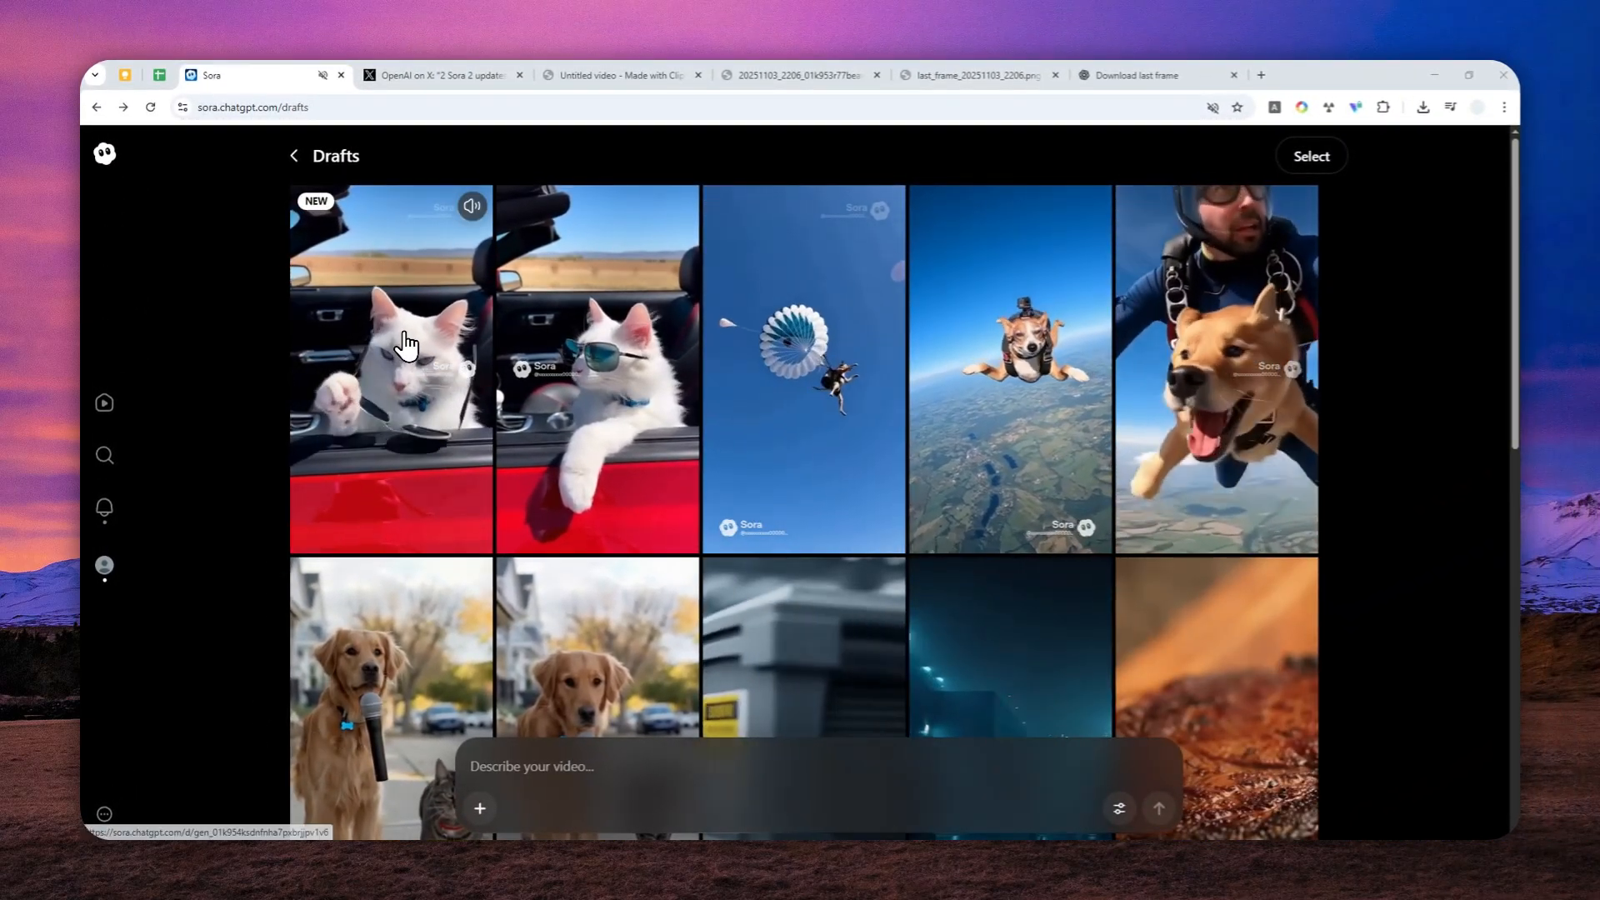
Open the NEW cat-removing-sunglasses draft and download it as an MP4.
click(390, 367)
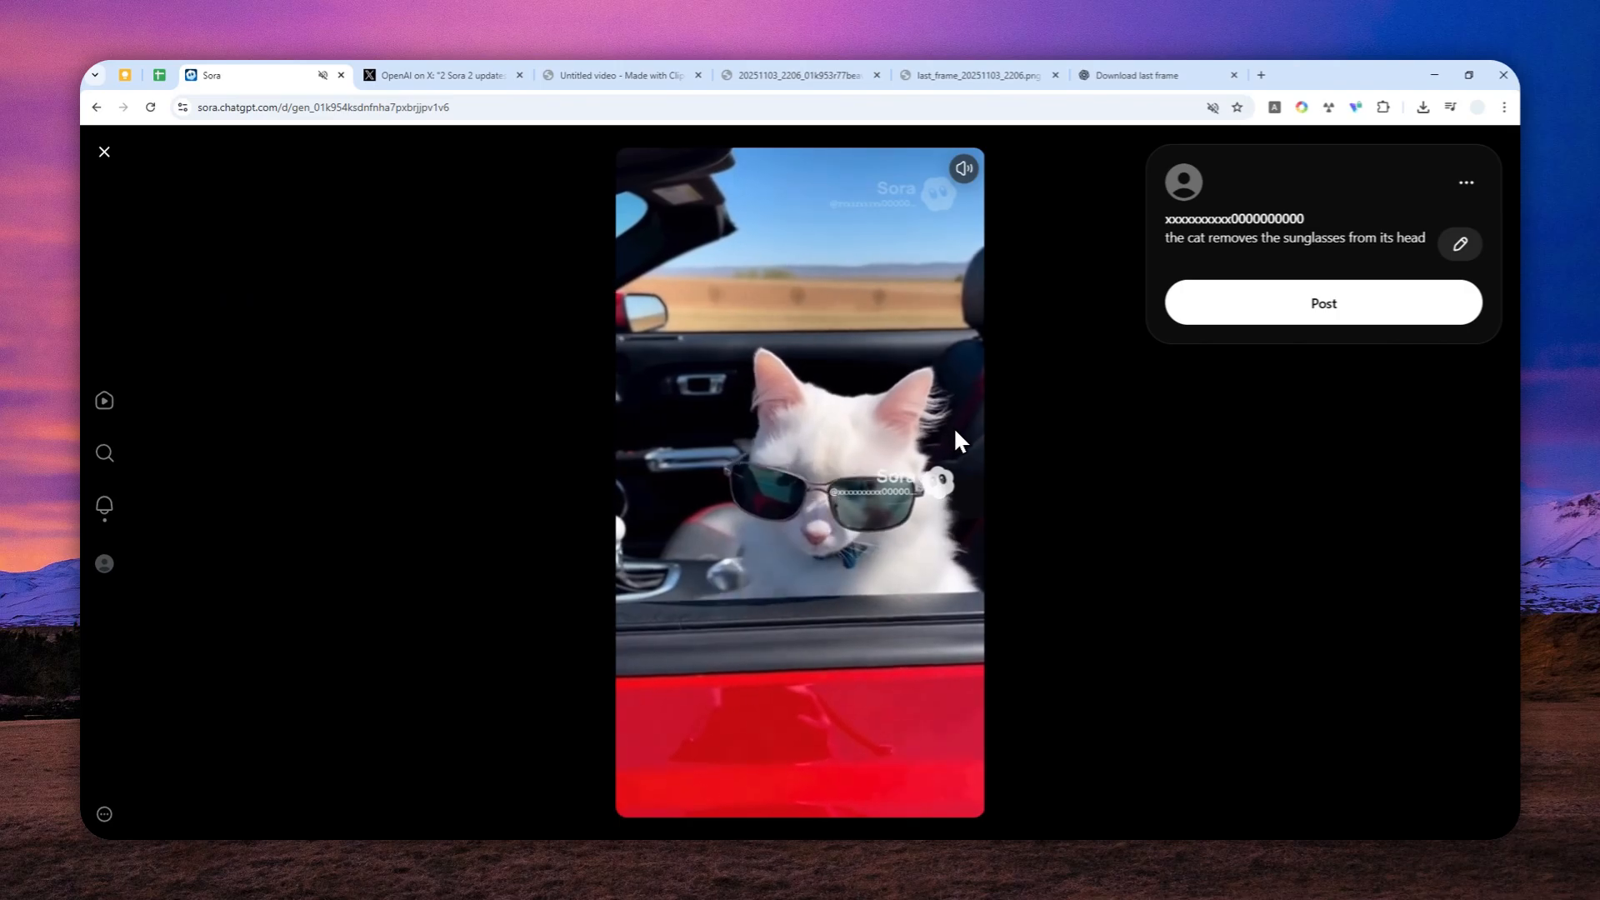
click(1422, 106)
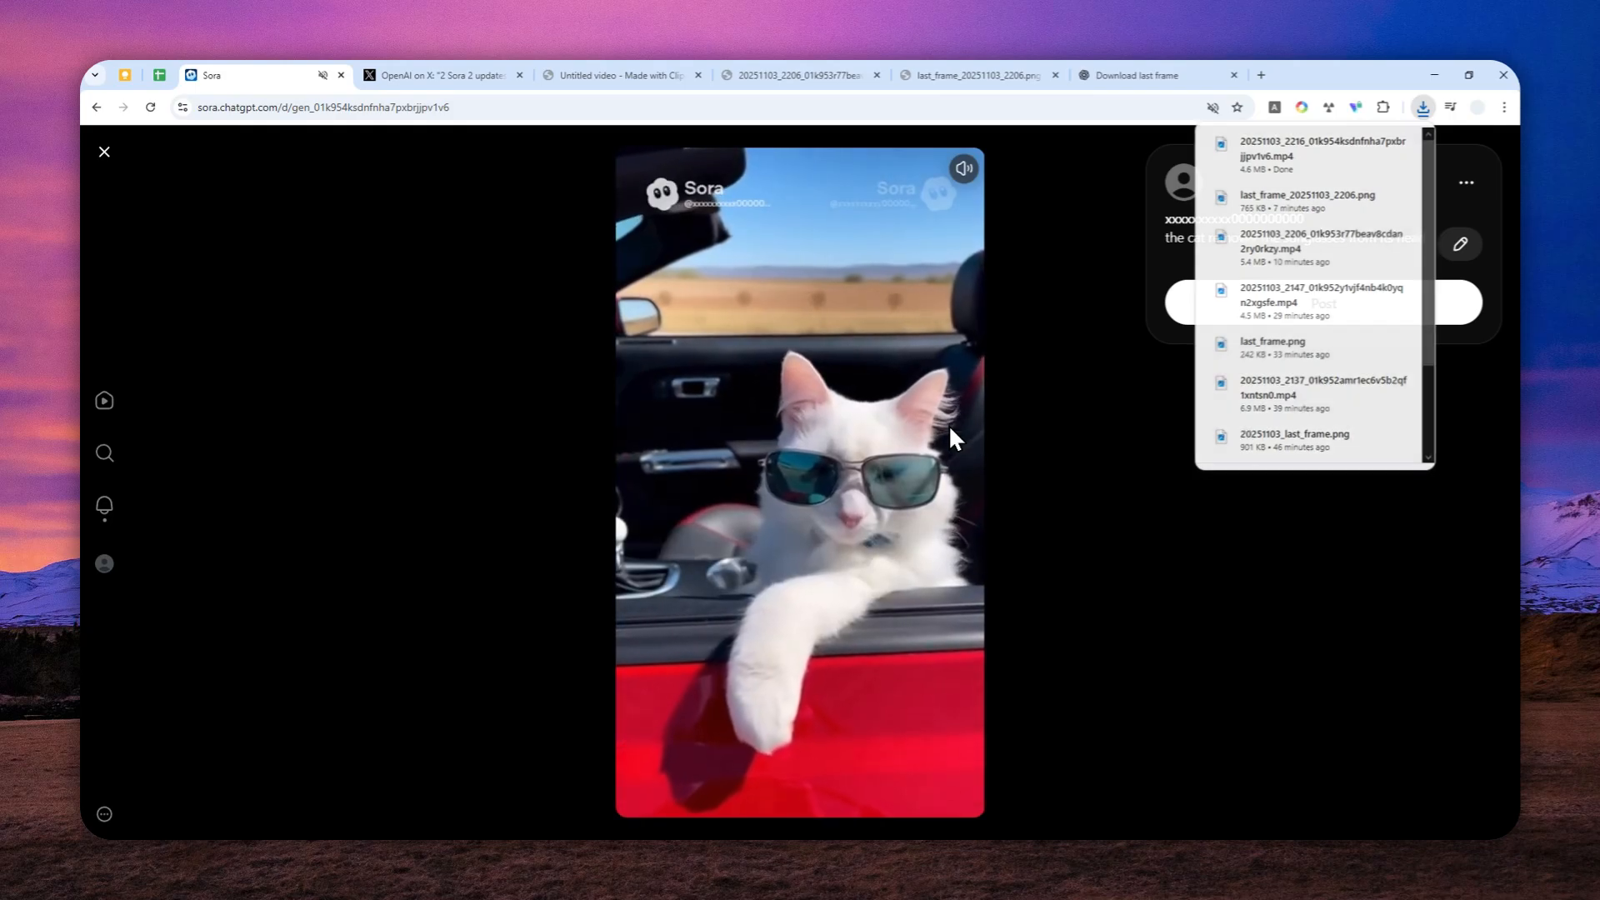
click(1040, 572)
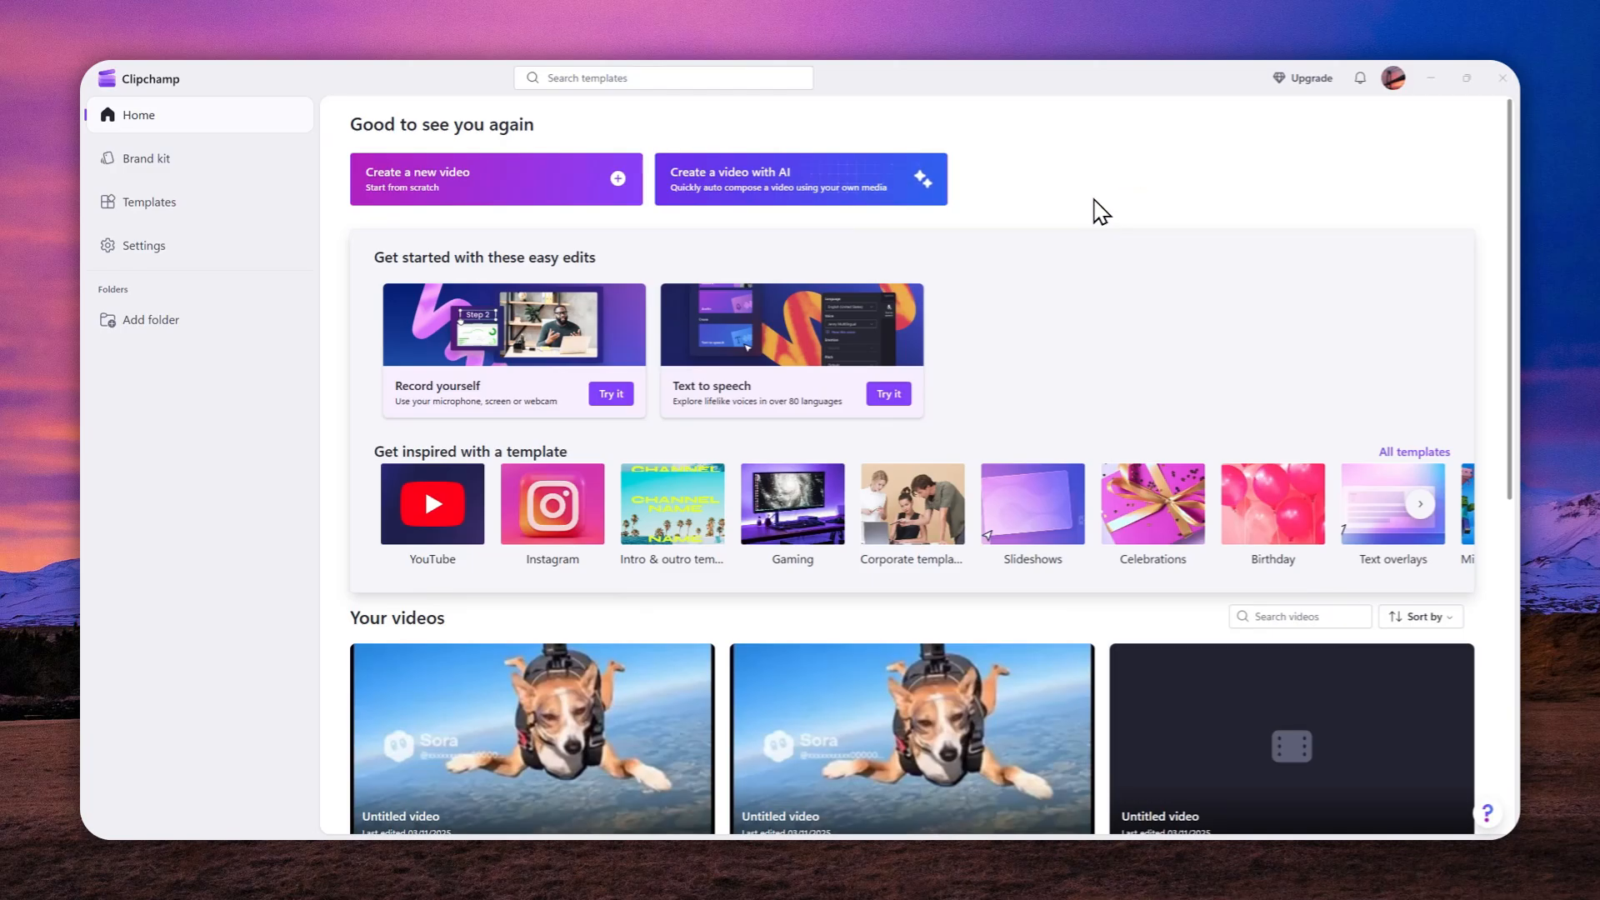
mouse_move(453, 175)
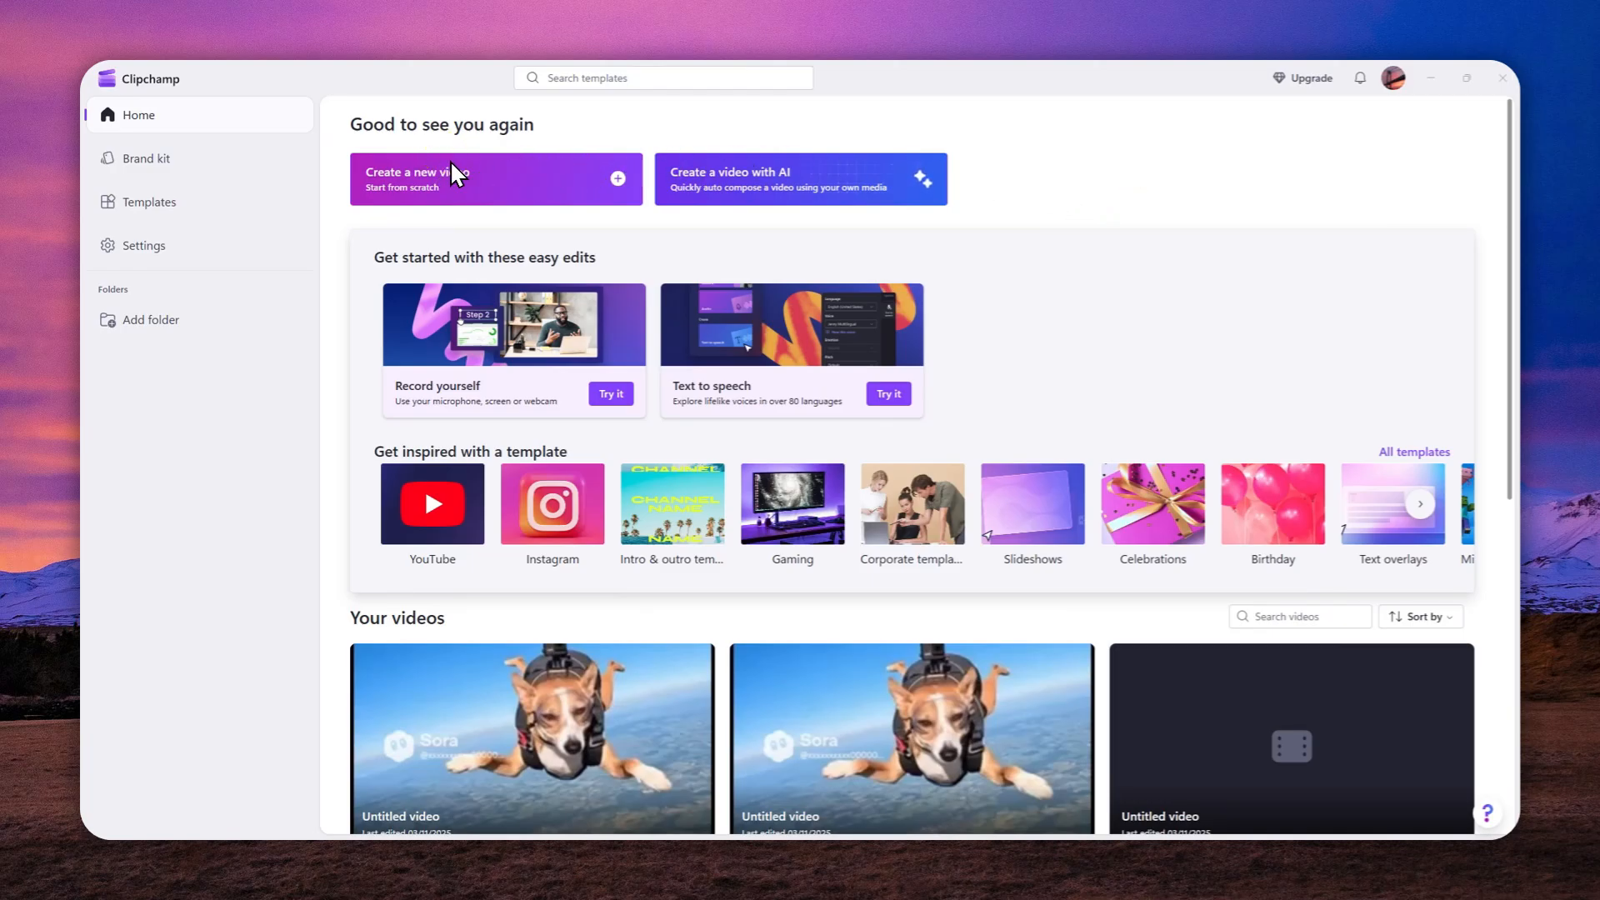
Create a new blank Clipchamp video project for the cat clips.
click(470, 178)
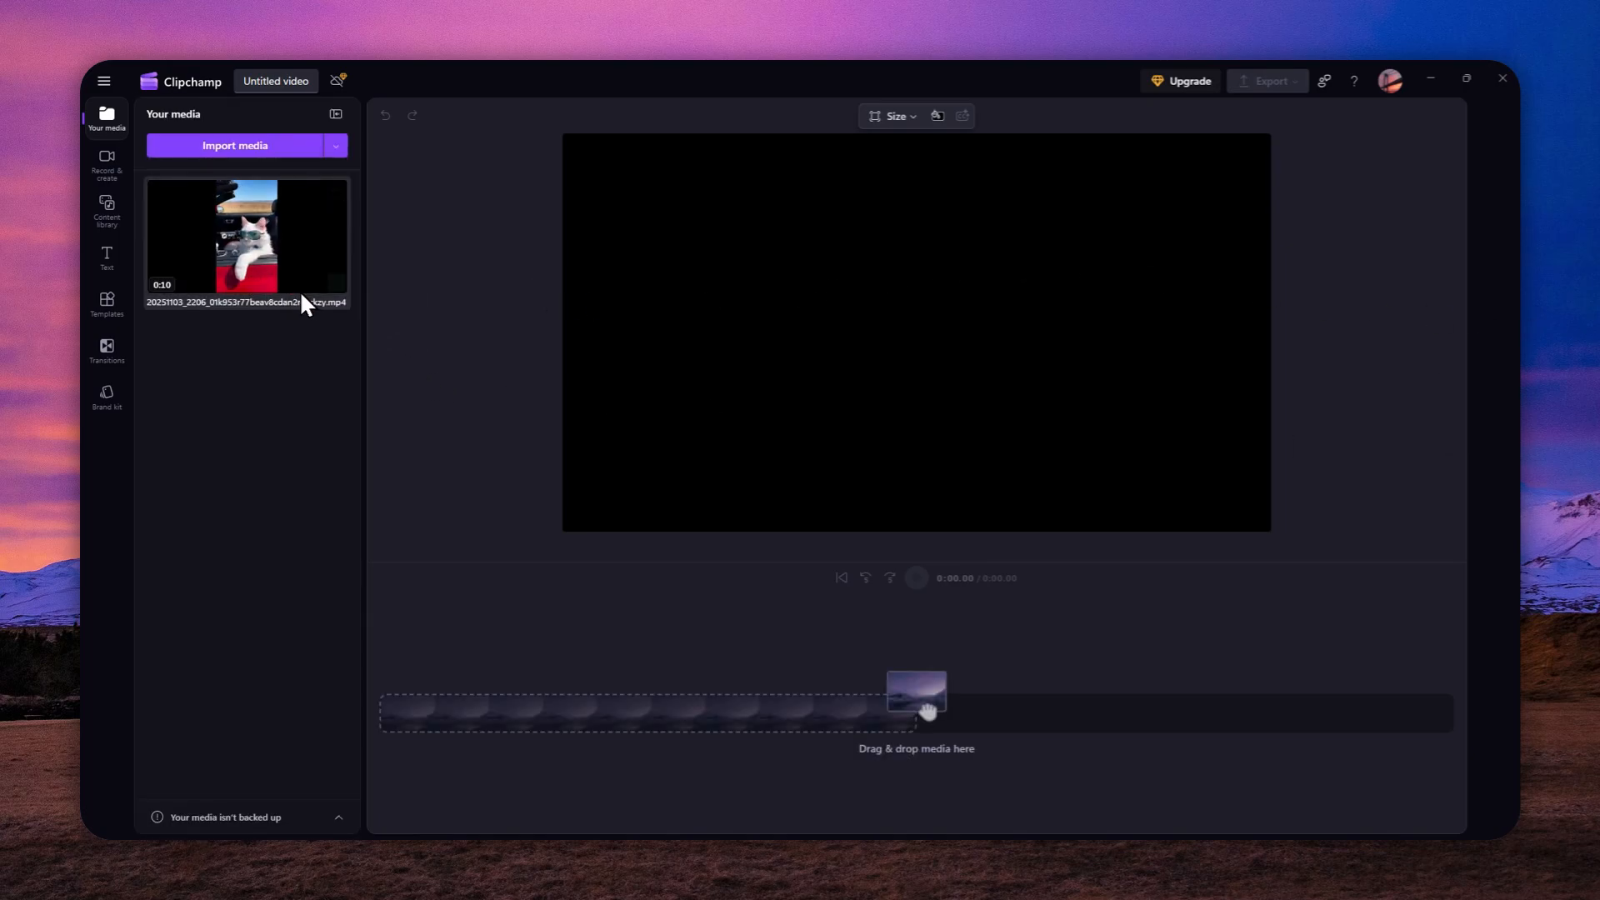
Place both cat clips back to back on the timeline, forming a 20-second sequence.
drag(915, 693, 796, 711)
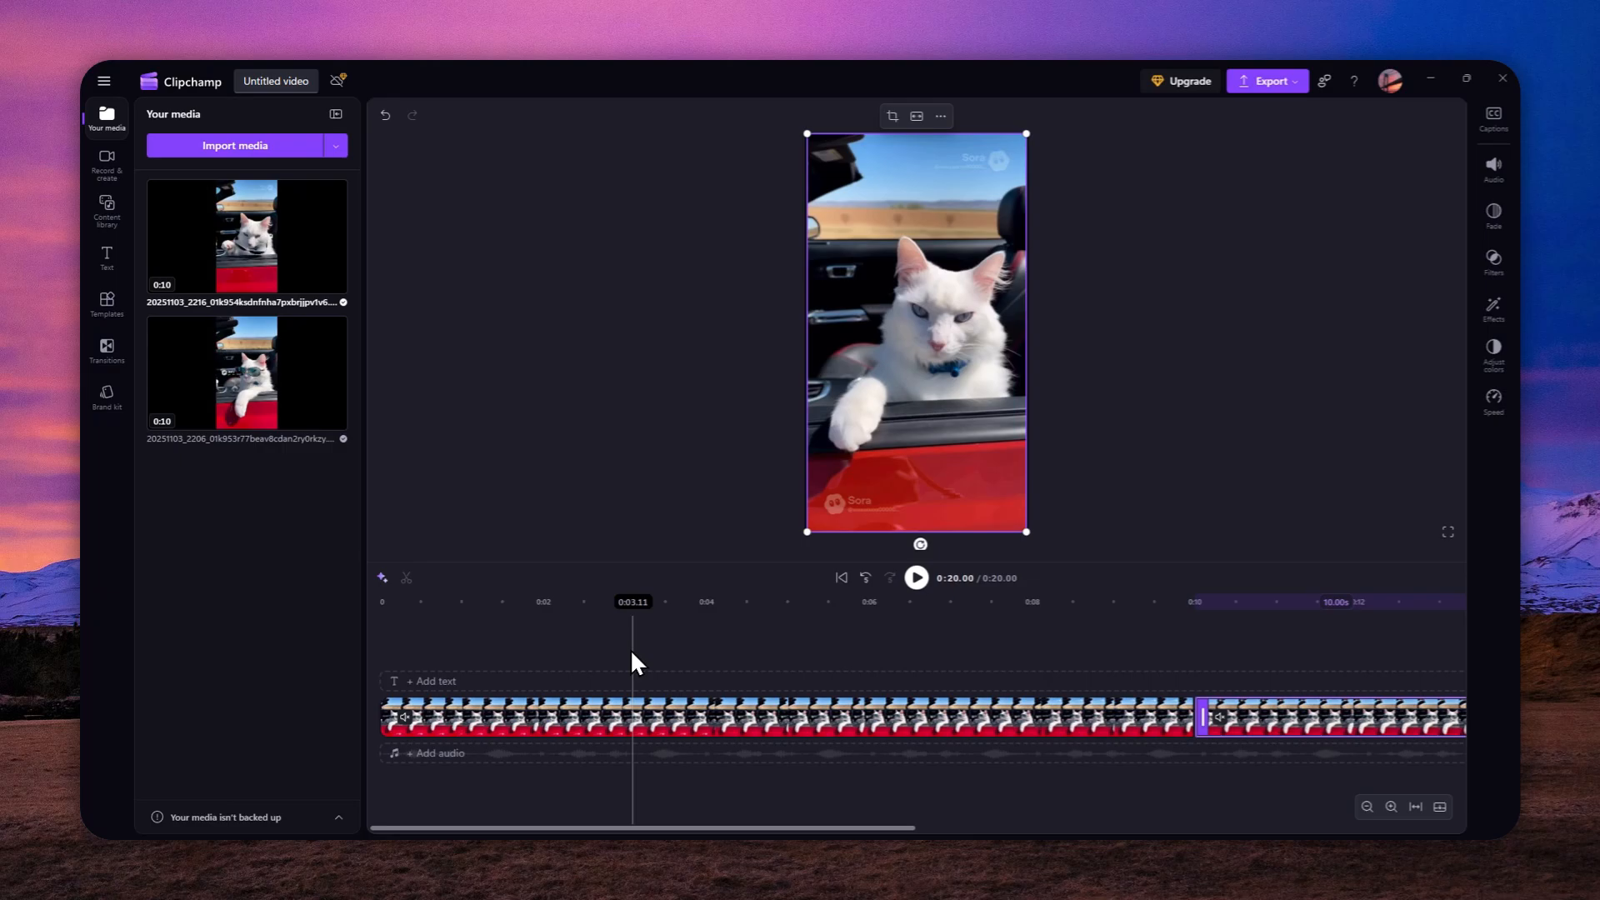
click(451, 601)
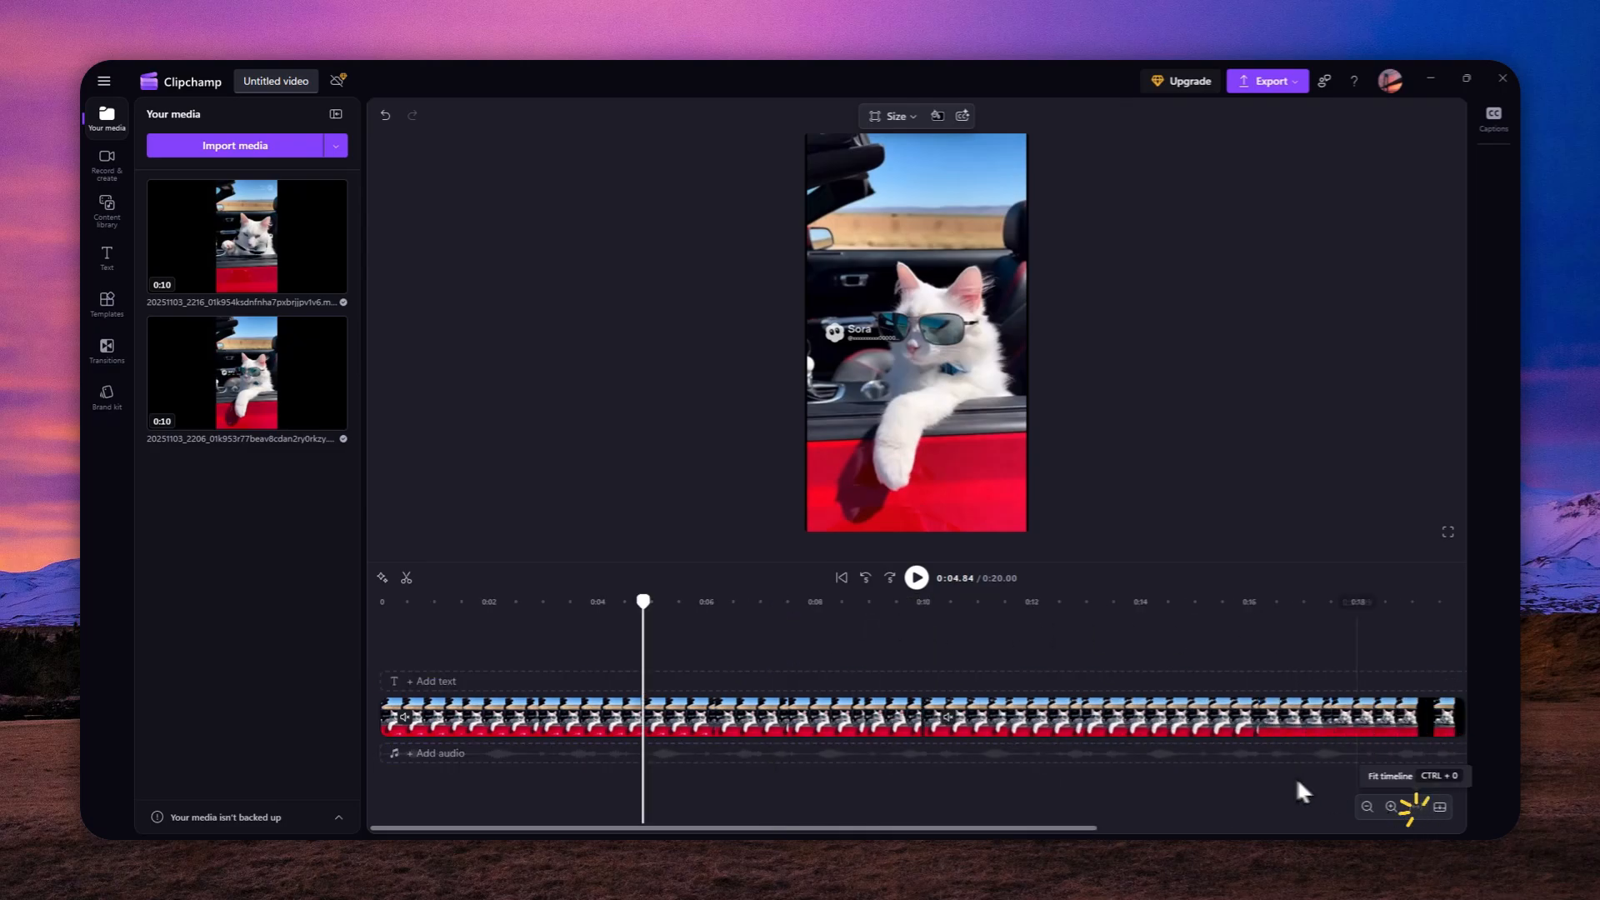
click(643, 720)
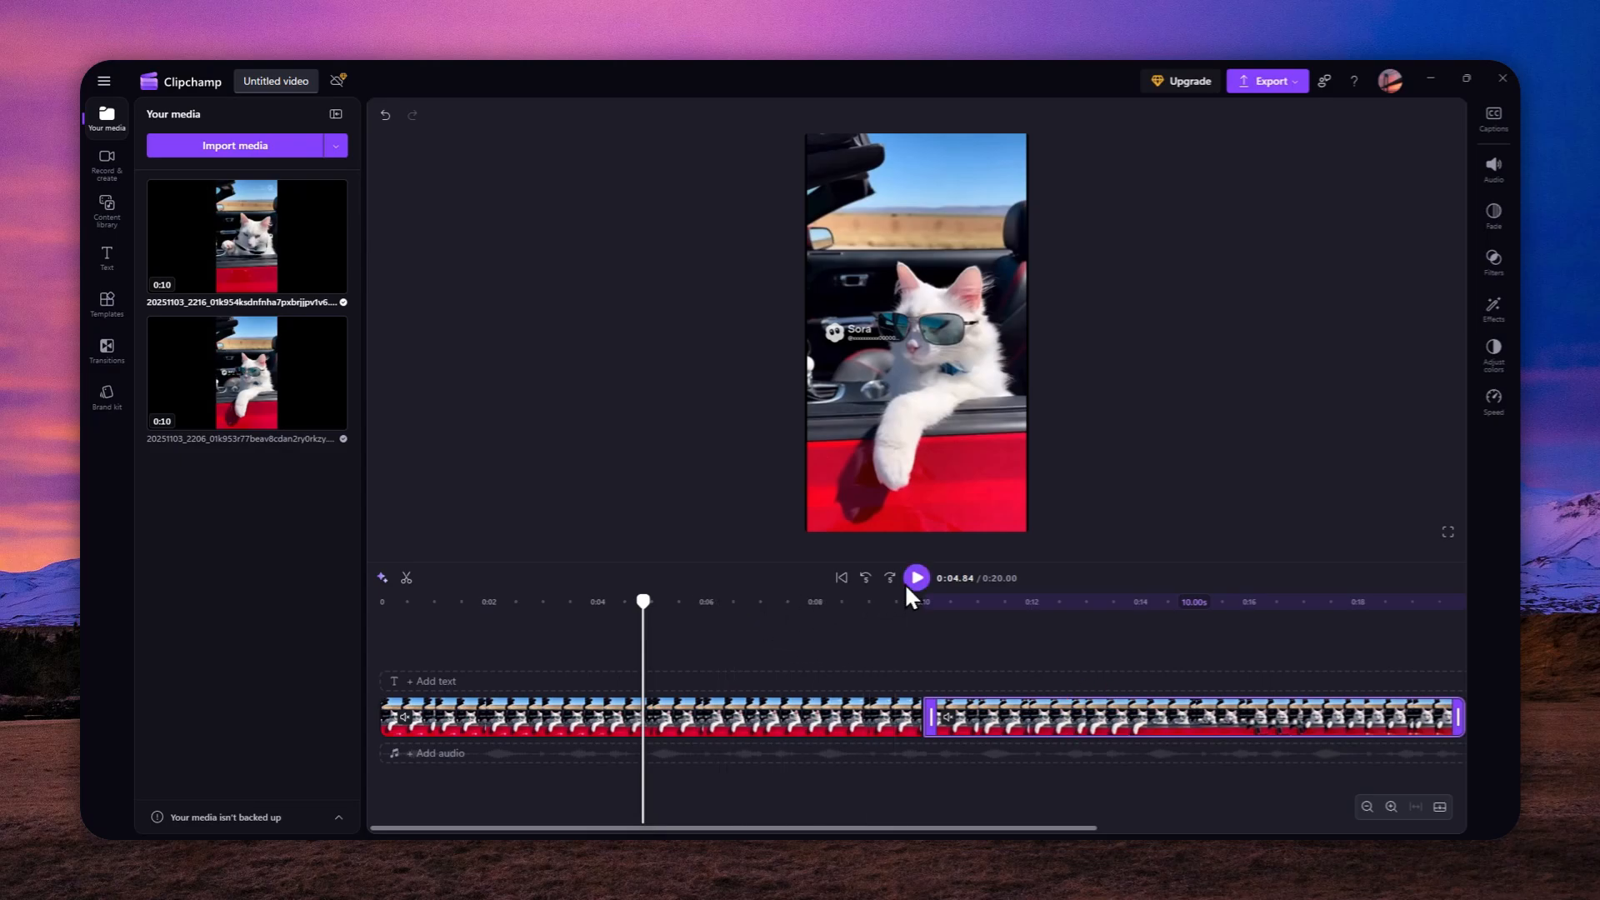
click(914, 579)
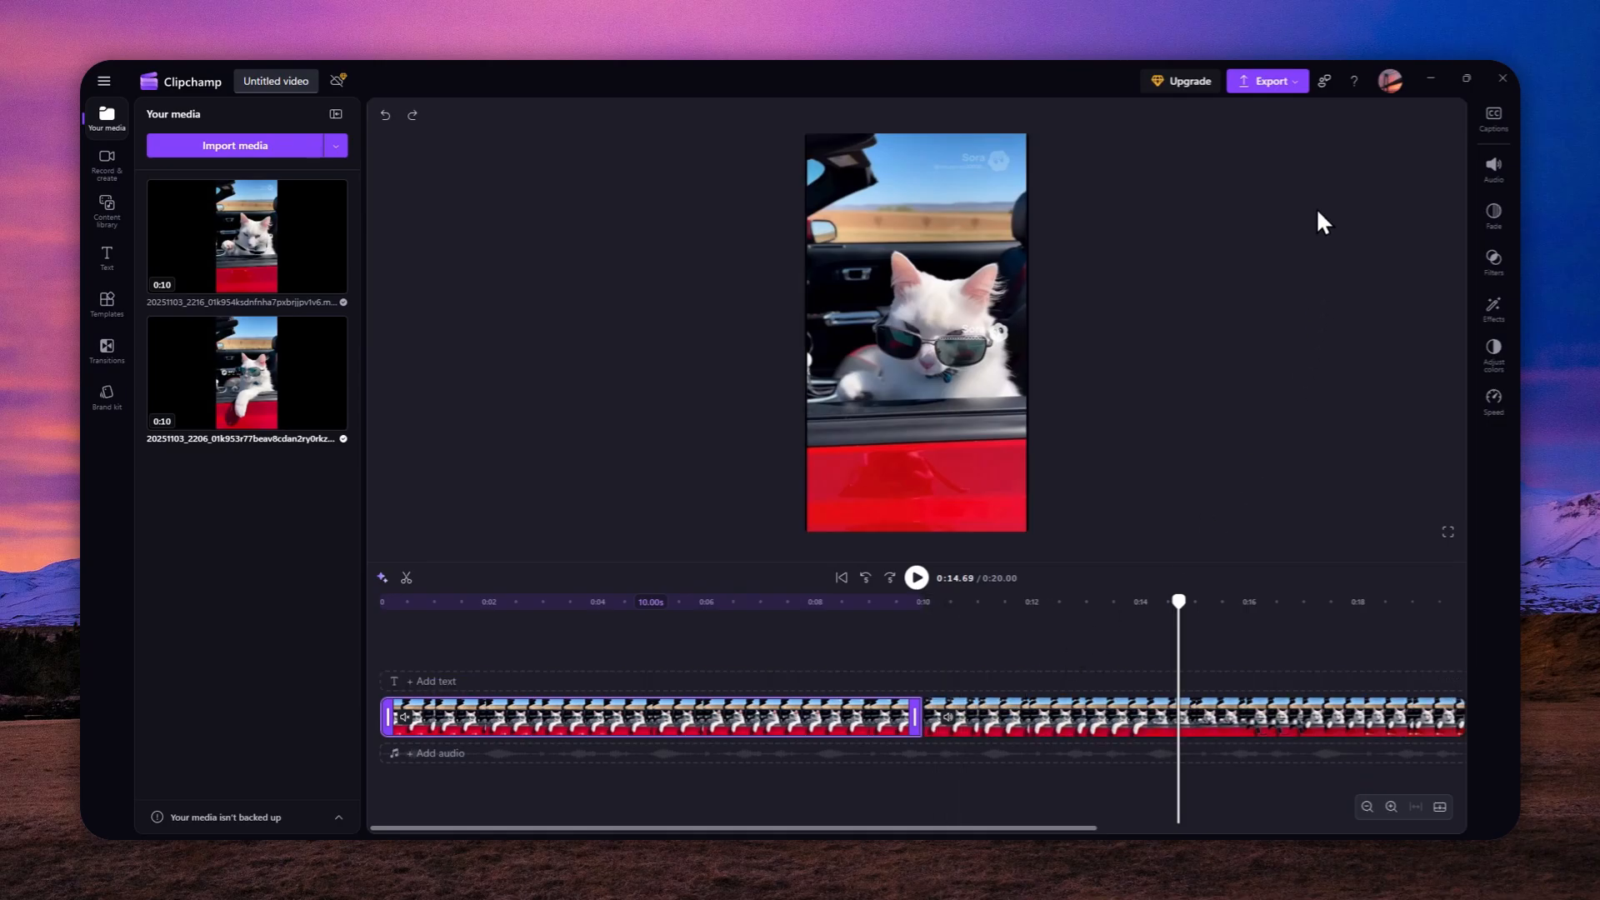
Export the merged 20-second cat video from Clipchamp as a 1080p MP4.
click(1266, 80)
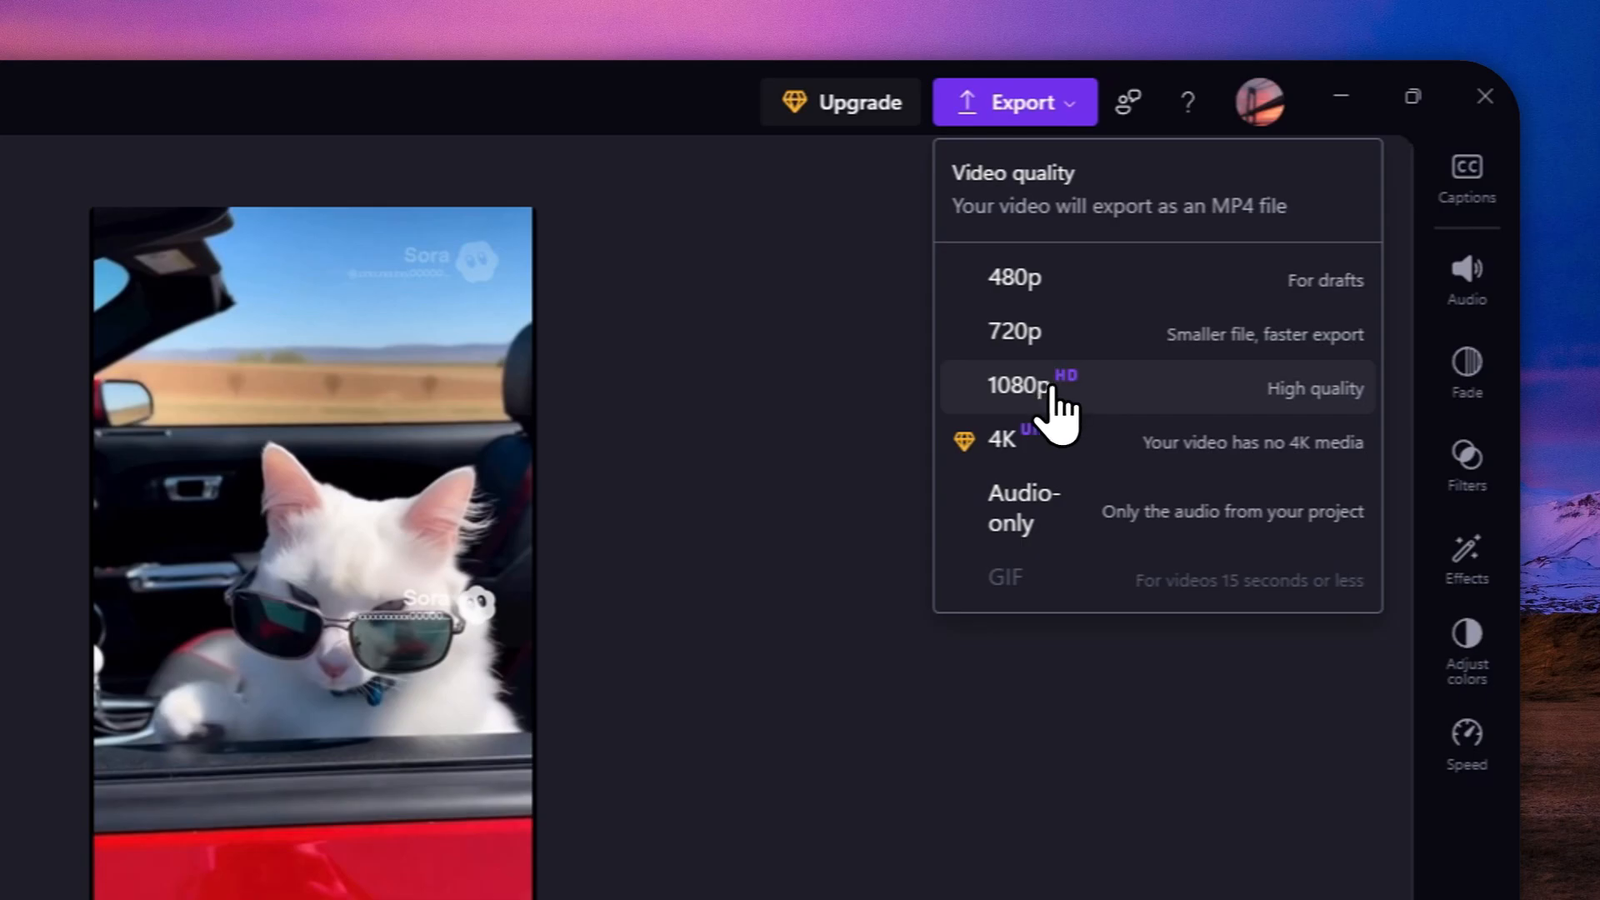
mouse_move(1056, 413)
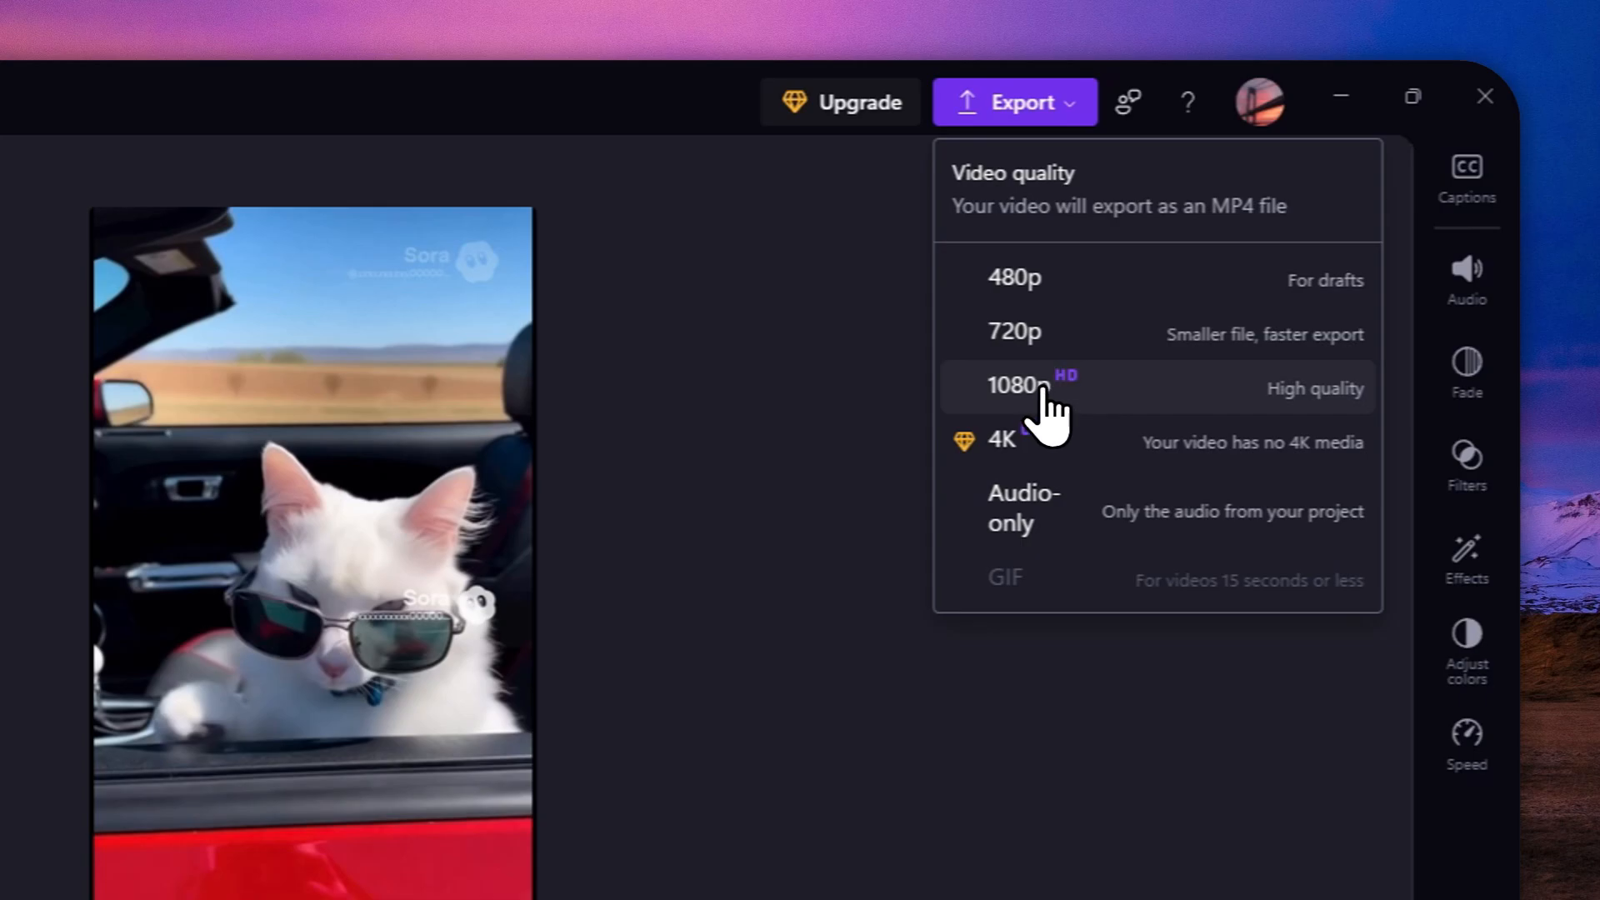
mouse_move(1040, 408)
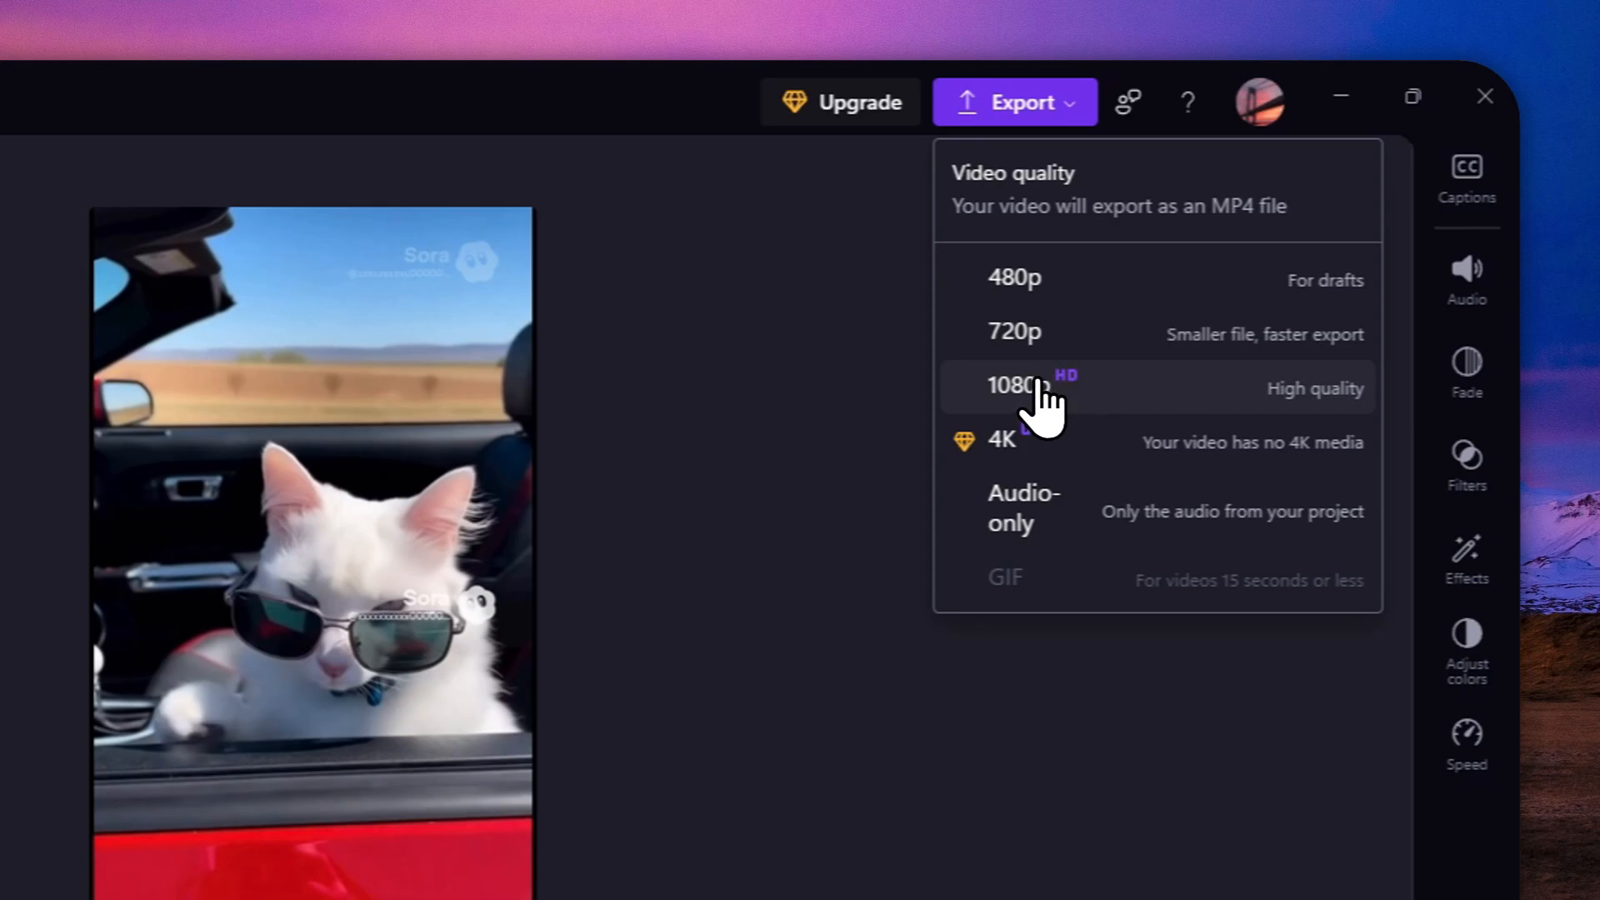
click(1013, 385)
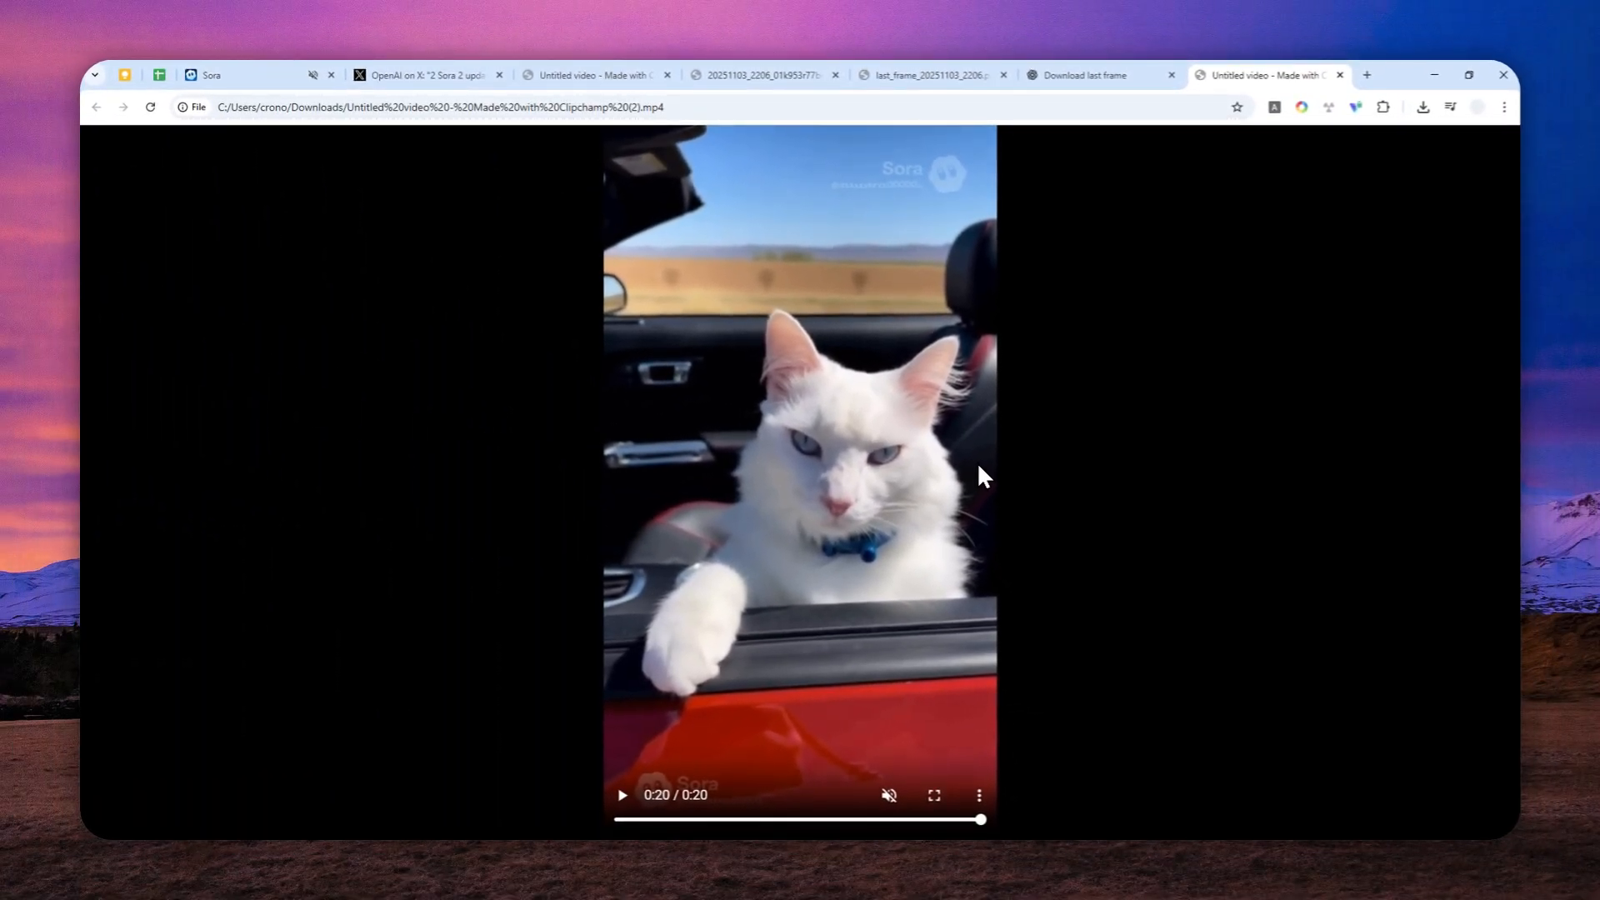
mouse_move(485, 210)
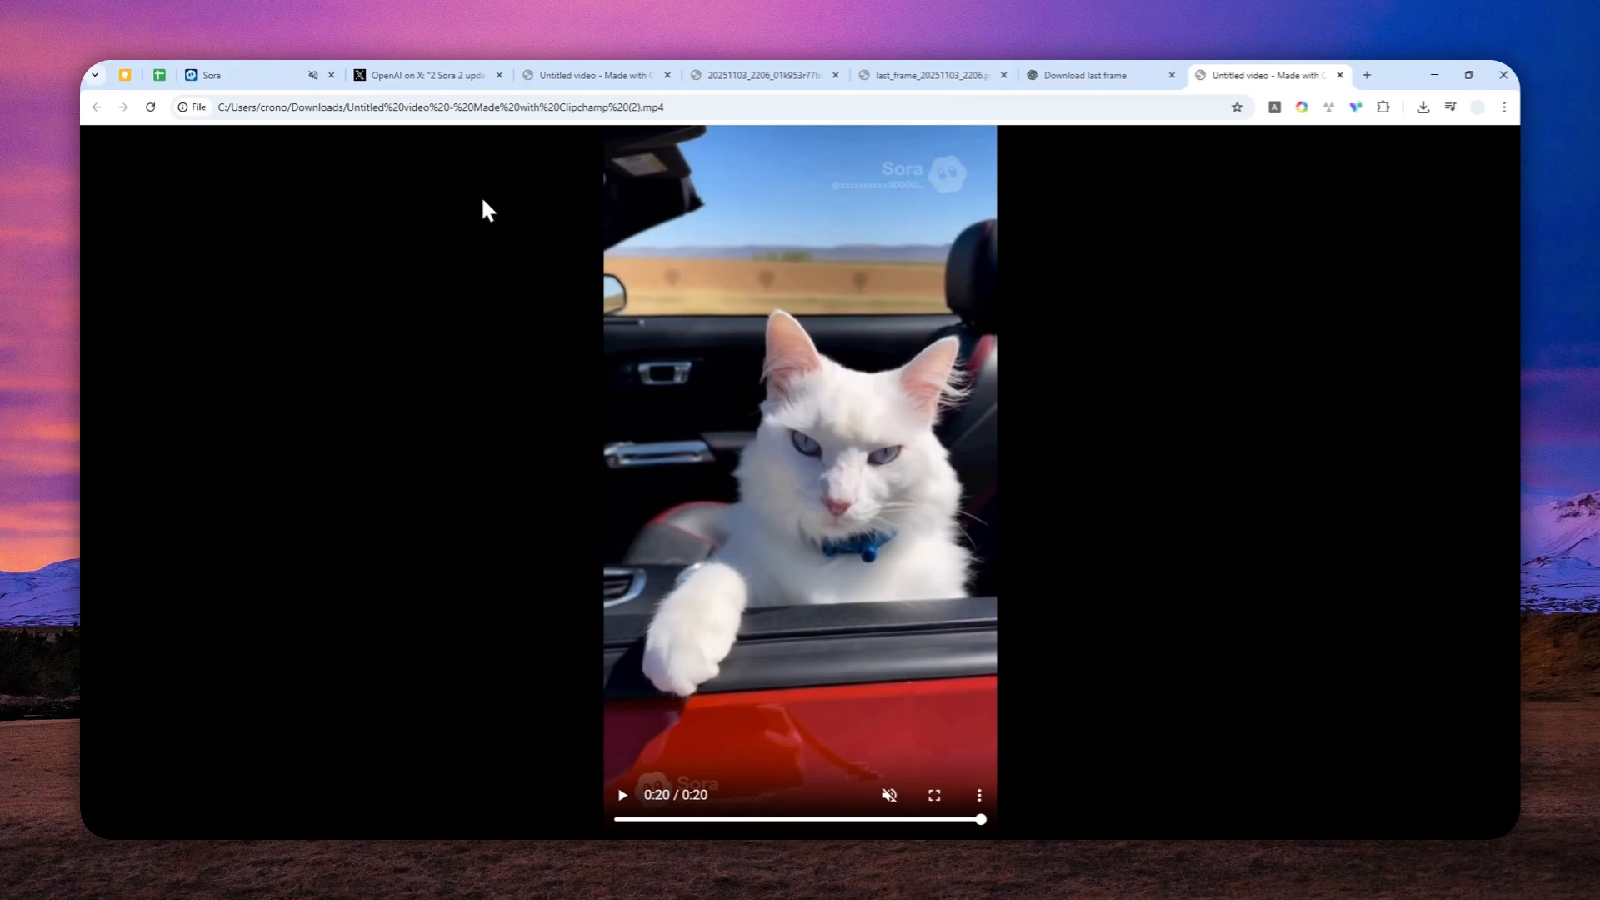
Check the OpenAI X post, return to the Sora clip and close it back to Drafts.
click(423, 75)
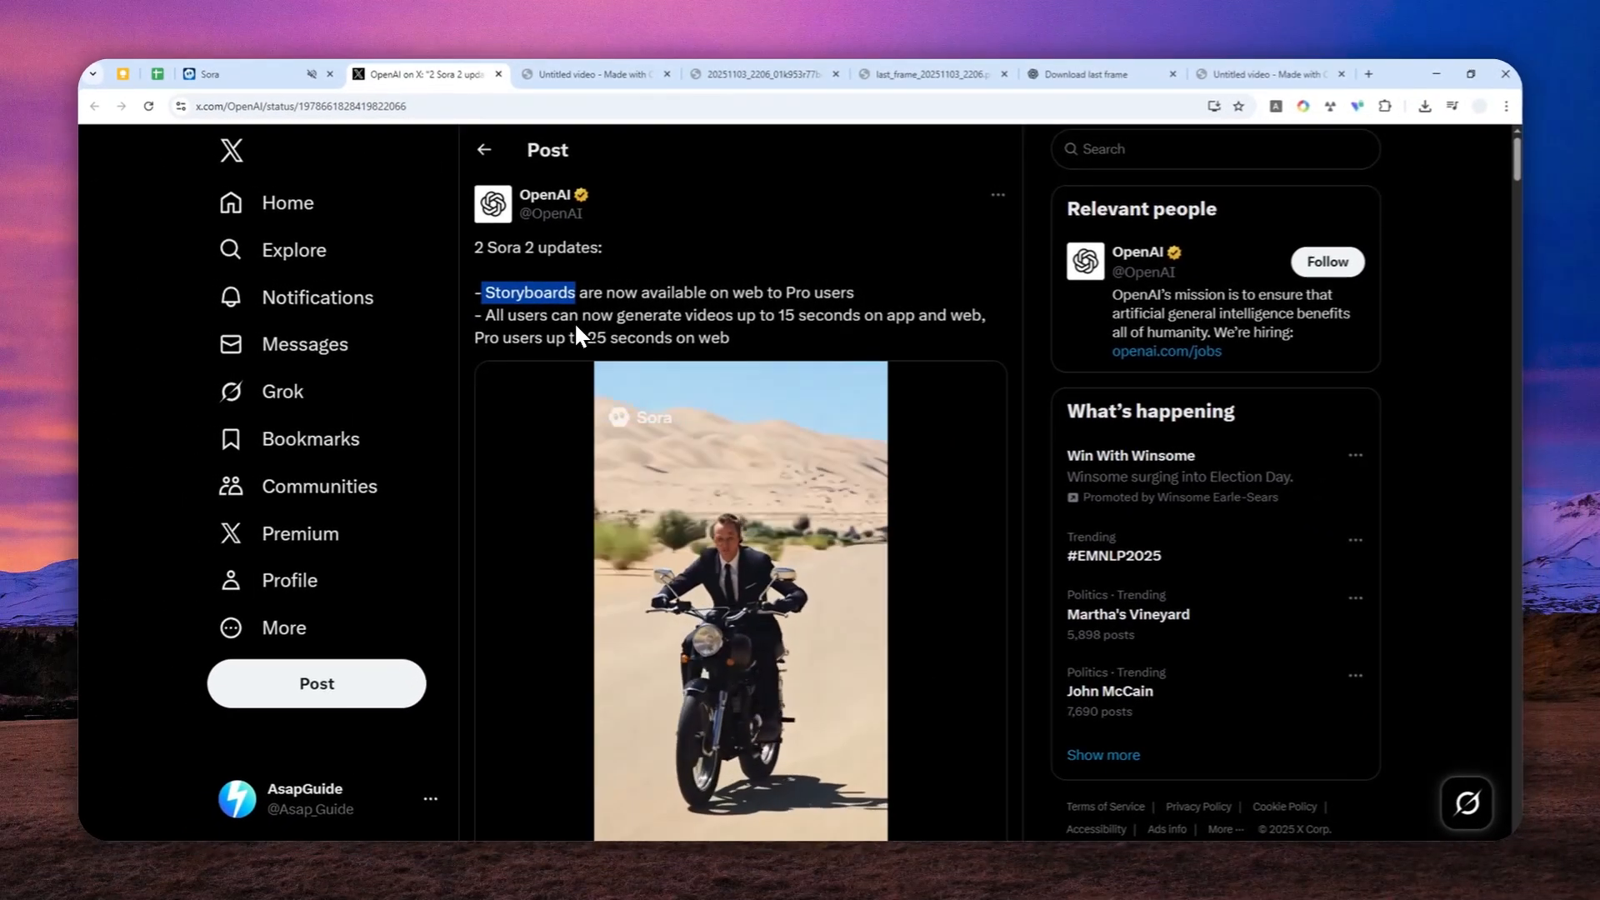
click(245, 73)
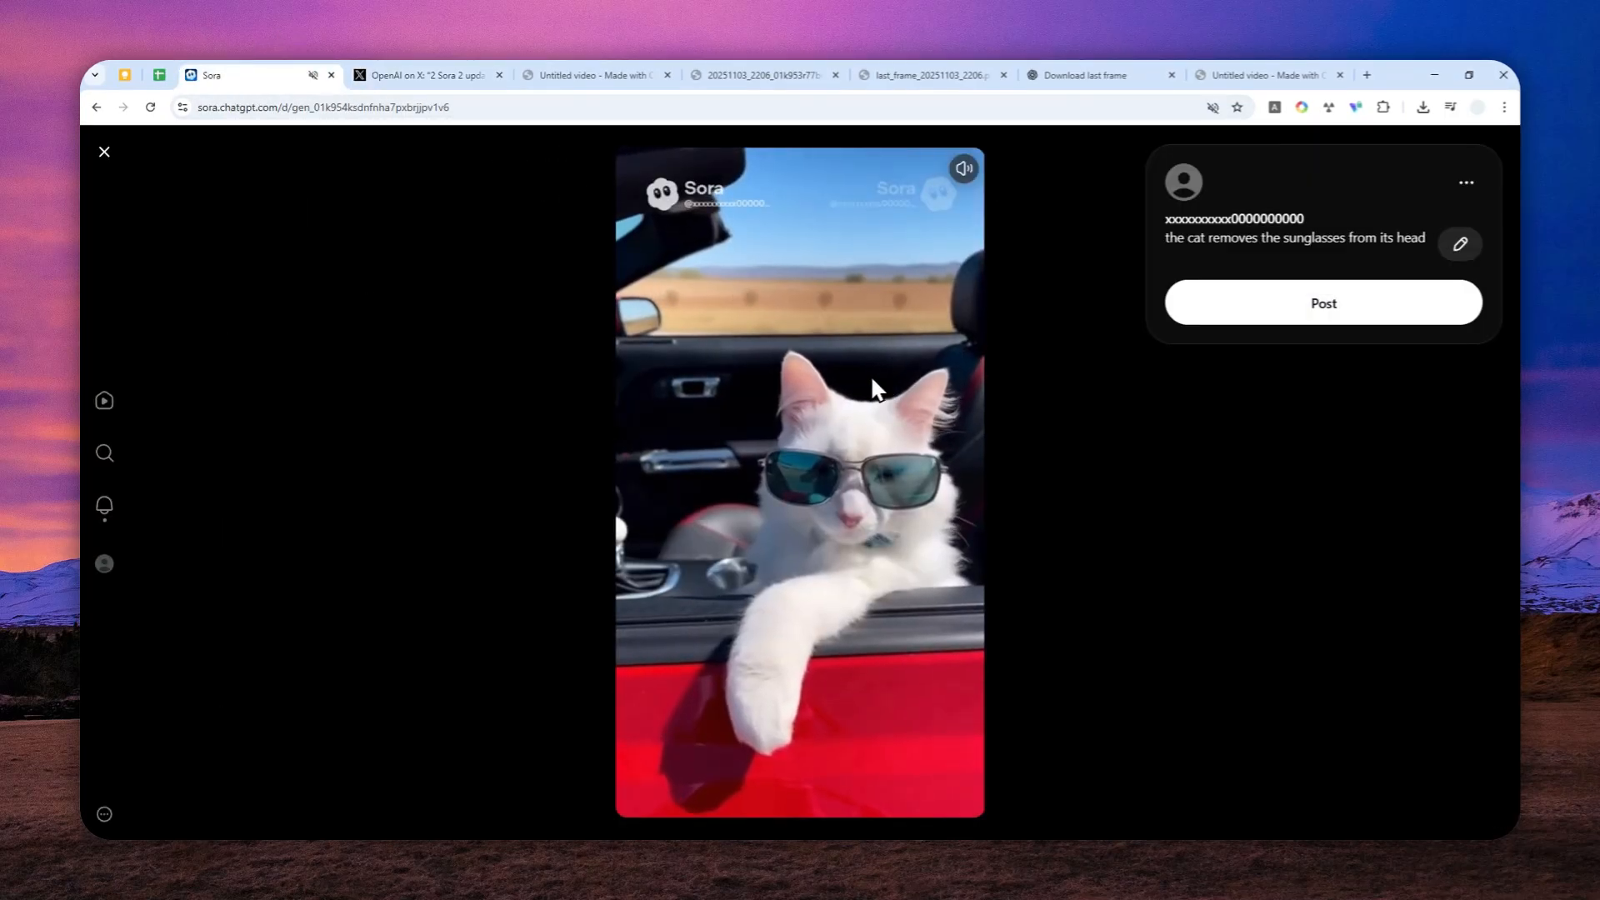
click(104, 152)
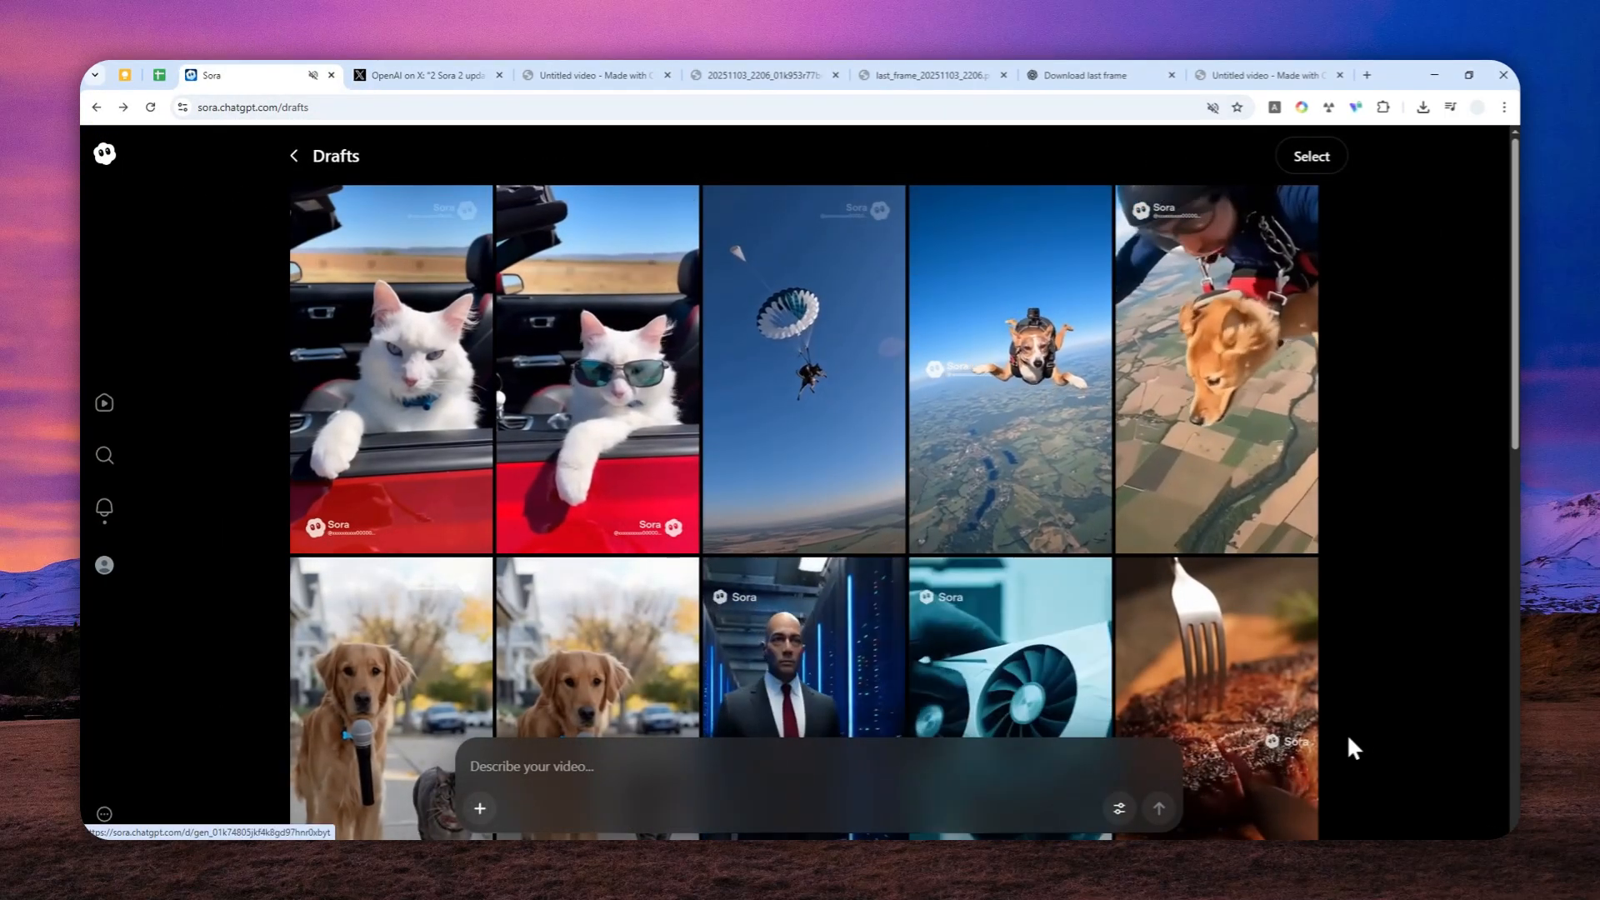